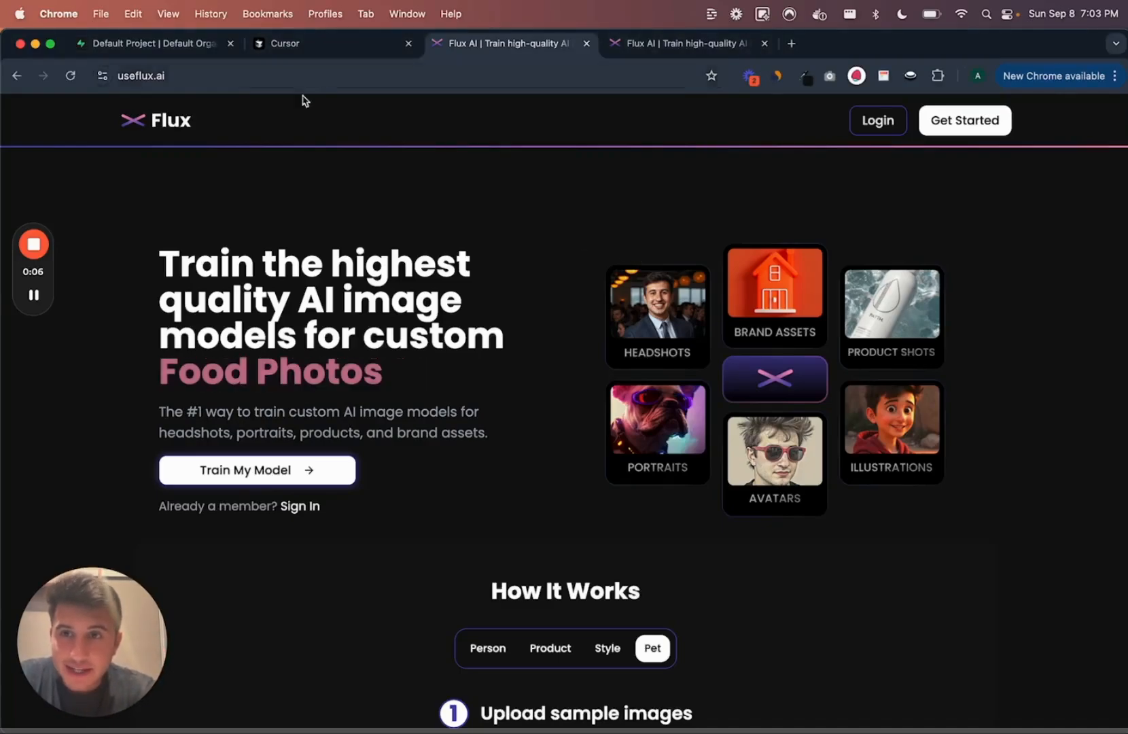
- Scroll down the useflux.ai landing page through the How It Works examples and pricing plans
scroll(down, 3)
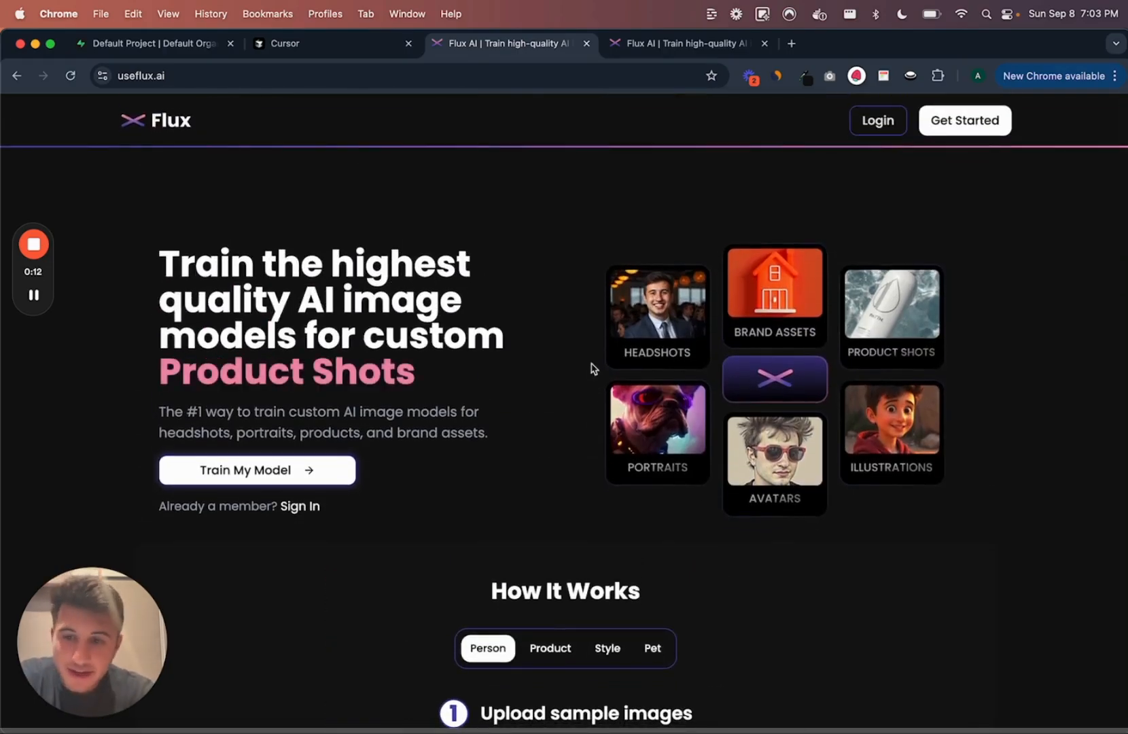
scroll(down, 3)
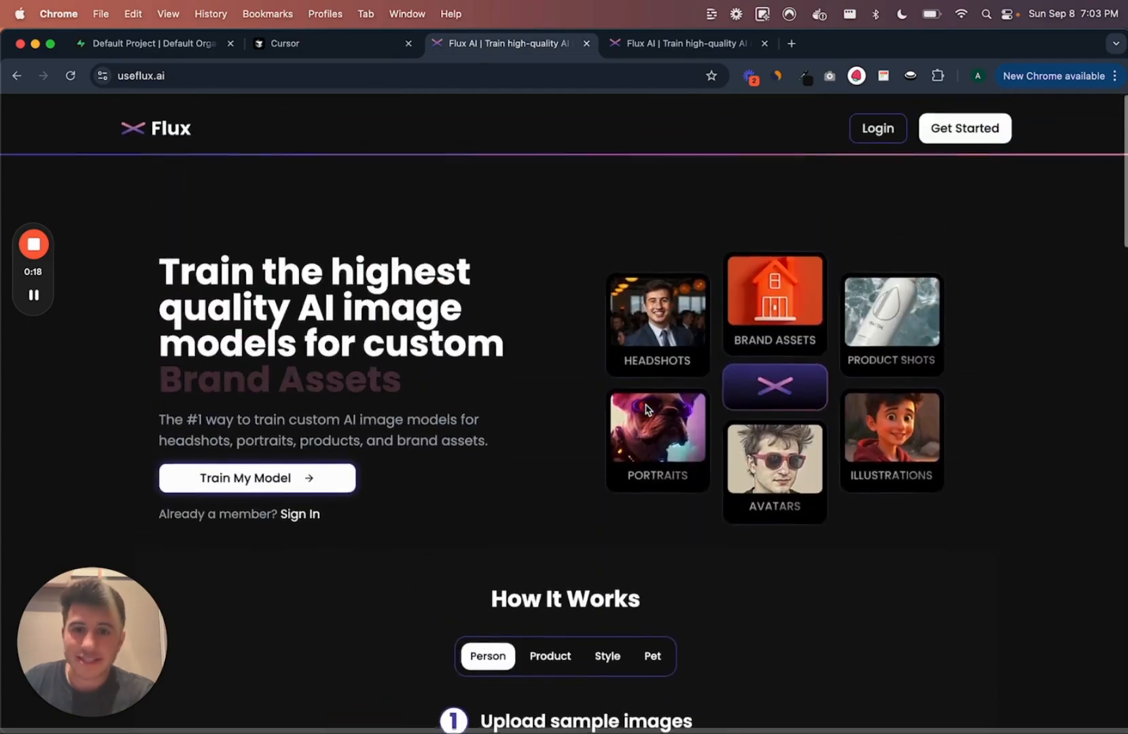
scroll(down, 3)
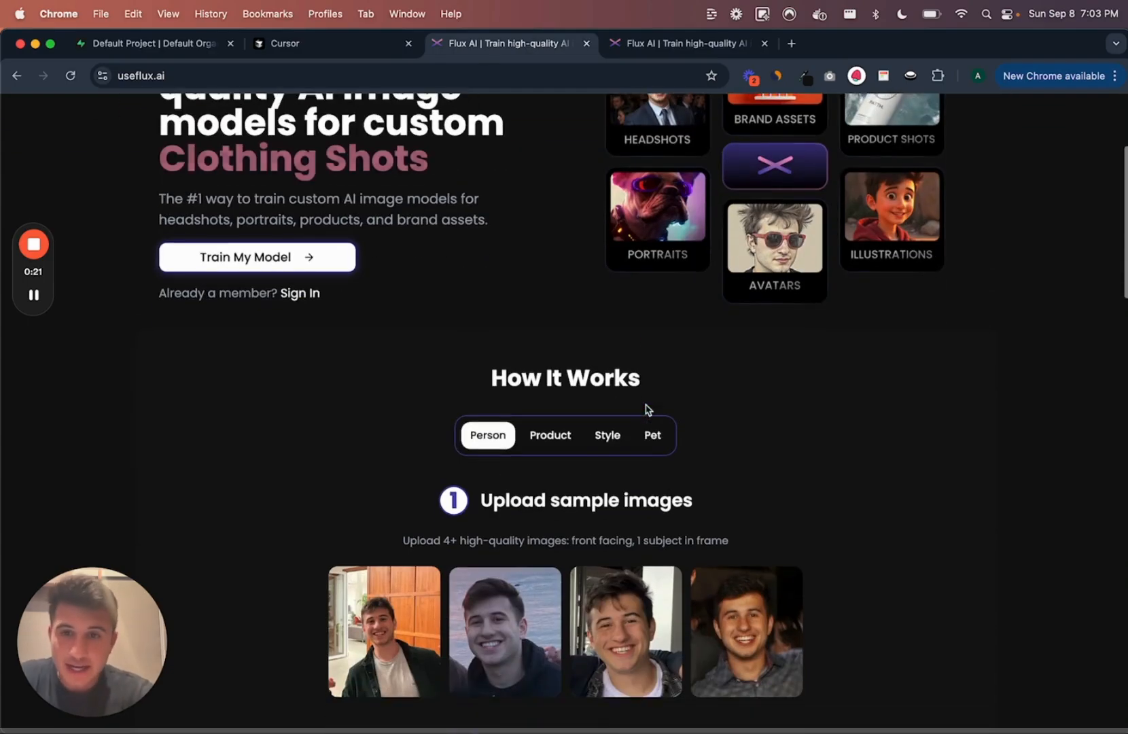
scroll(down, 3)
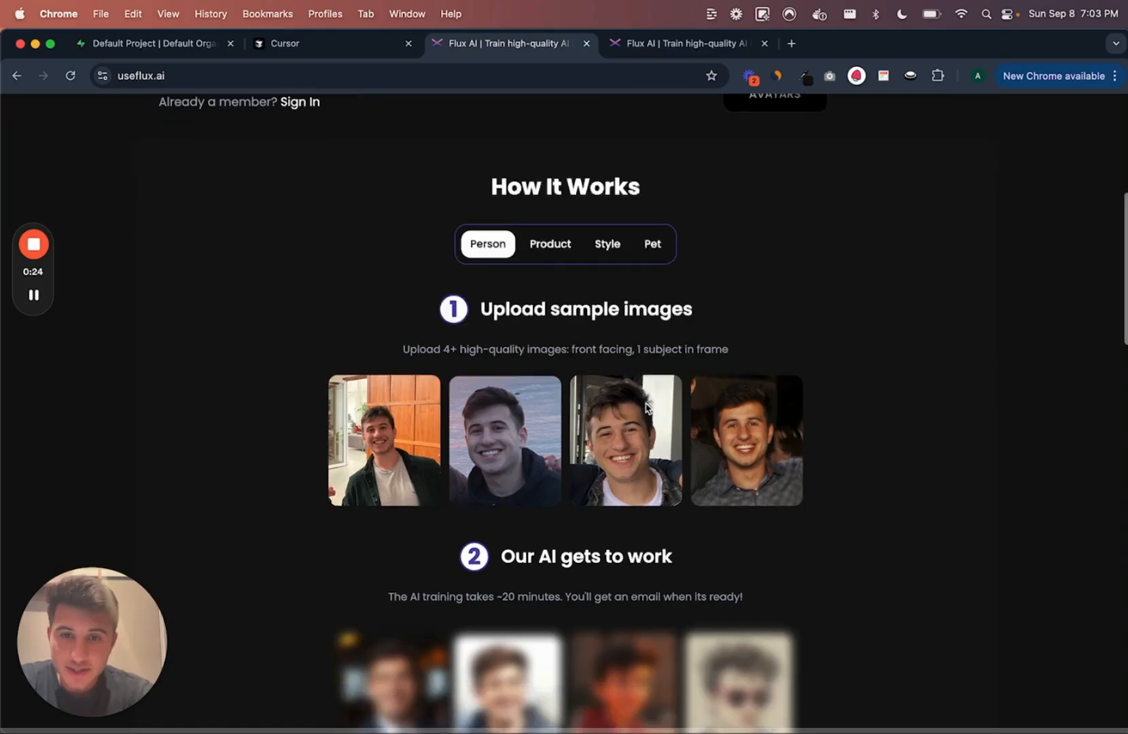
scroll(down, 3)
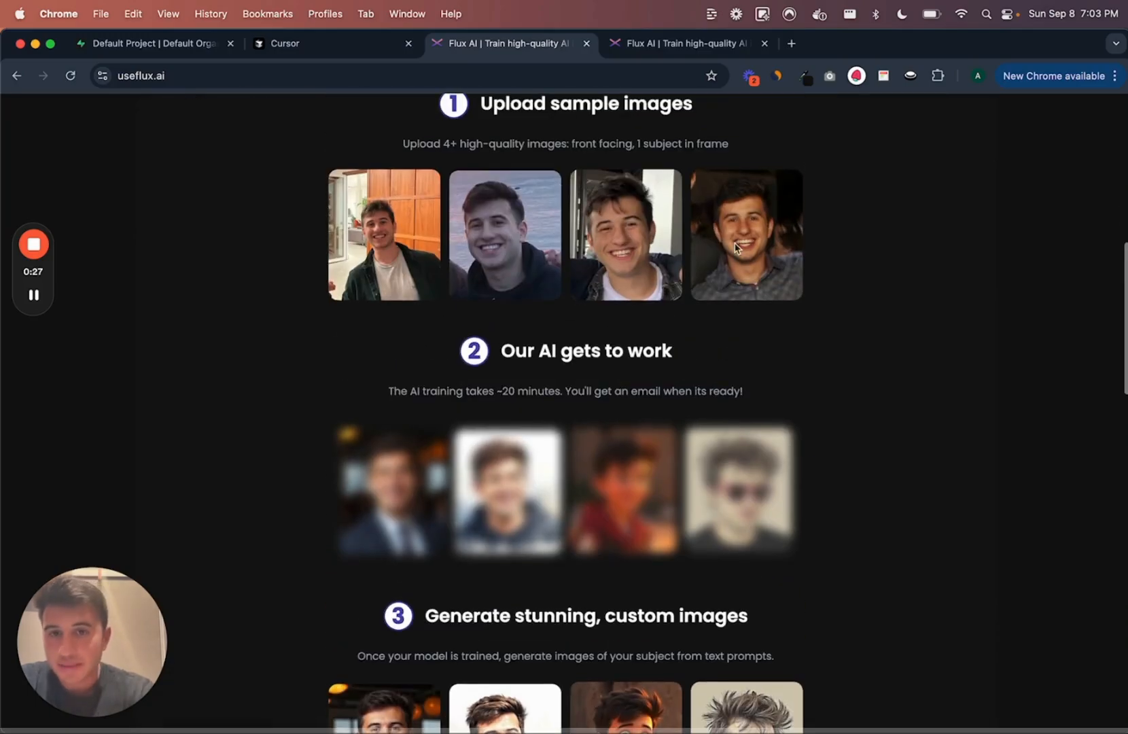
scroll(down, 3)
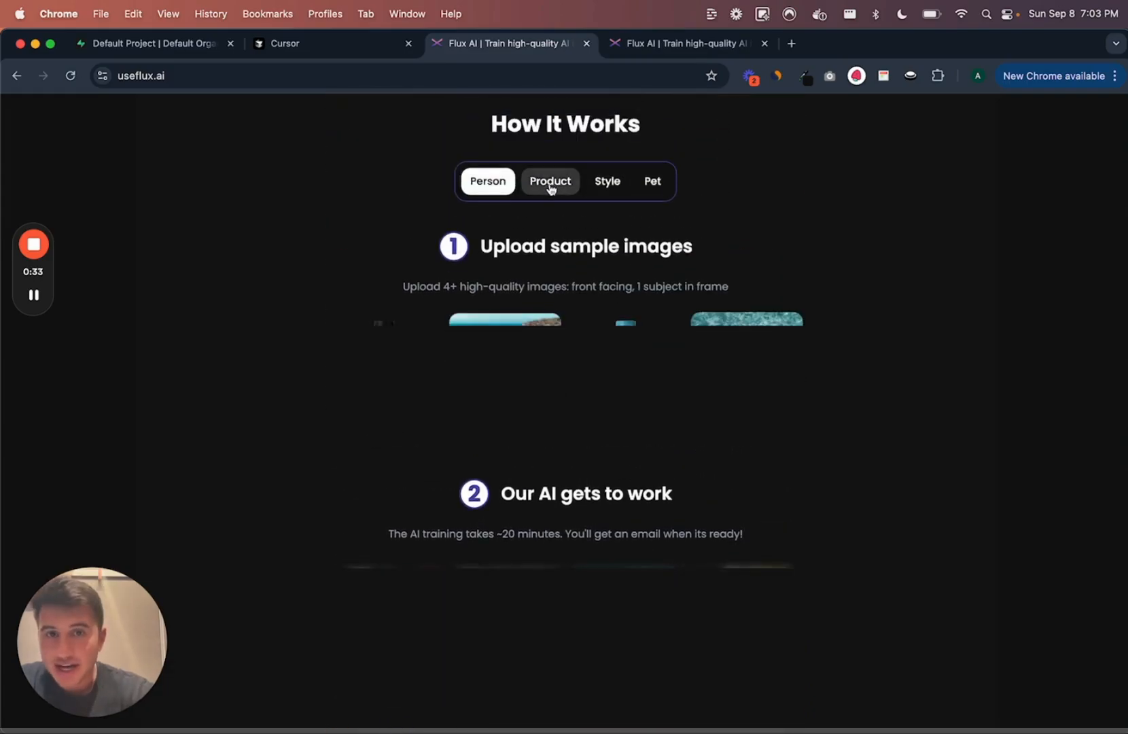
- Look back over the pricing section before heading to the Login sign-in page
right_click(383, 459)
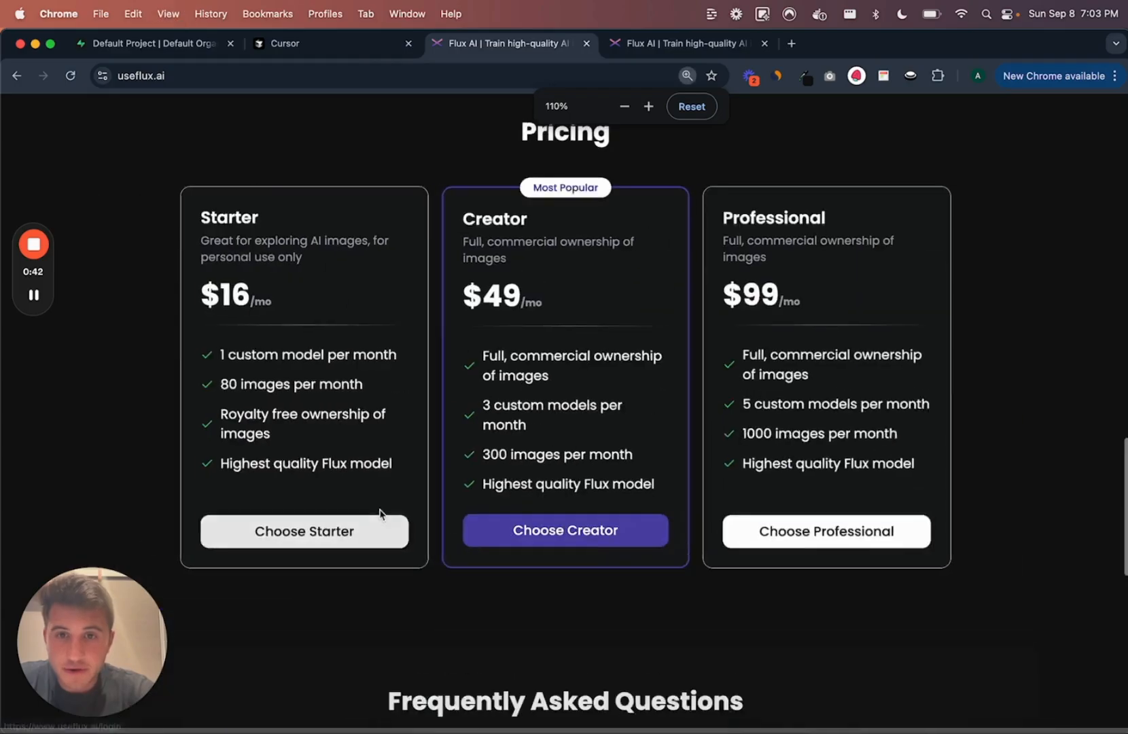
scroll(up, 3)
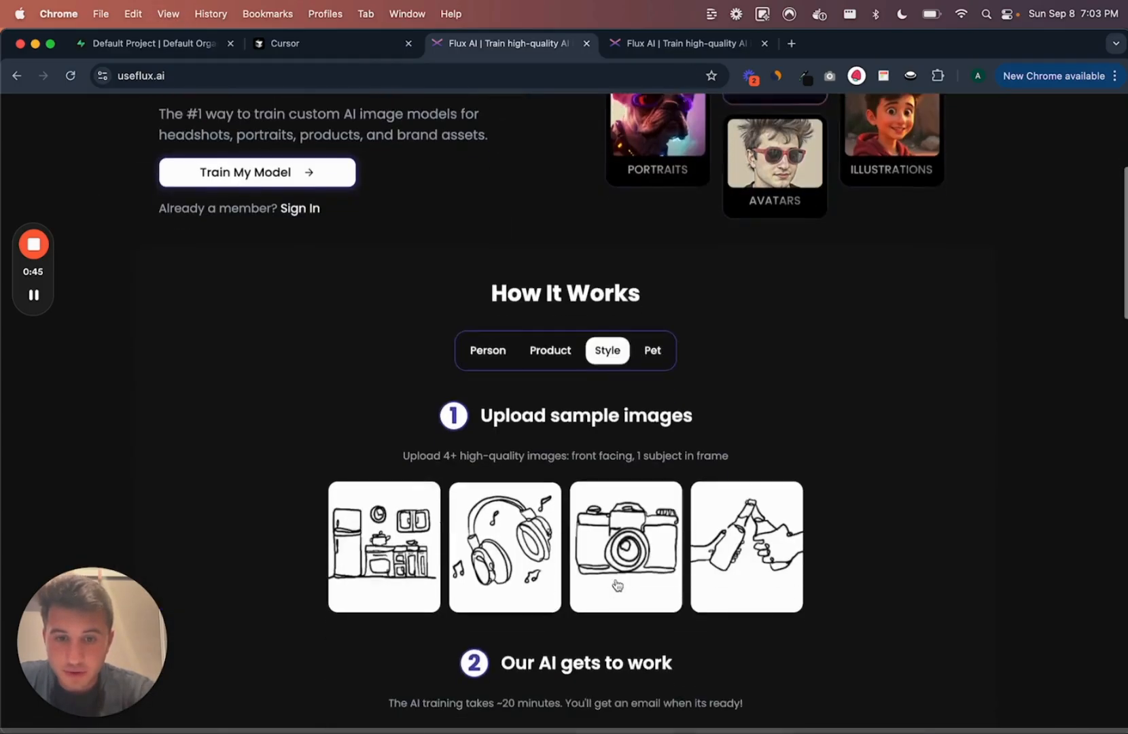
scroll(down, 3)
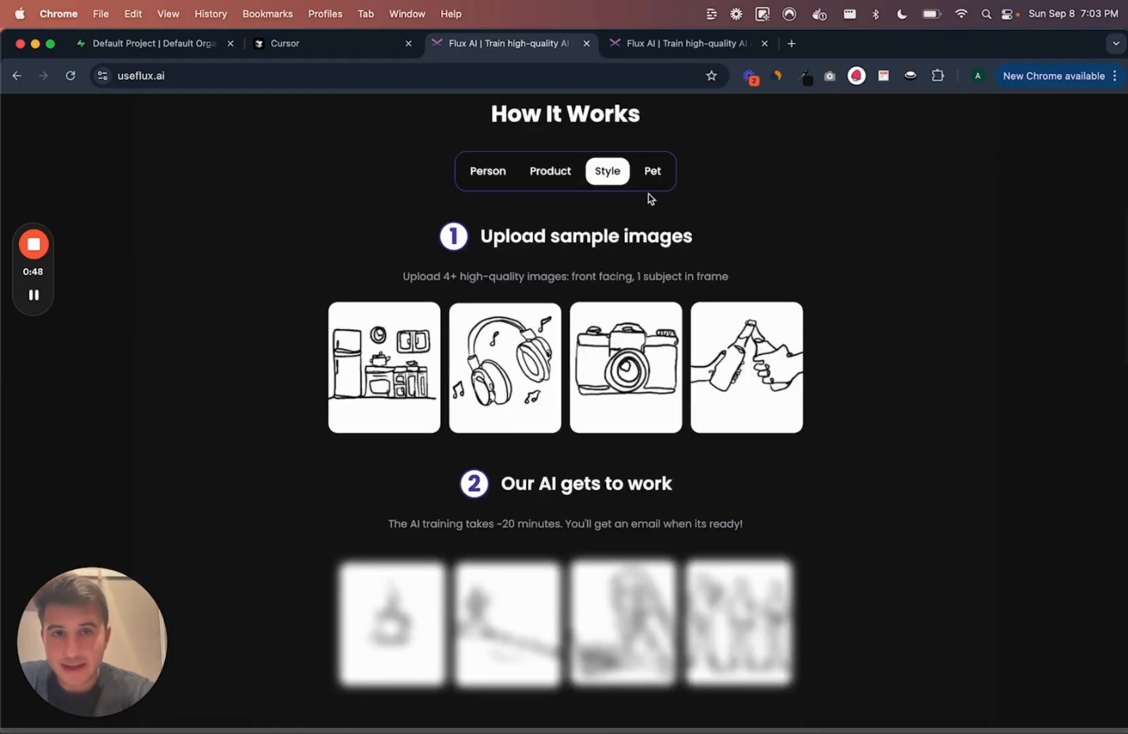
scroll(up, 3)
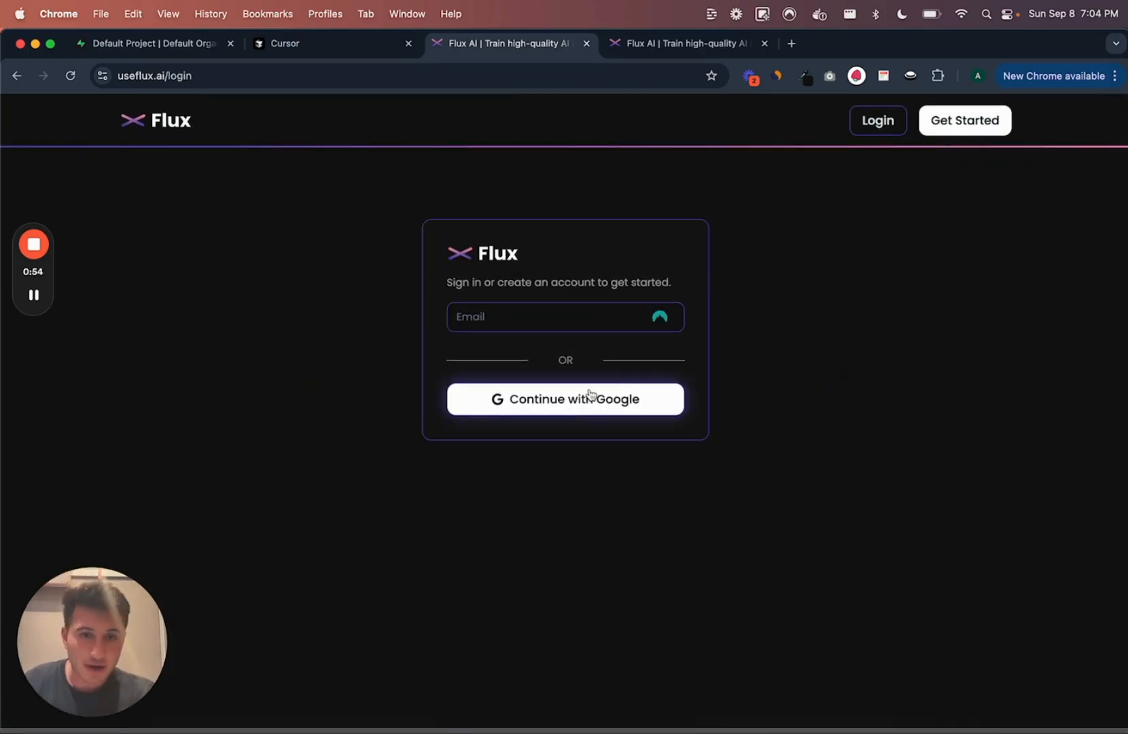
- Switch to the Cursor browser tab showing the cursor.com AI Code Editor home page
click(565, 398)
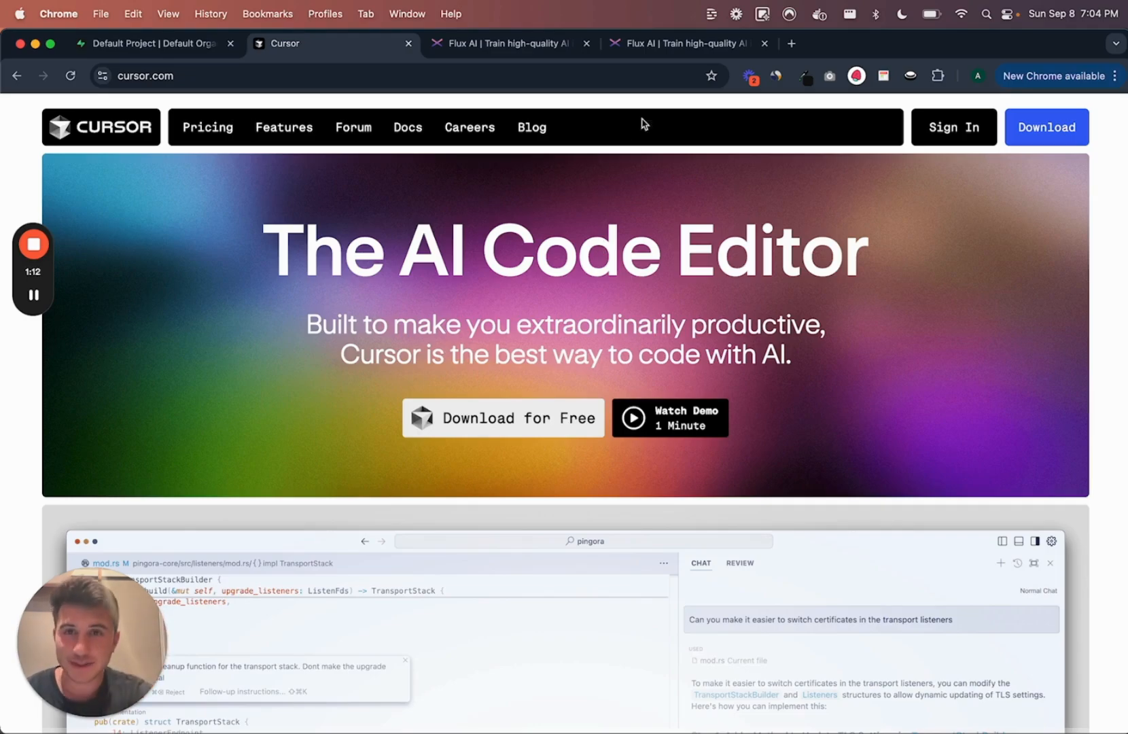
mouse_move(636, 302)
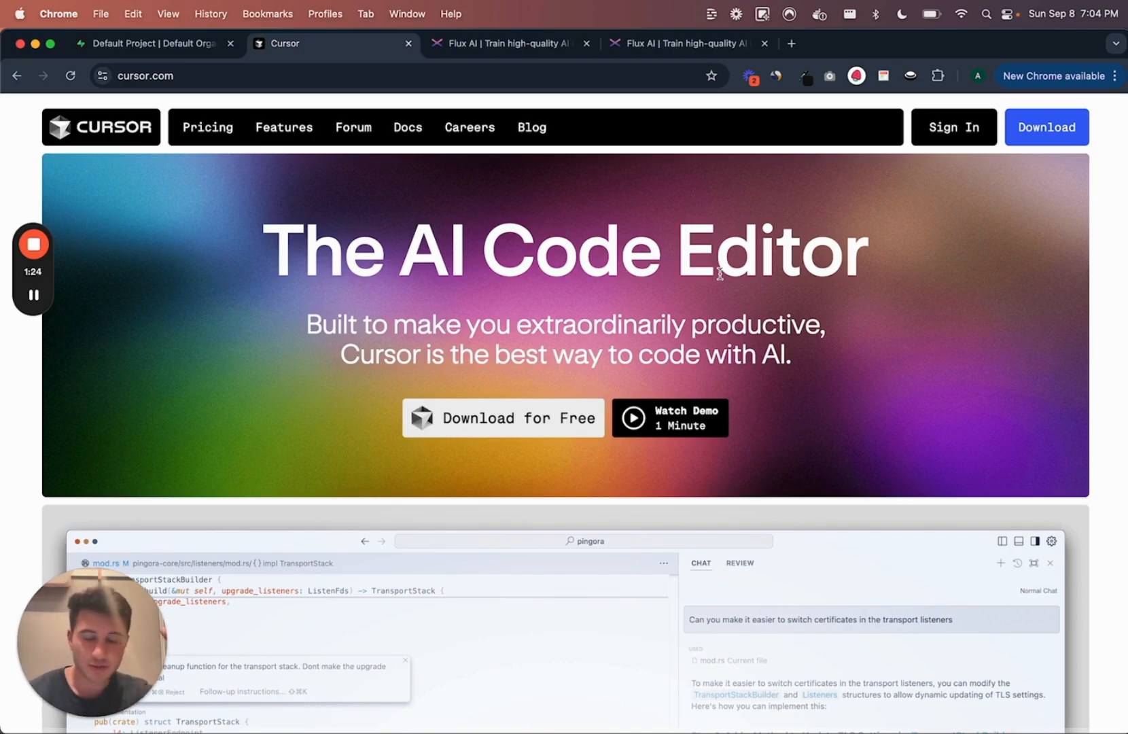
click(684, 43)
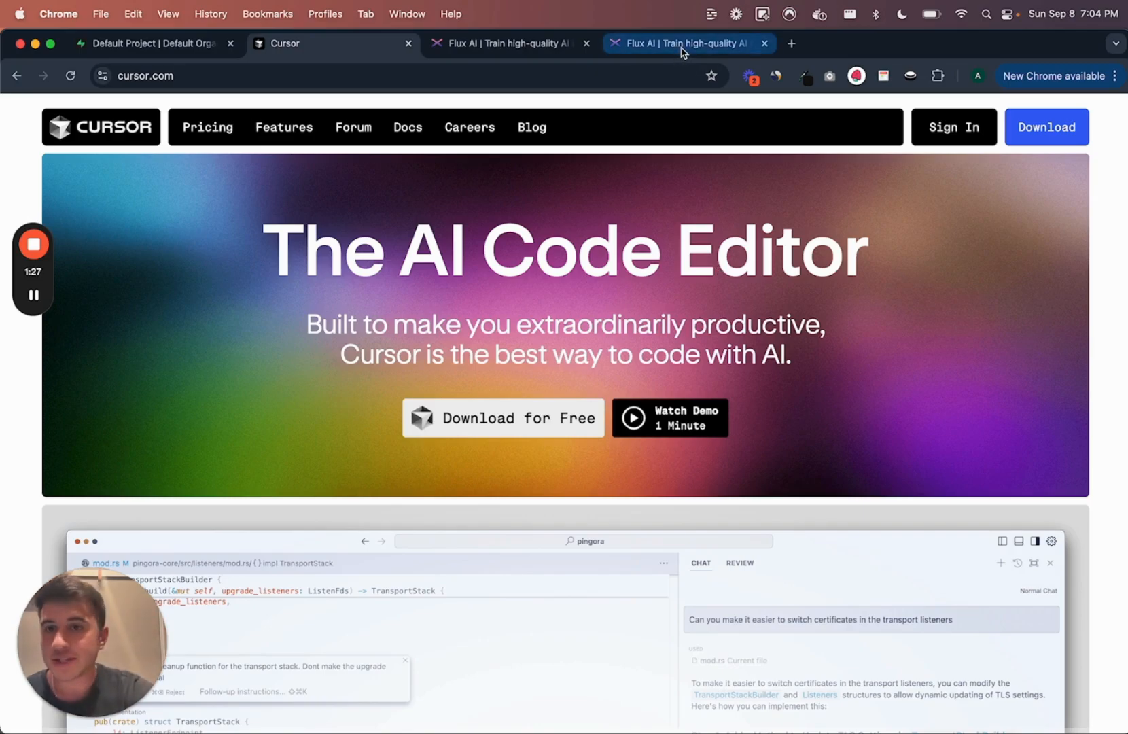
- View the localhost Flux app's Your models list, then switch to the Cursor editor window
click(683, 44)
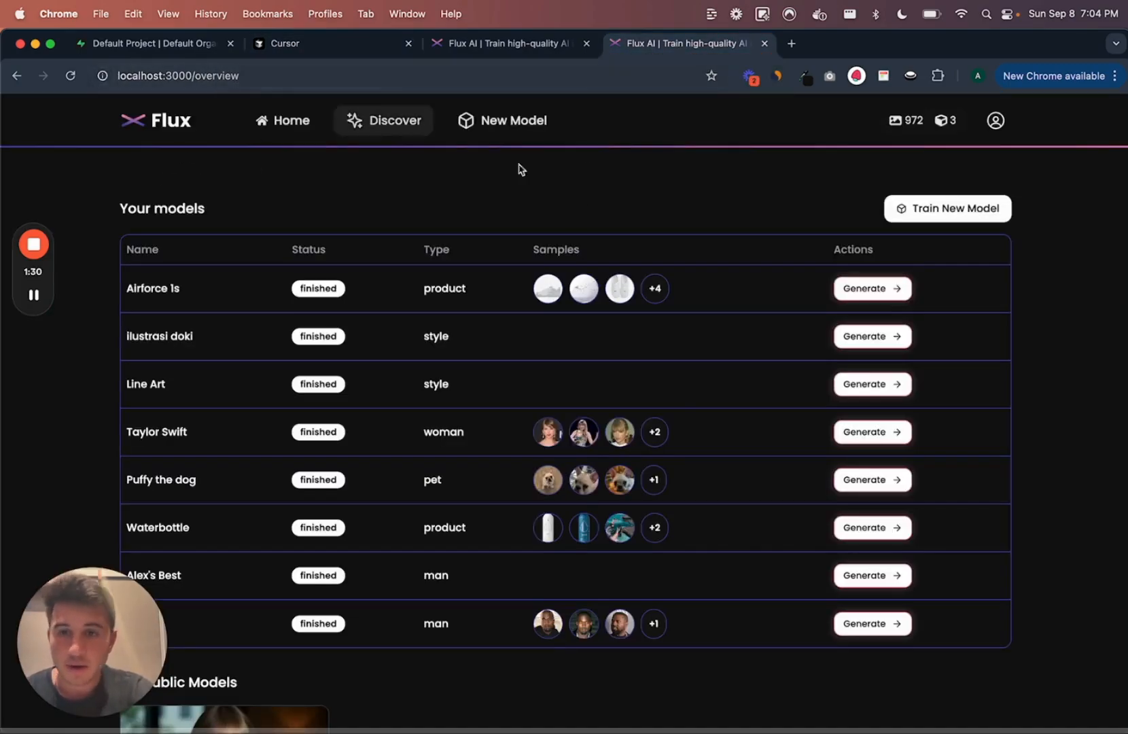
click(275, 43)
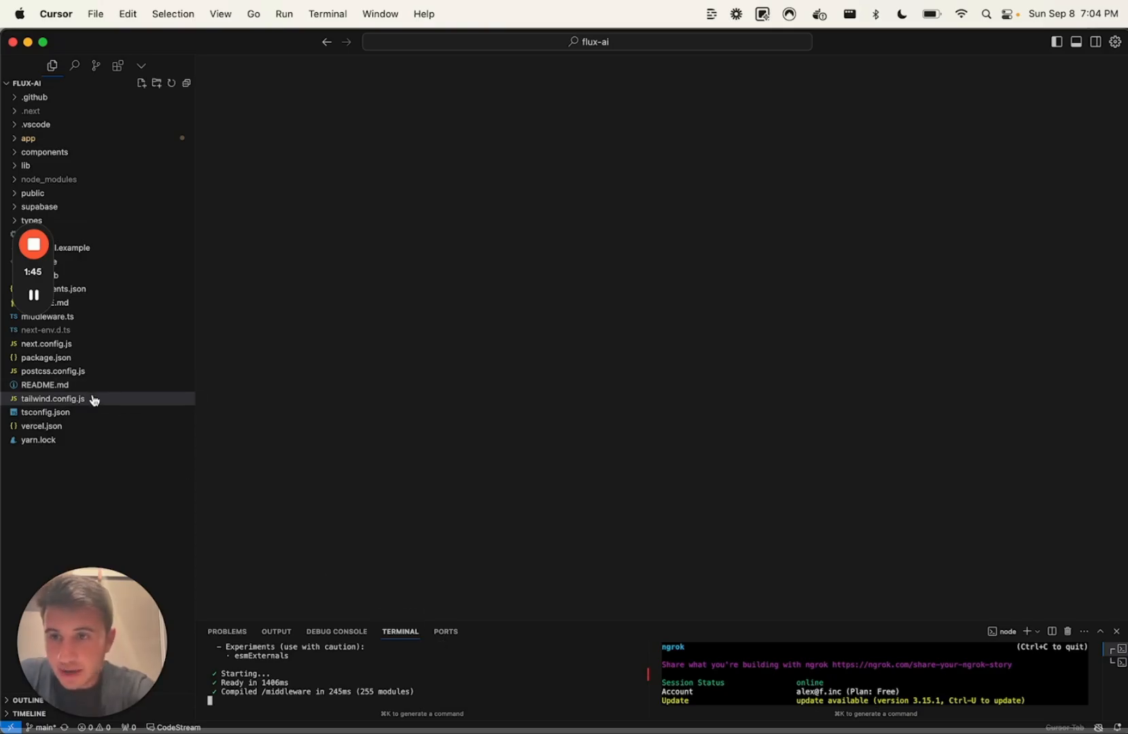
- Open tailwind.config.js from the Explorer to review theme colours, then return to Chrome
click(53, 398)
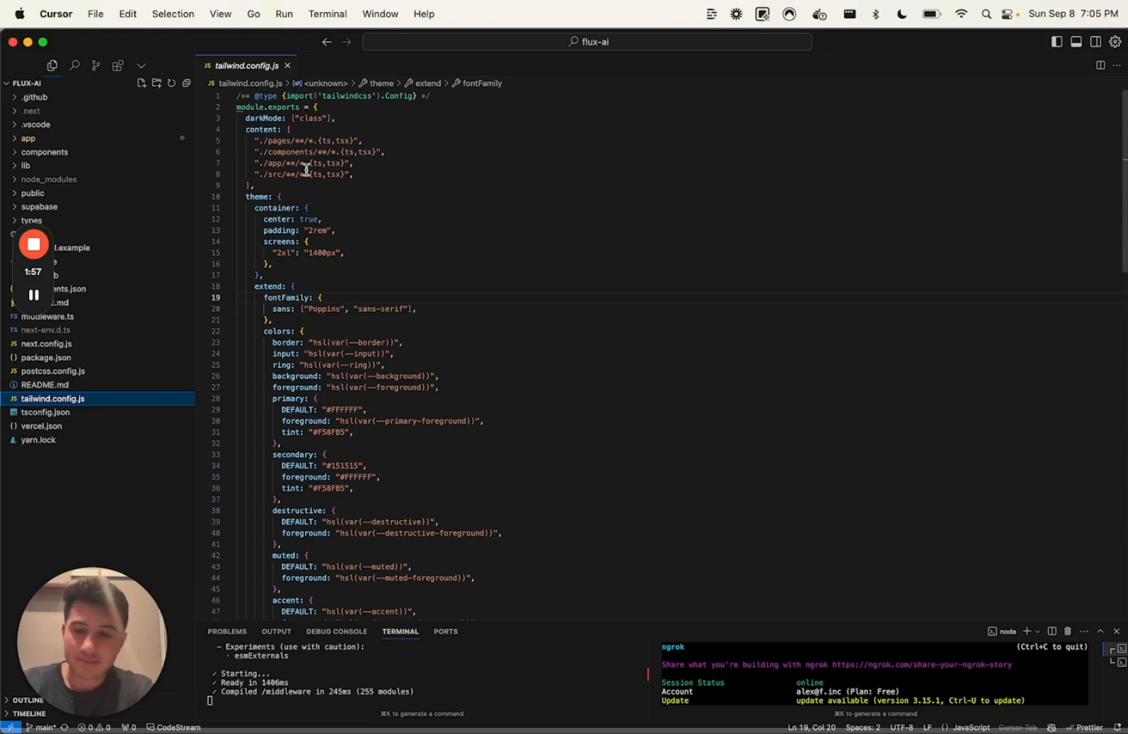
click(39, 207)
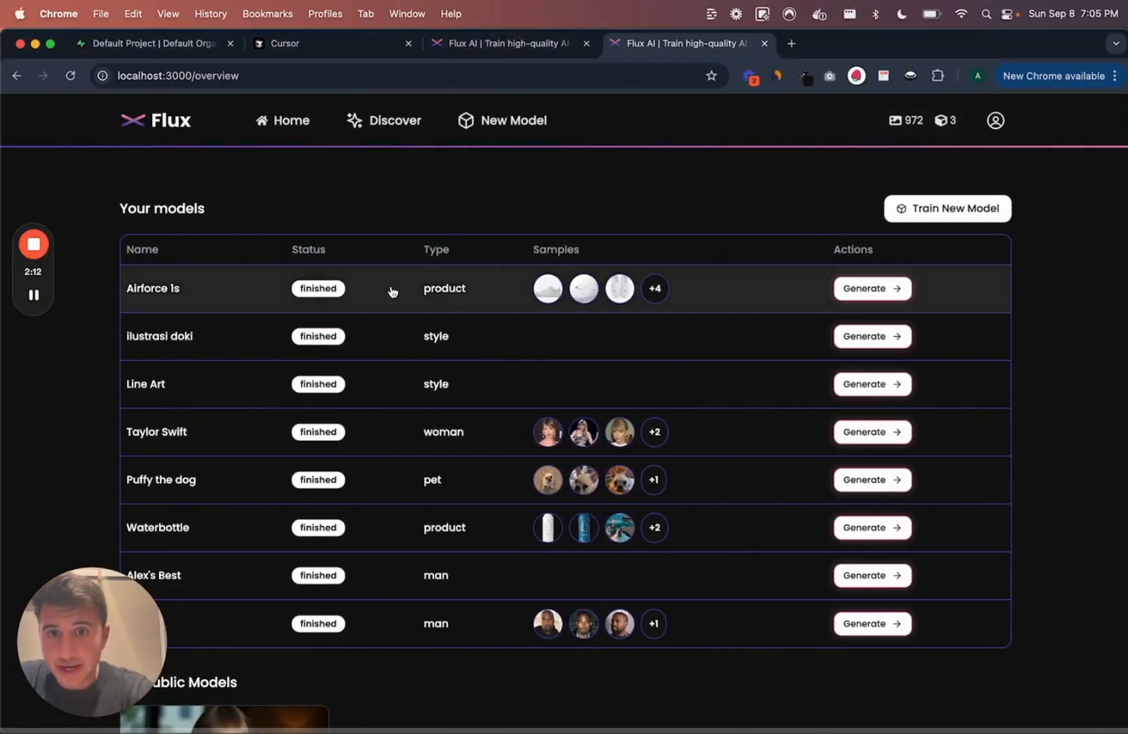
click(870, 288)
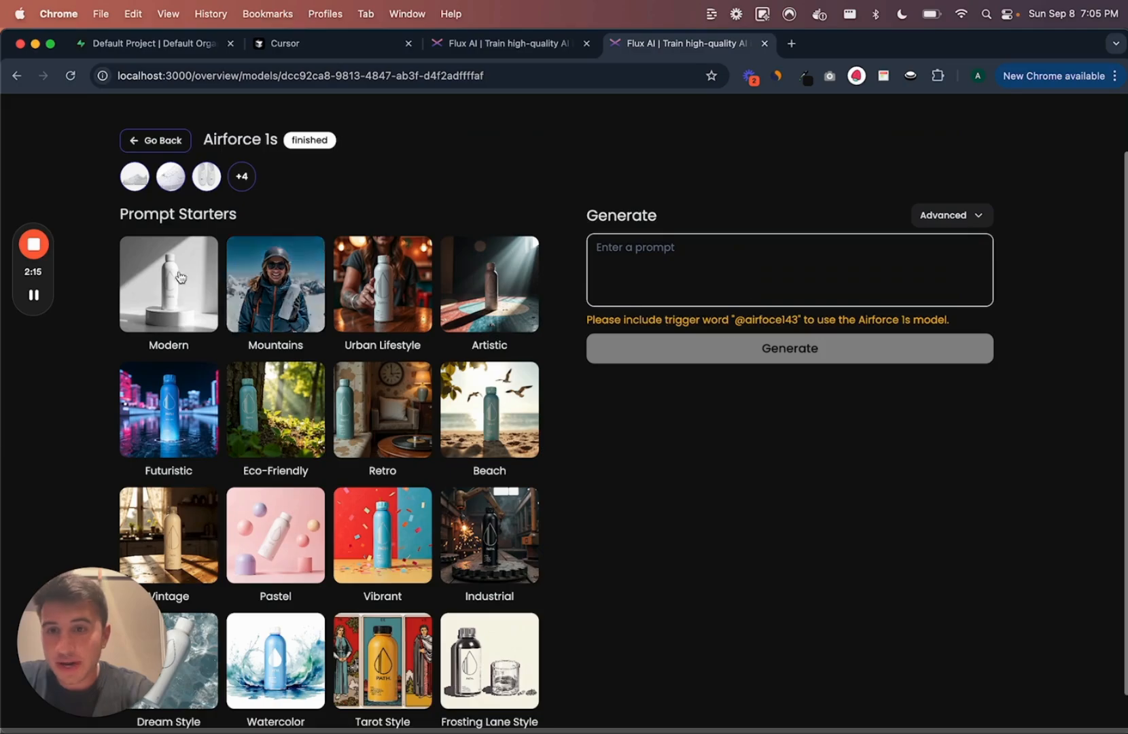
text(A @airfoce143 product shoes placed on a dramatic, abstract canvas. As the camera pans, we see the product surrounded by bold, geometric shapes. Suddenly, a spotlight illuminates the product from the side, casting dramatic shadows and emphasizing its sculptural design.)
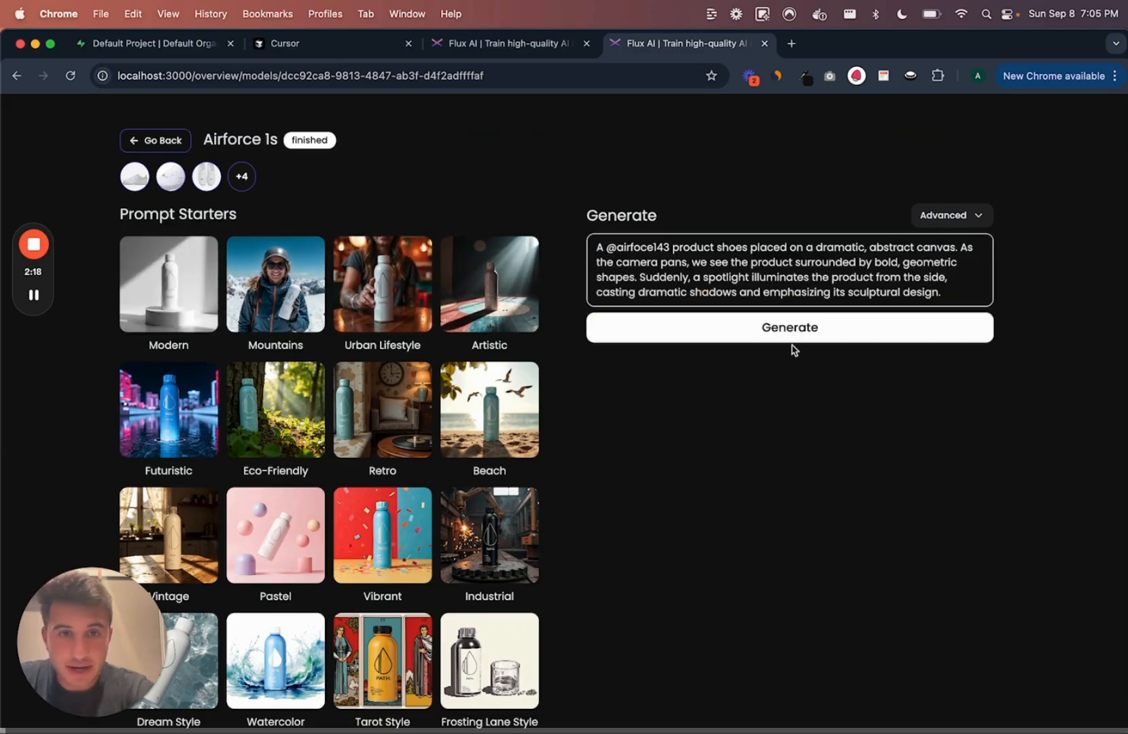
click(788, 326)
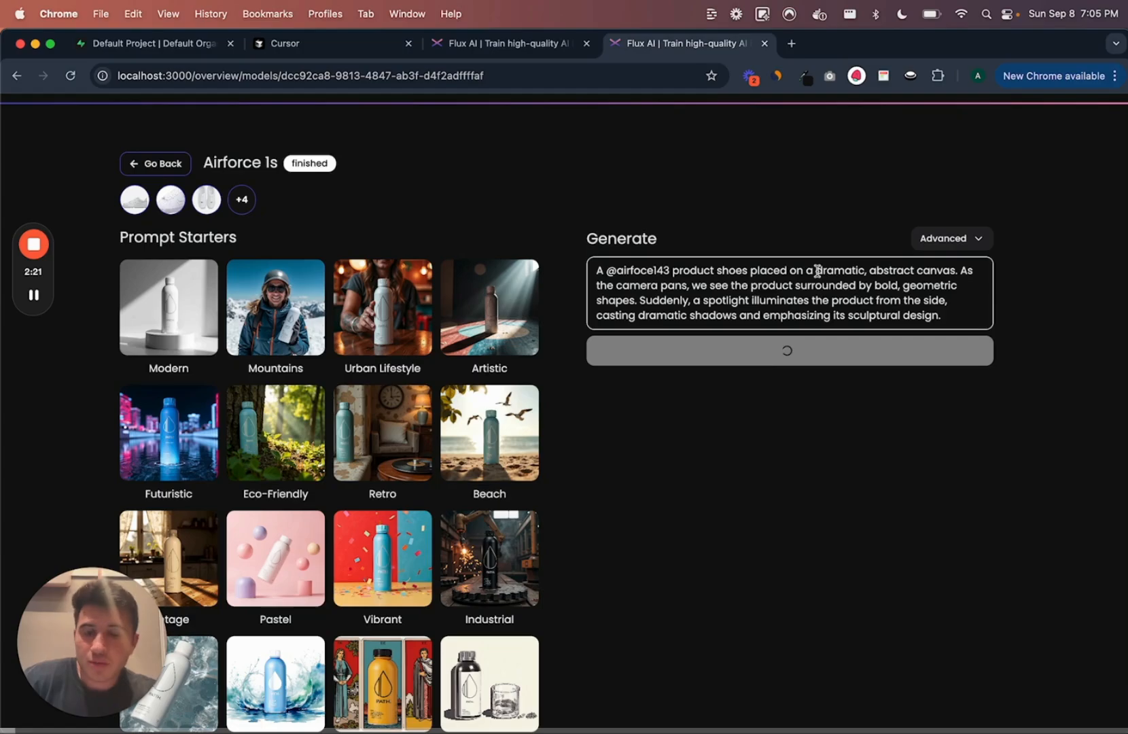
mouse_move(952, 432)
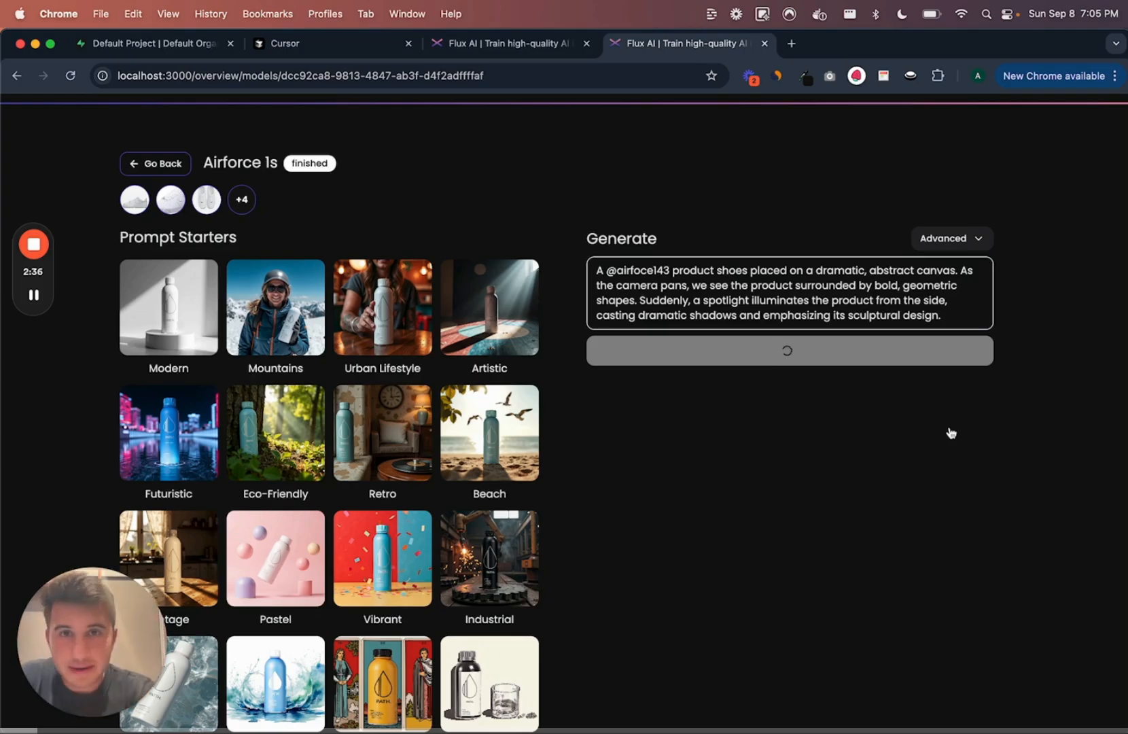
mouse_move(981, 434)
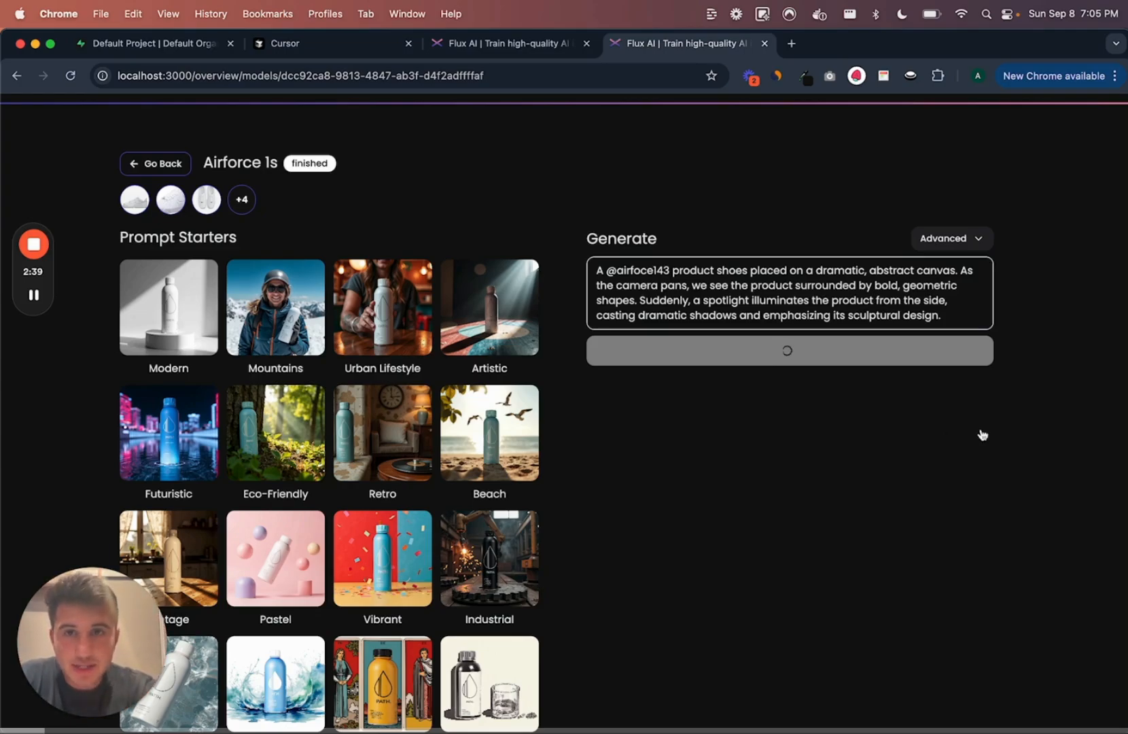
mouse_move(970, 421)
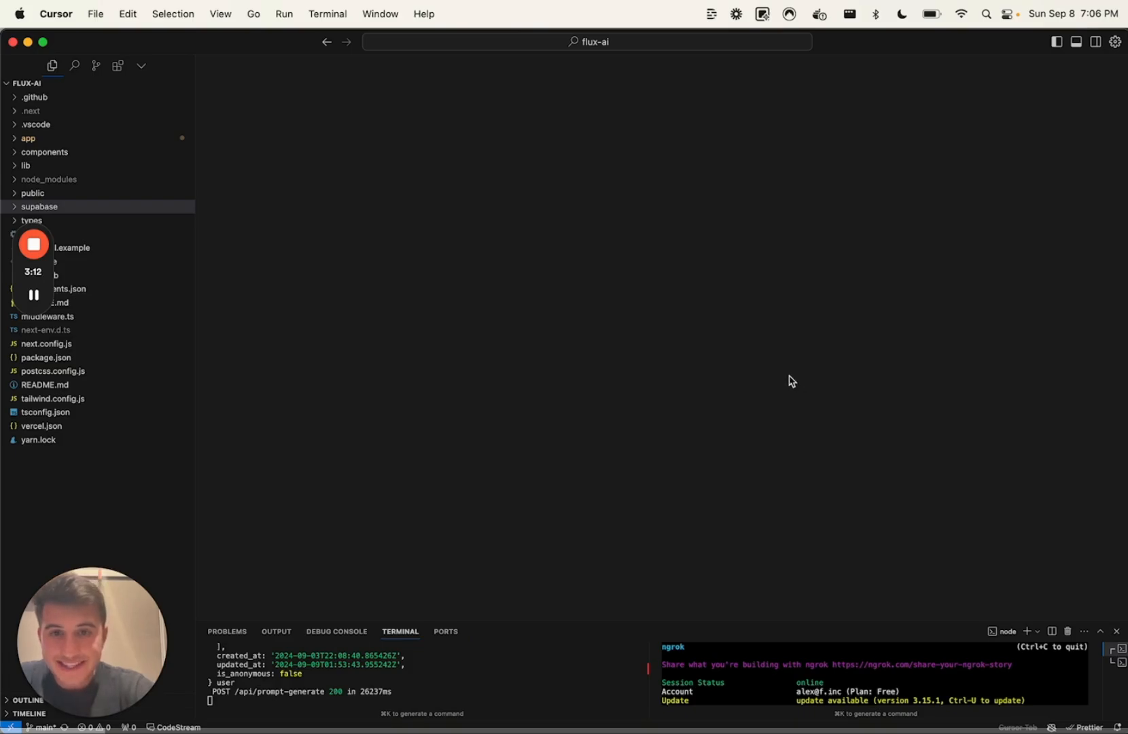
- Quick-open the Hero.tsx component file by searching 'hero'
text(heroi)
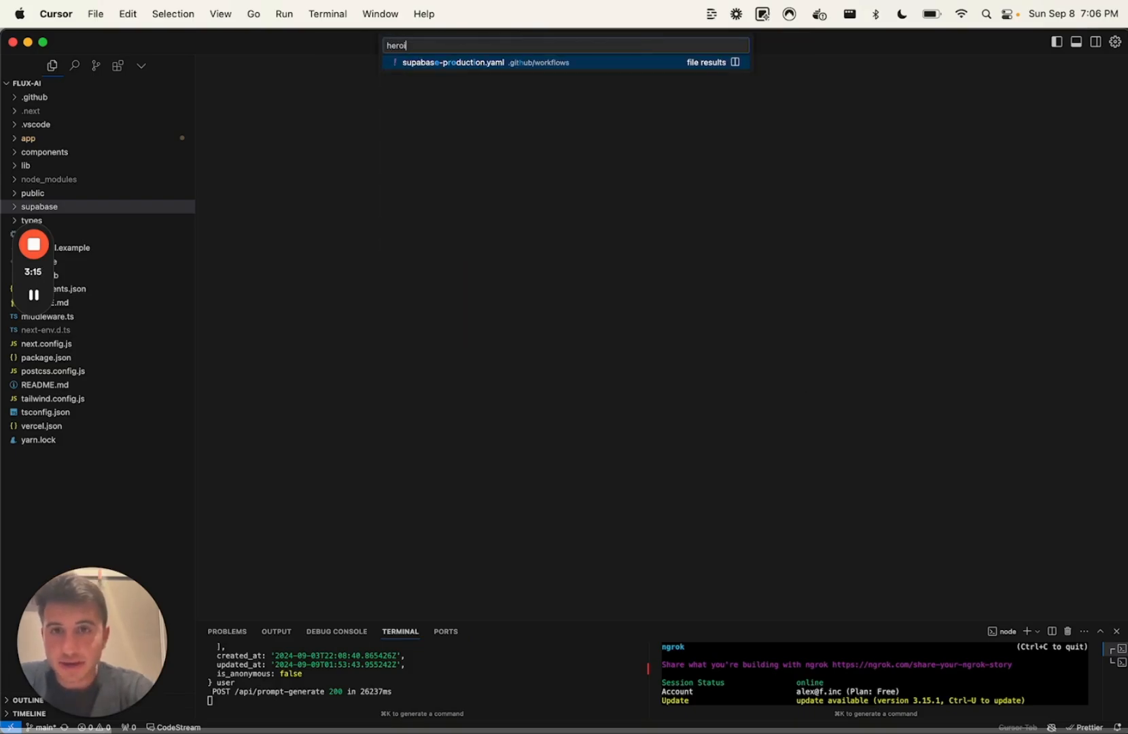
click(452, 63)
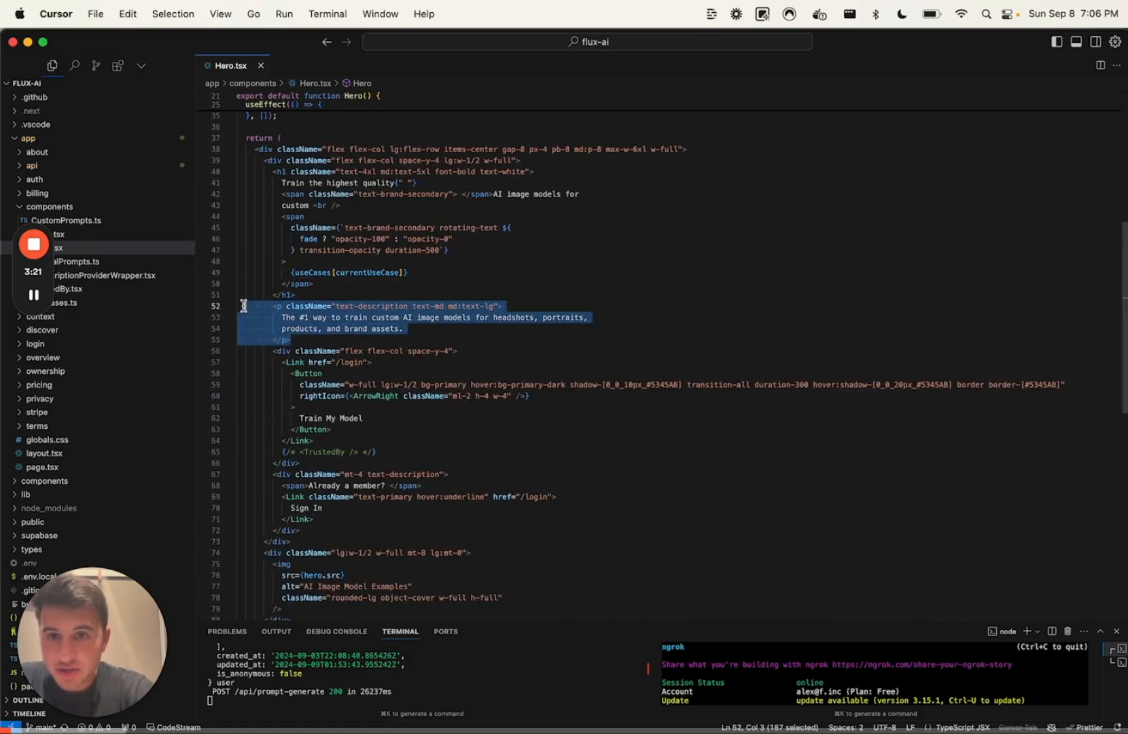
- Ask Cmd+K inline AI to improve the hero description paragraph, then reject the rewrite
key(cmd+k)
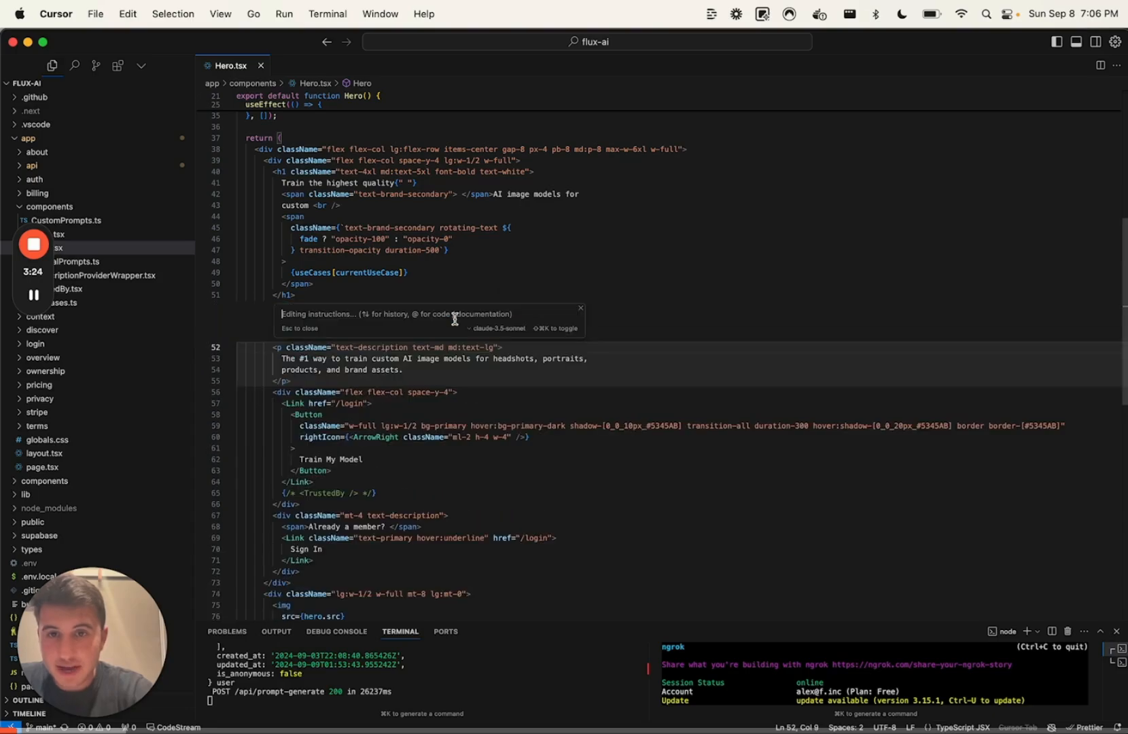
text(make the)
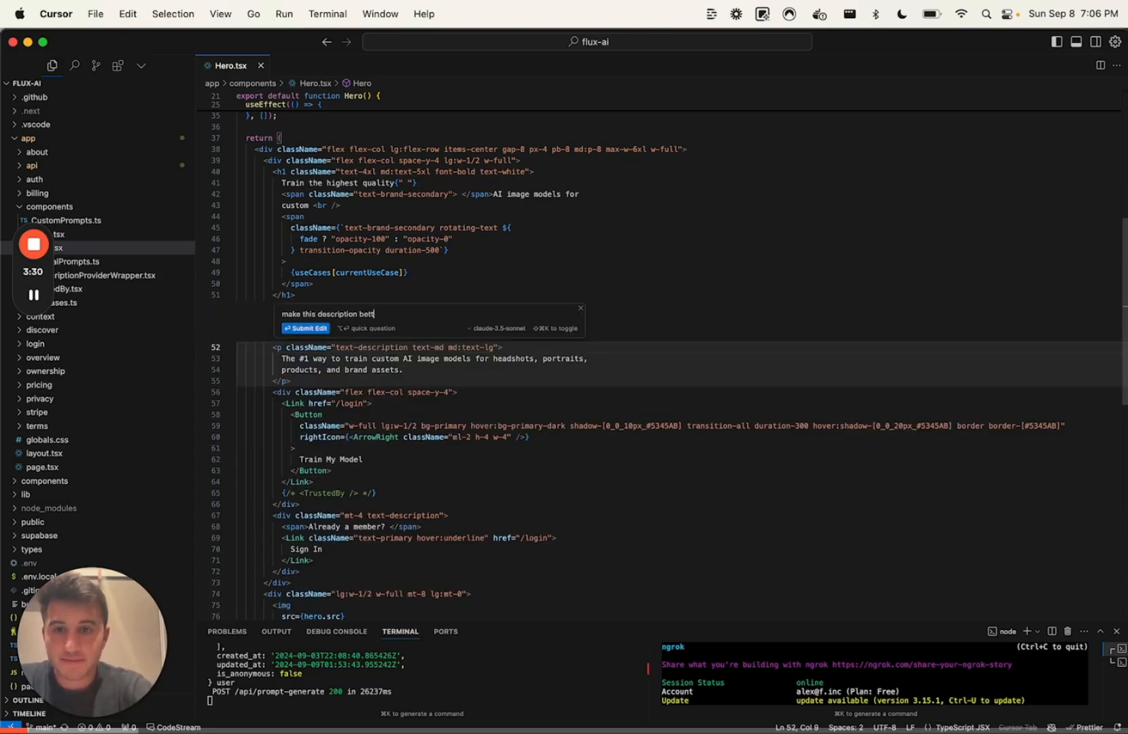
click(304, 328)
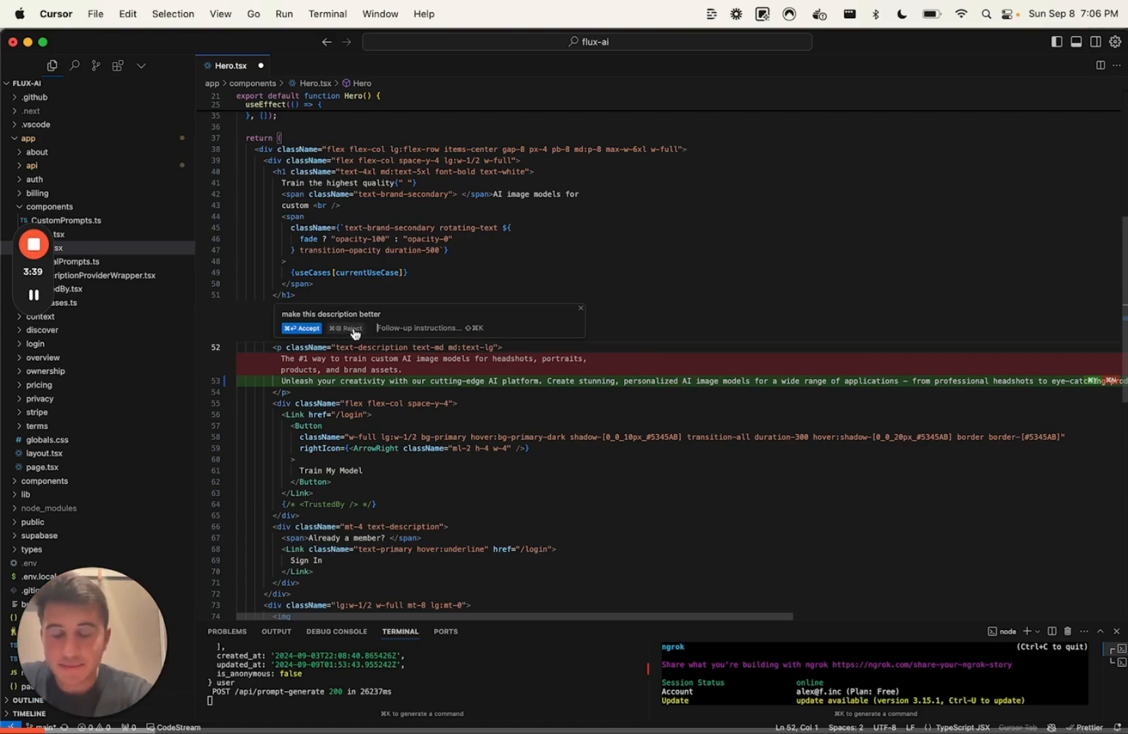
click(346, 327)
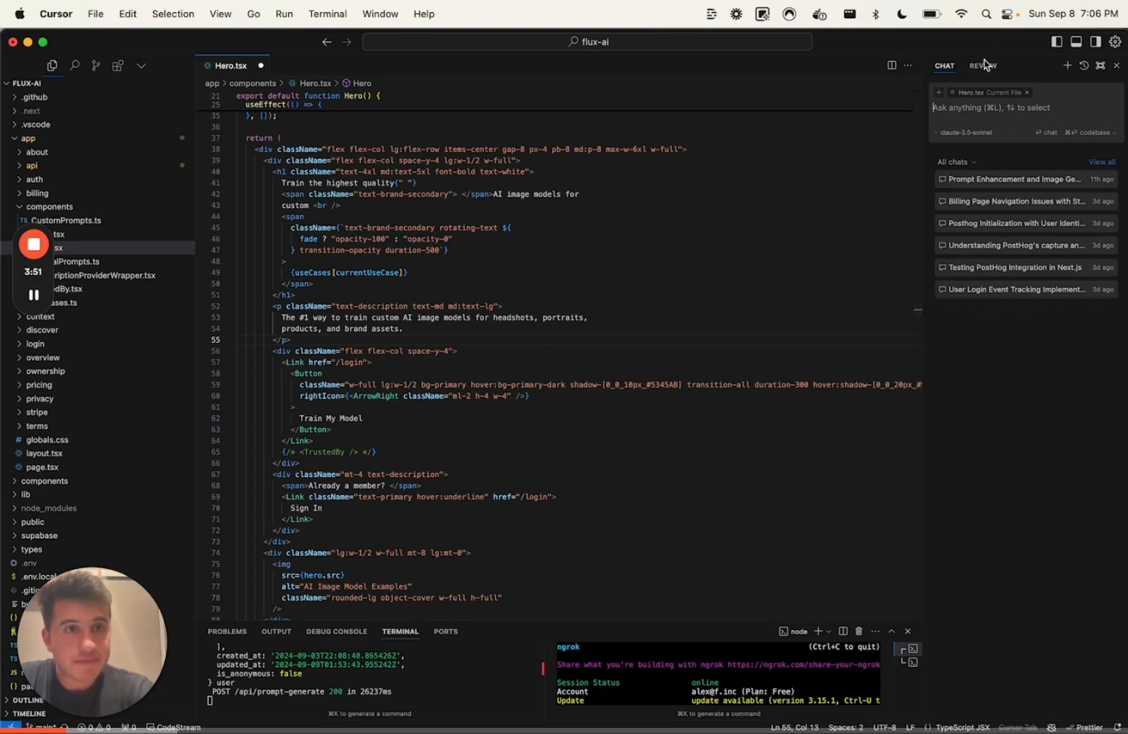
- Ask the AI chat how to add a download button to generated images on the model ID page
text(adj)
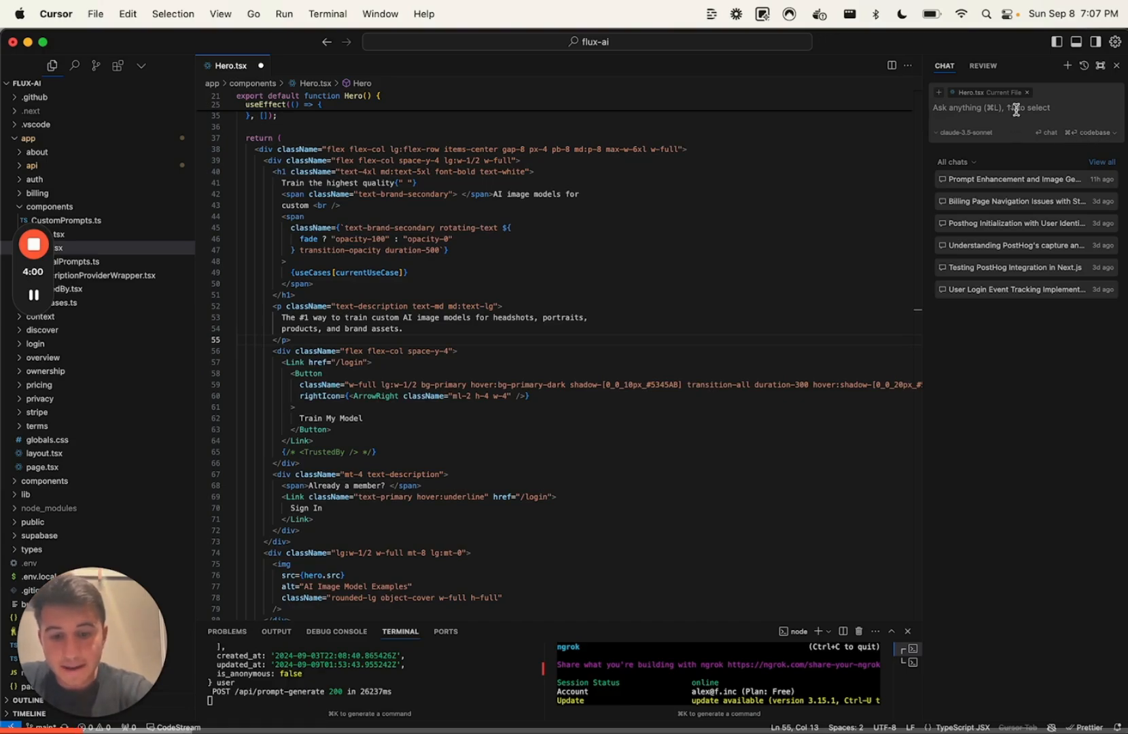
text(where is)
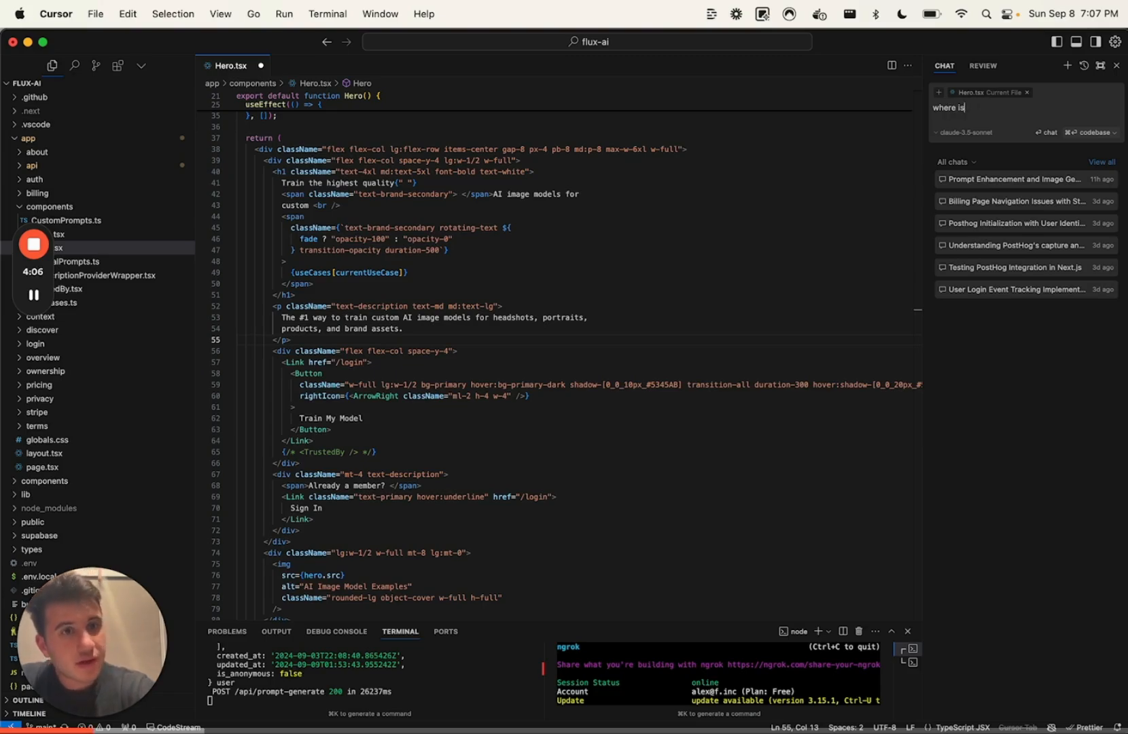
key(Backspace)
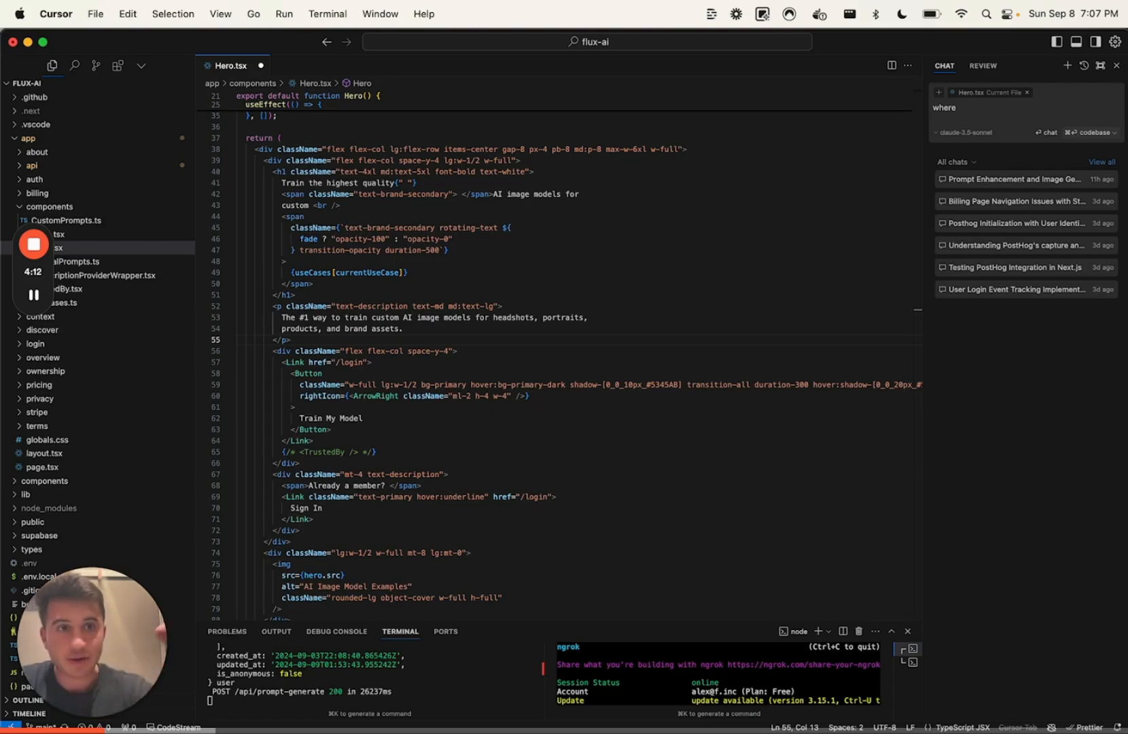
text(i want to add a)
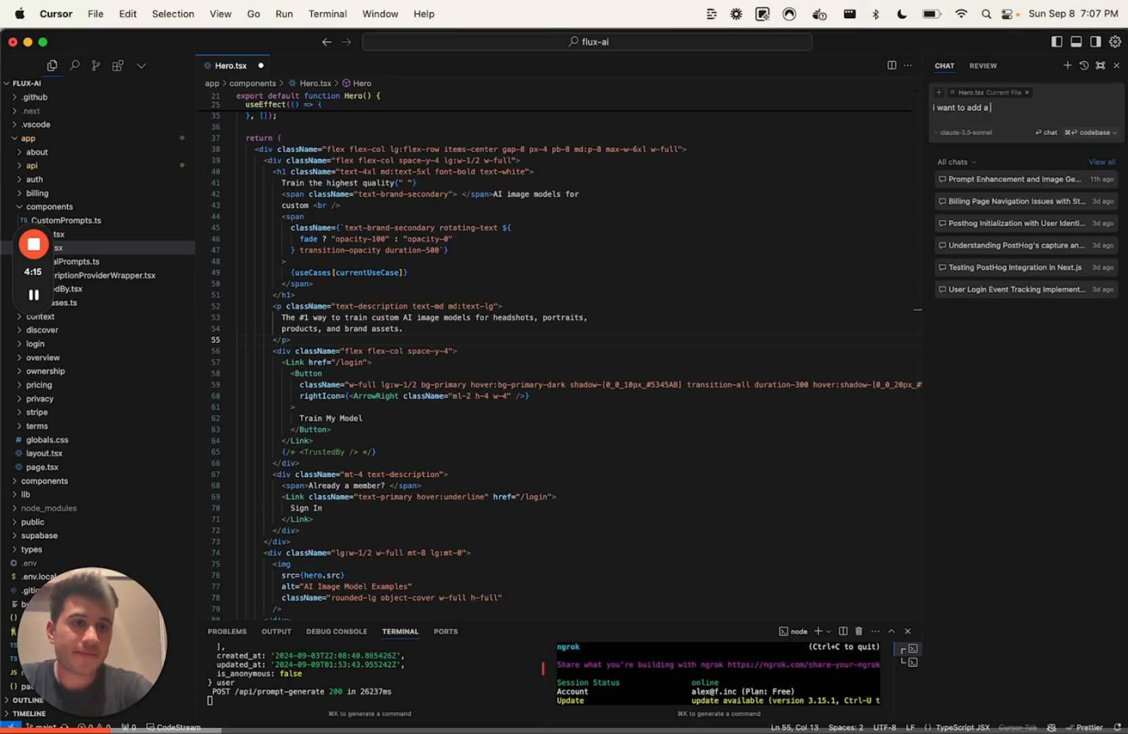
text(download btn)
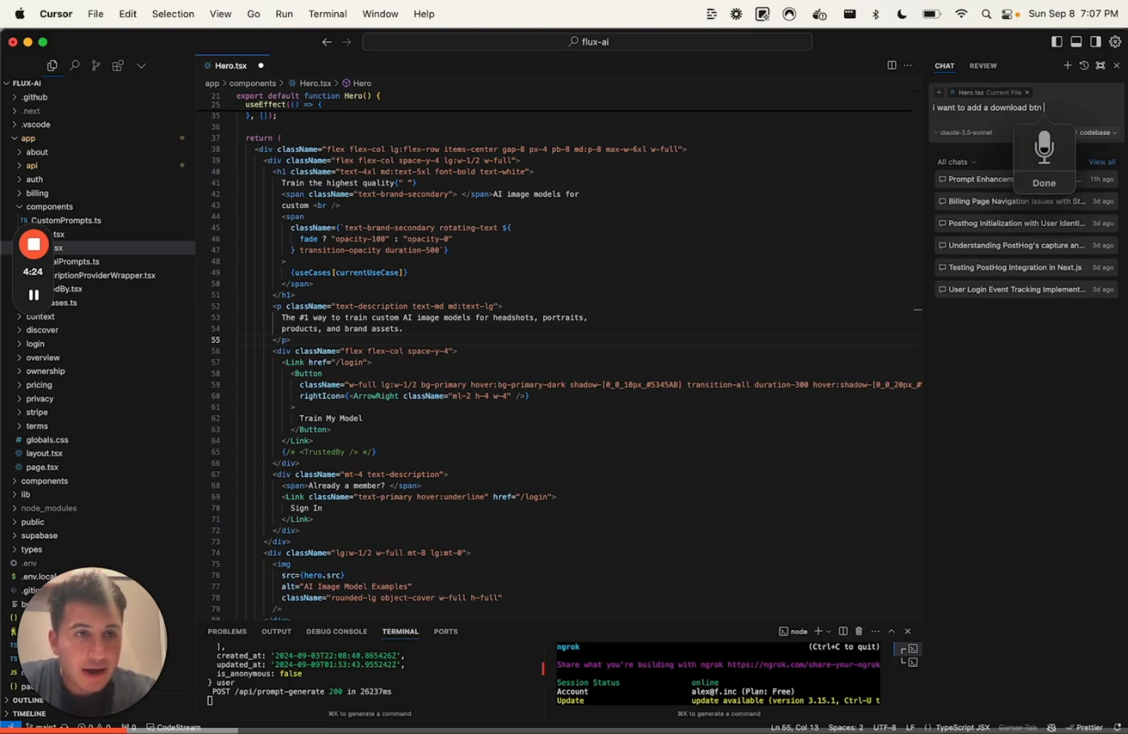
text(I added download button to the)
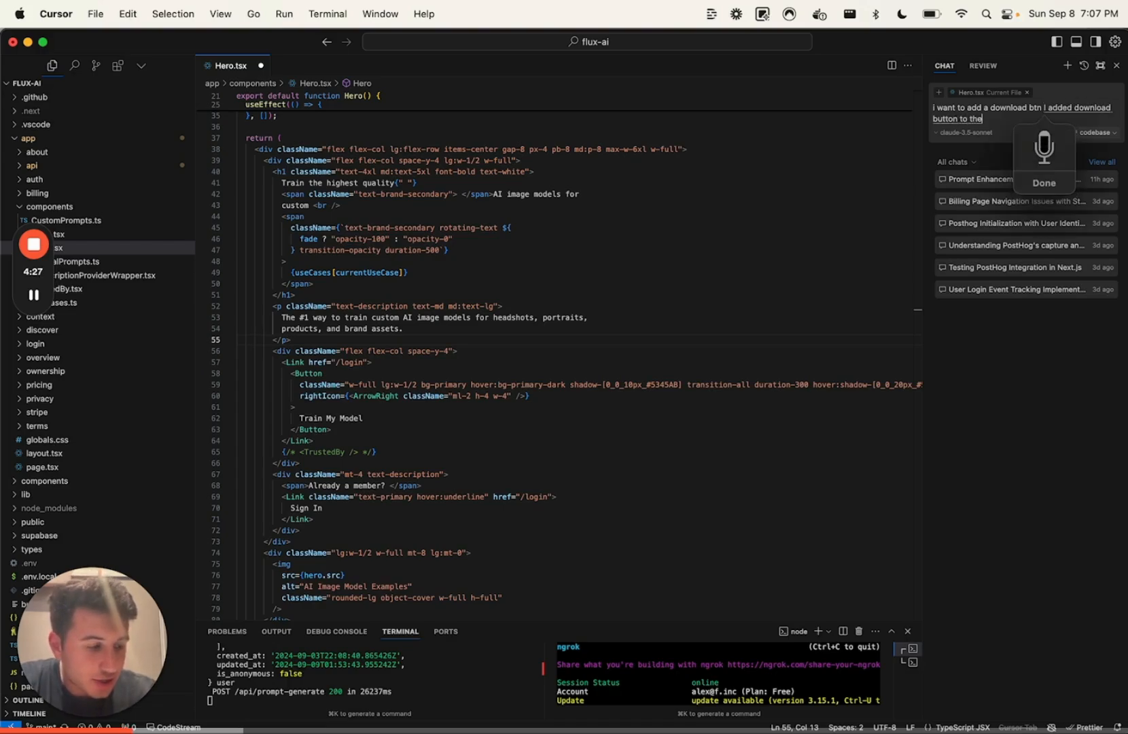
text(image that is generated in the model ID page how d)
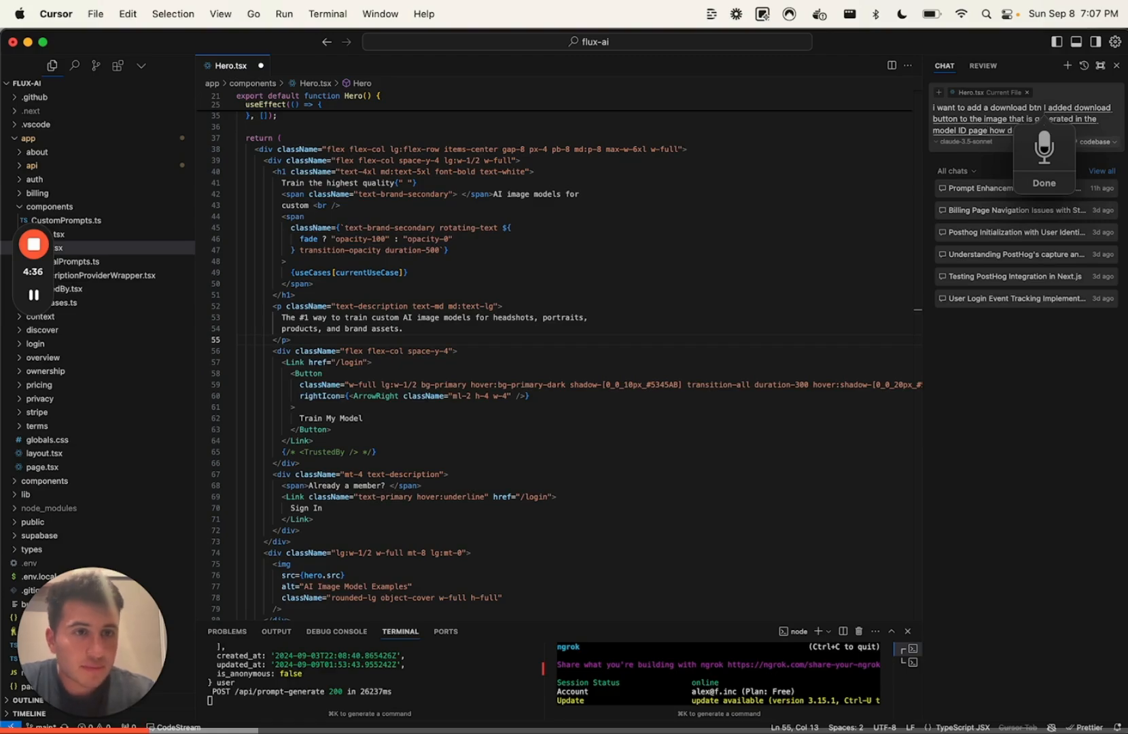
click(1044, 182)
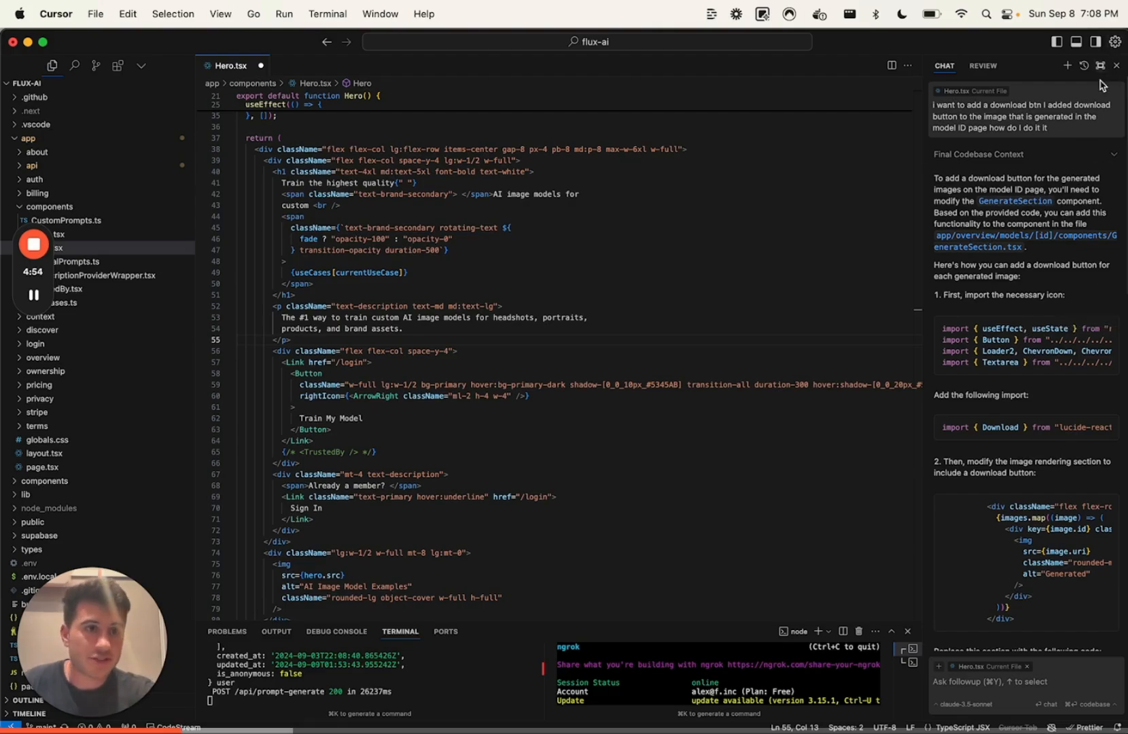
mouse_move(1116, 65)
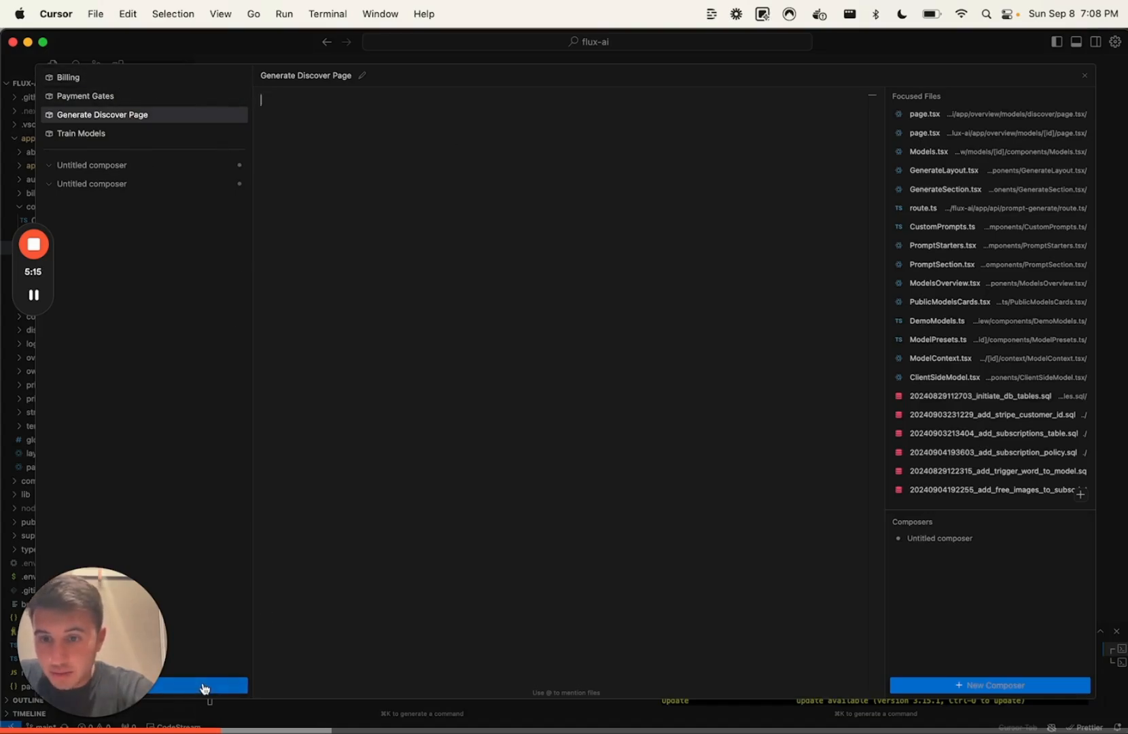
- Start Create New > New Project in the composer, cancel it, and open the compact inline composer
click(203, 688)
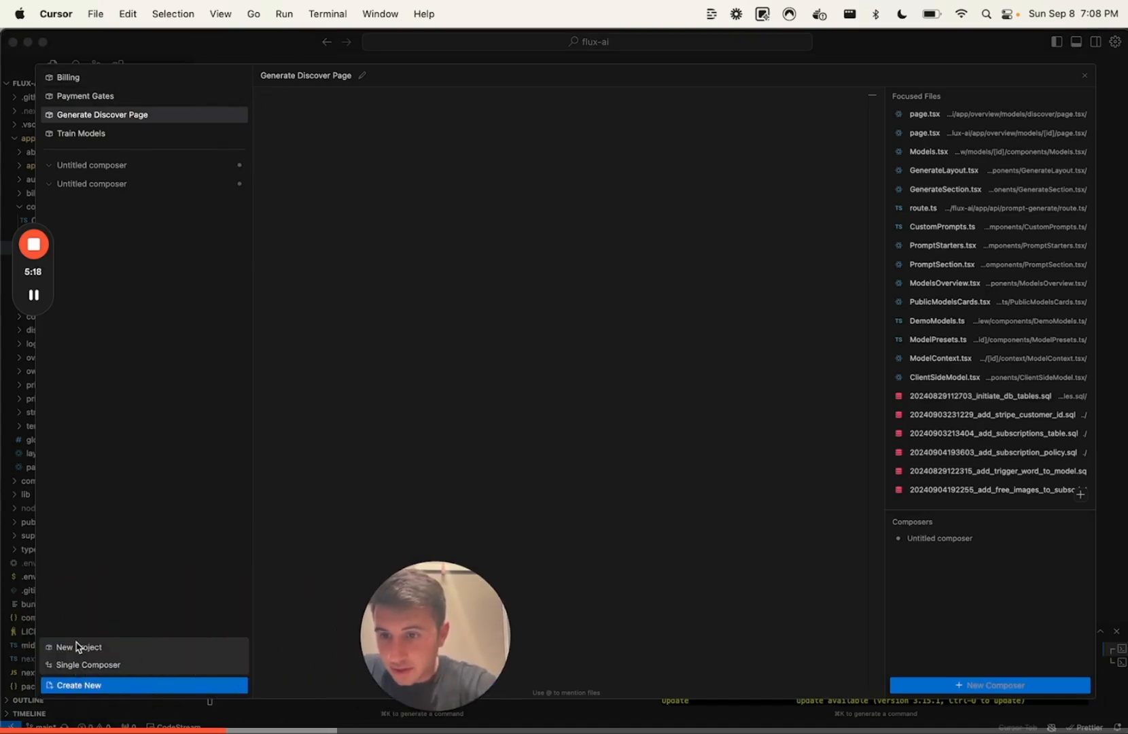
click(79, 646)
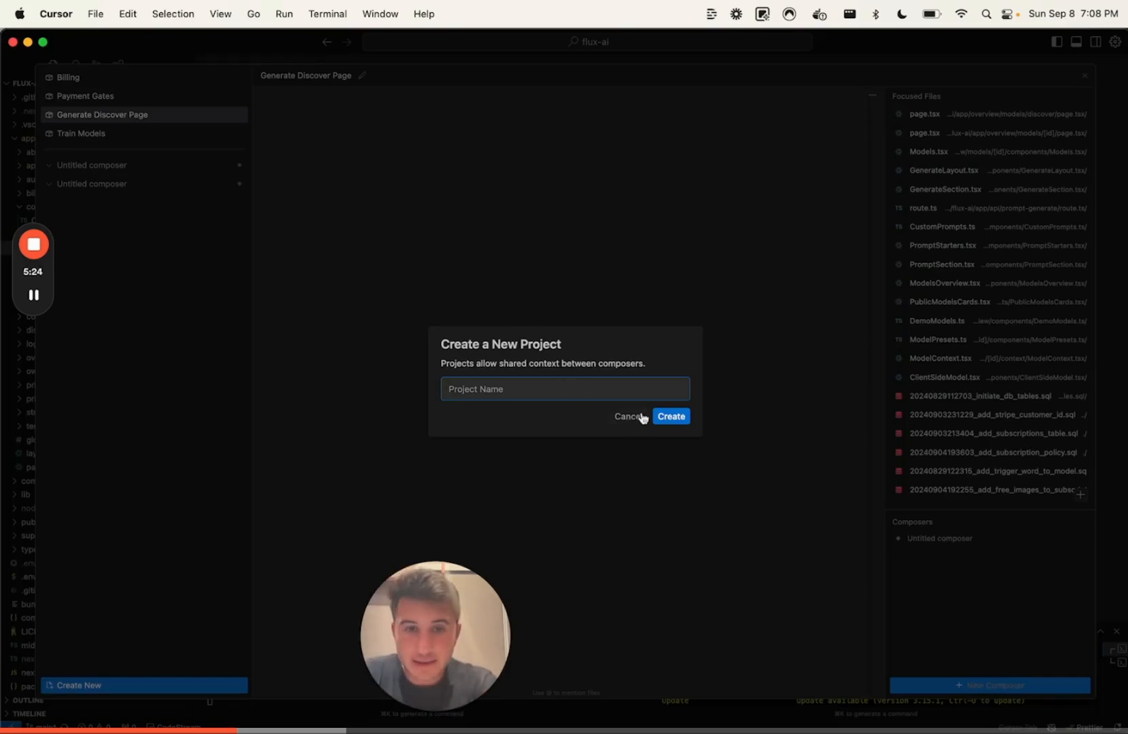
click(626, 416)
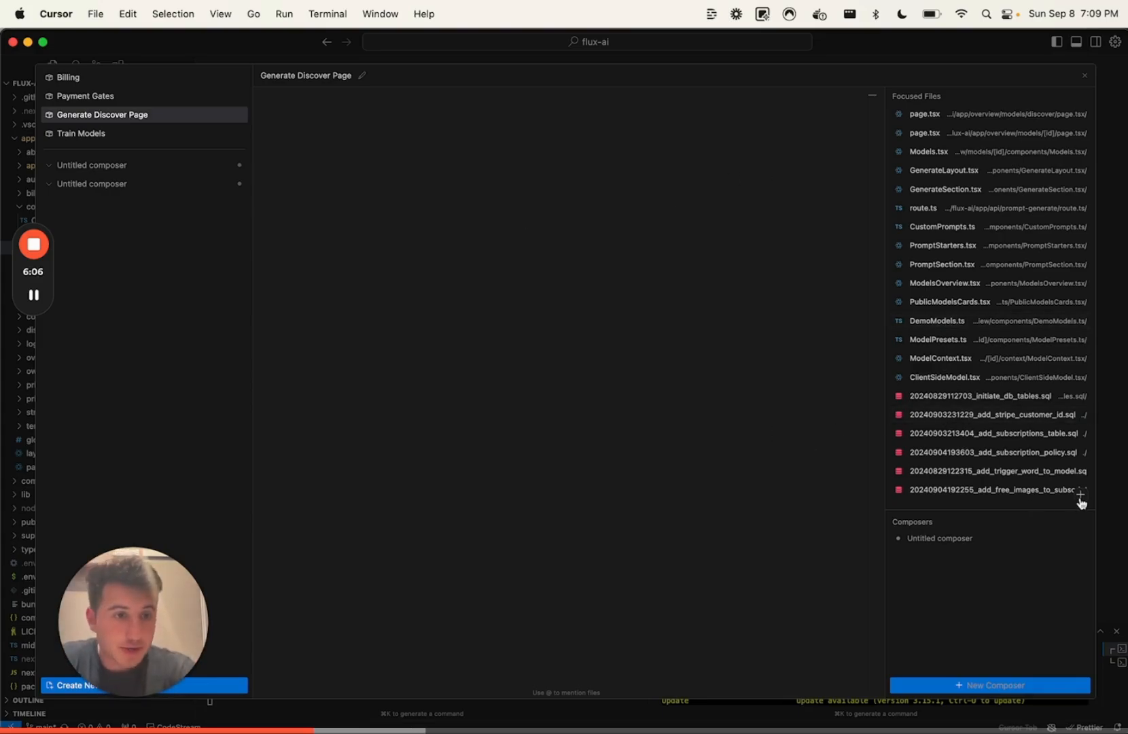
click(1079, 495)
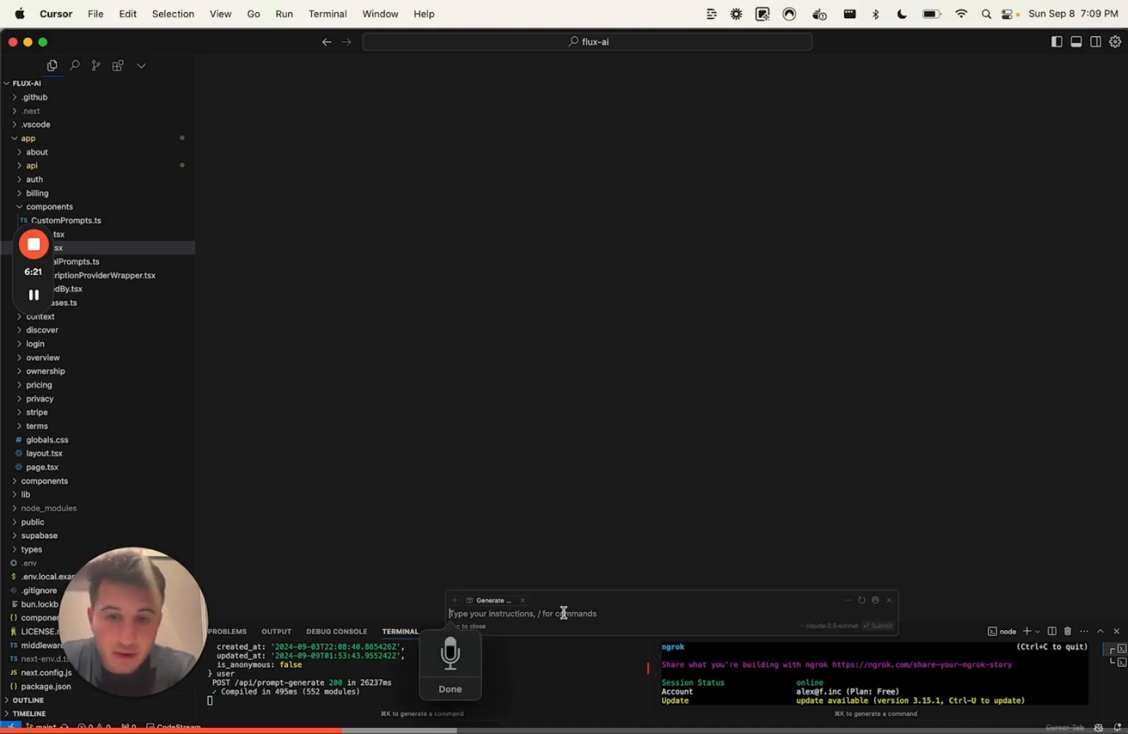
- Have the composer build a download button shown when a user hovers a generated image
text(OK I want to)
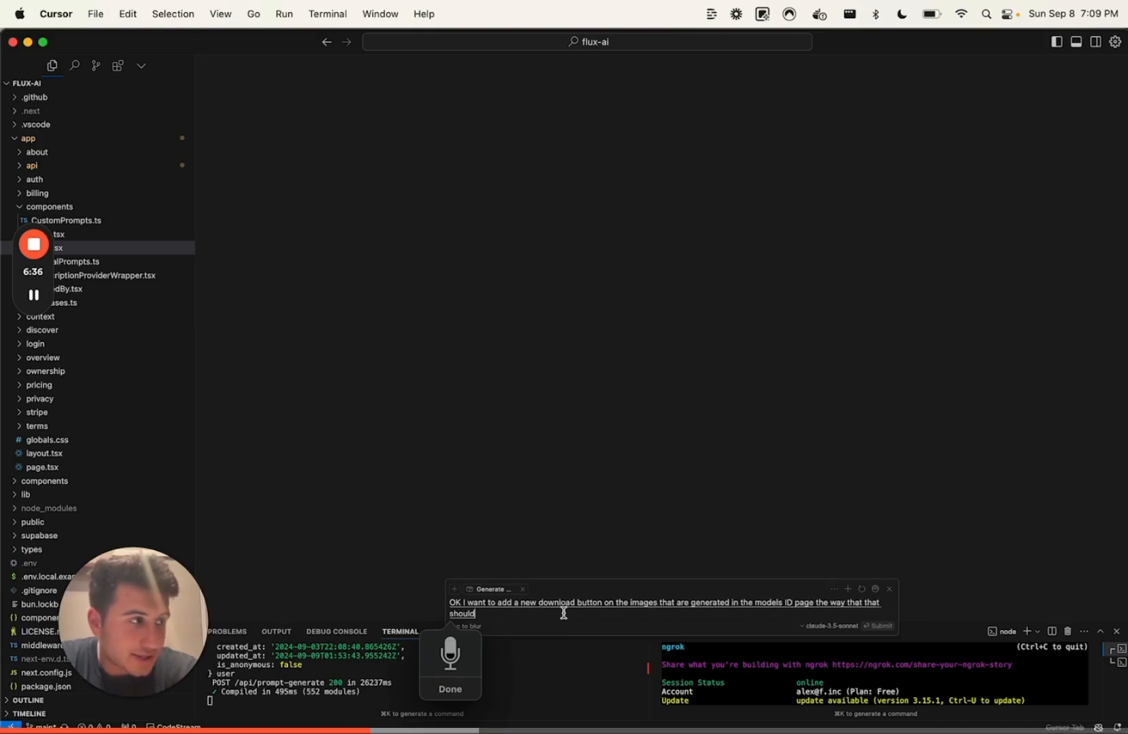
text(work is when a user hovers over the image there should be a download icon when they click the icon if you)
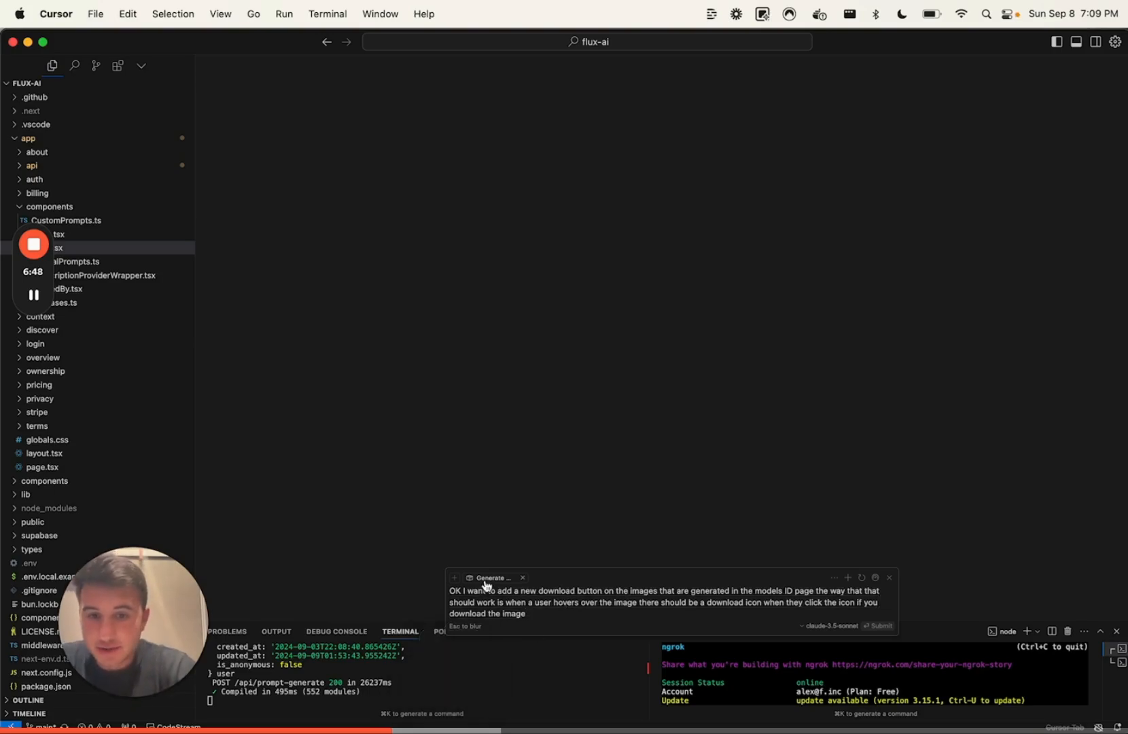
click(879, 637)
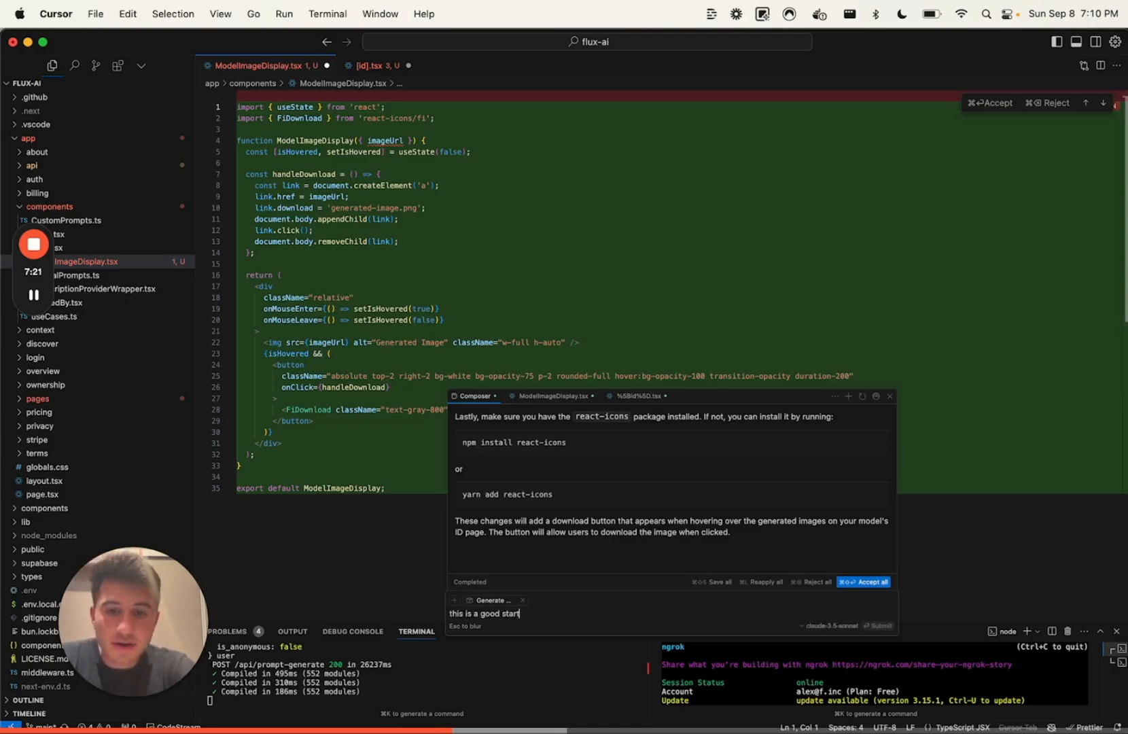
- Begin a follow-up telling the composer the button needs to live on the @[id] model page
text(but we need it to be in the @model)
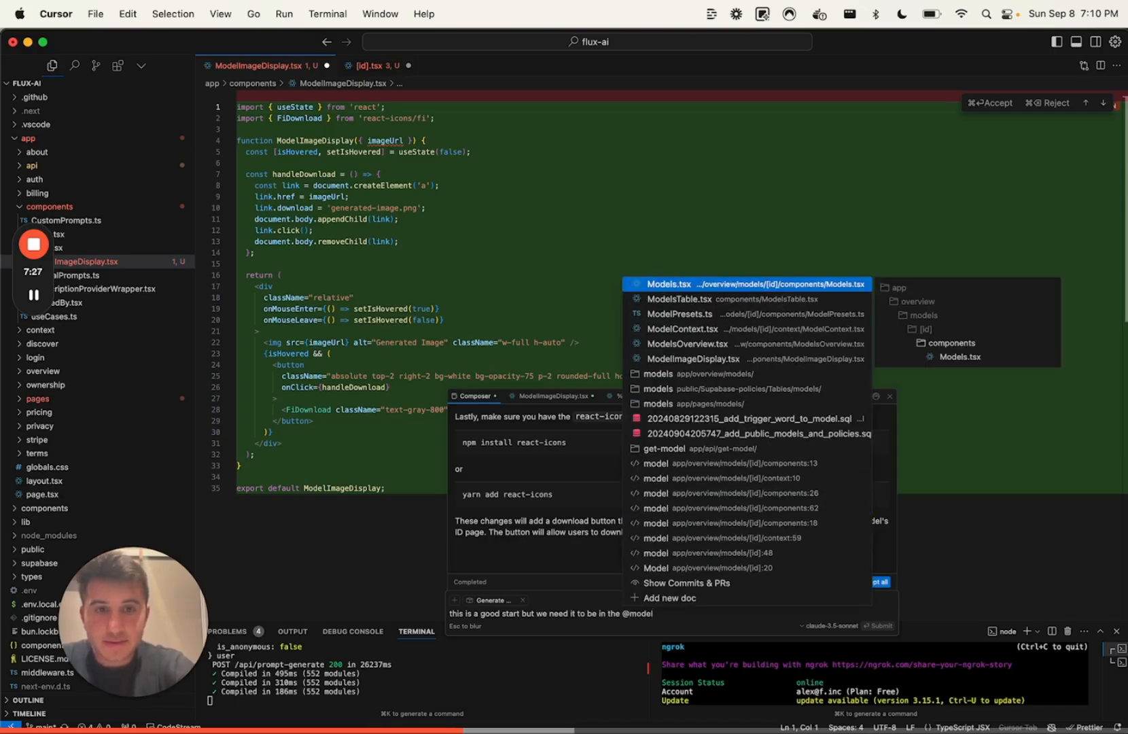
text(@m)
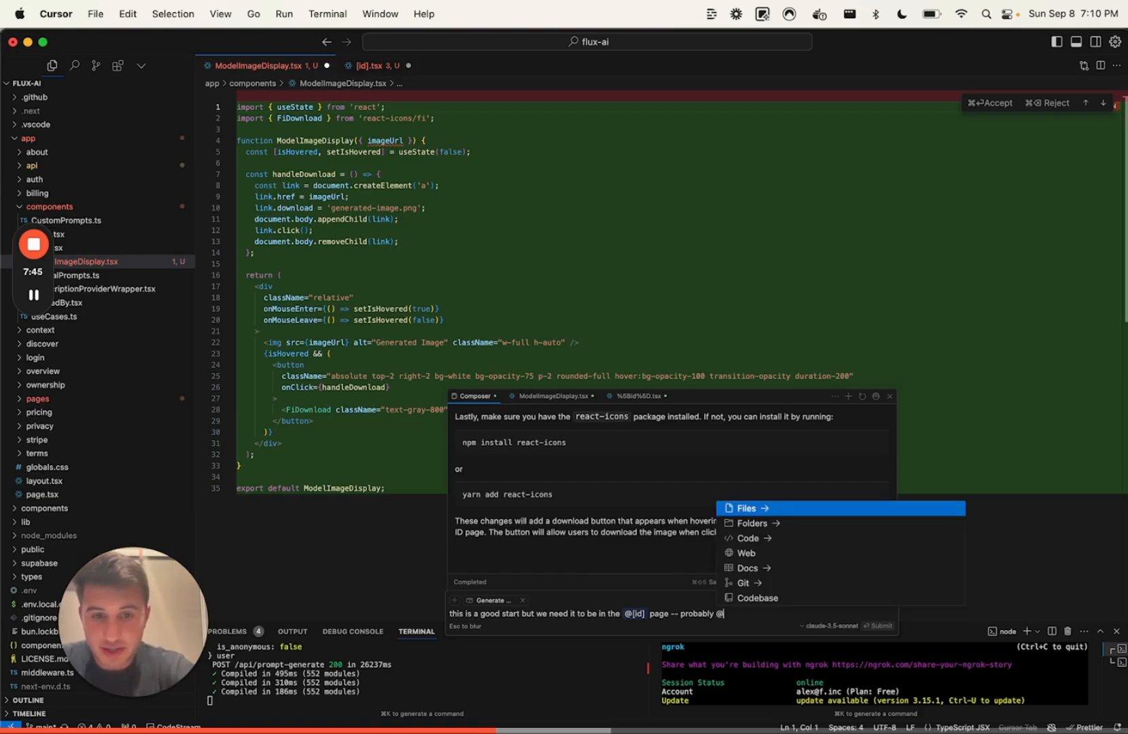
text(genera)
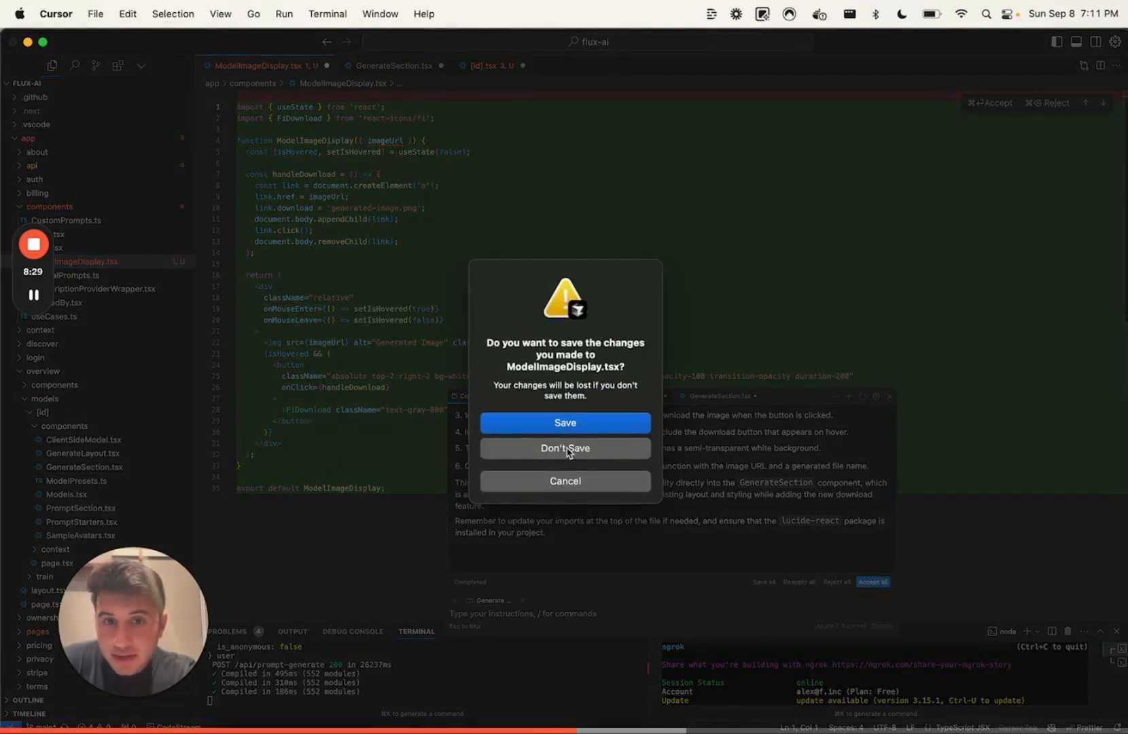
click(564, 447)
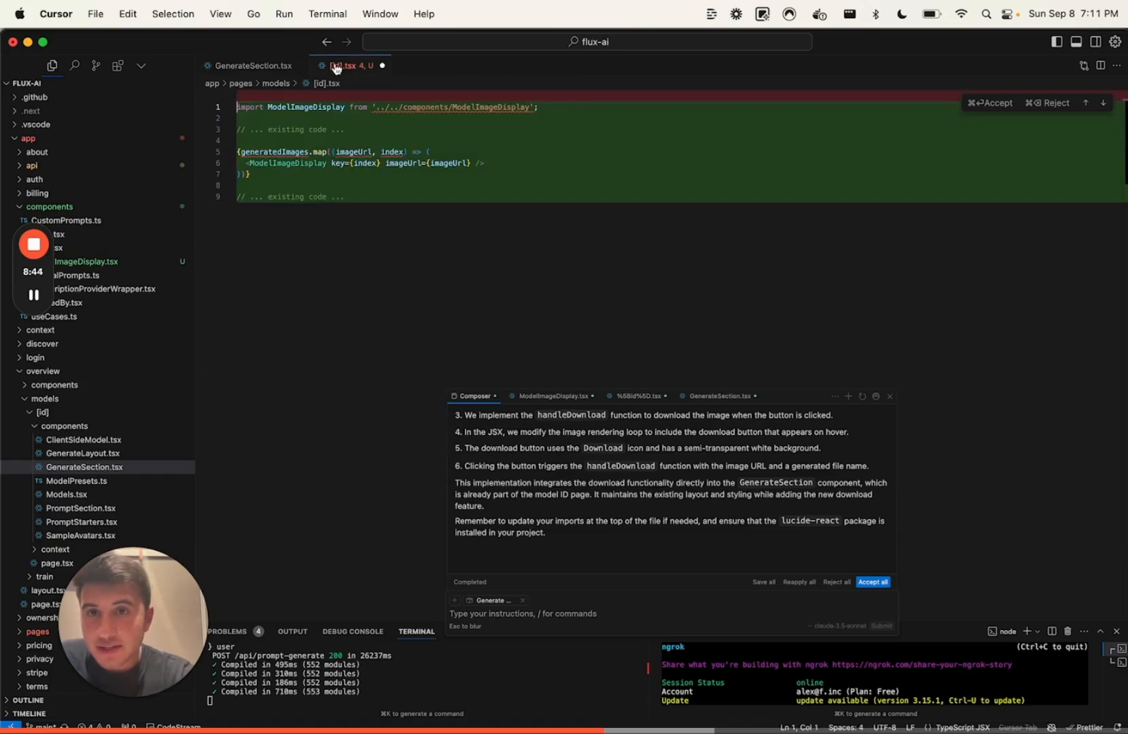
click(391, 65)
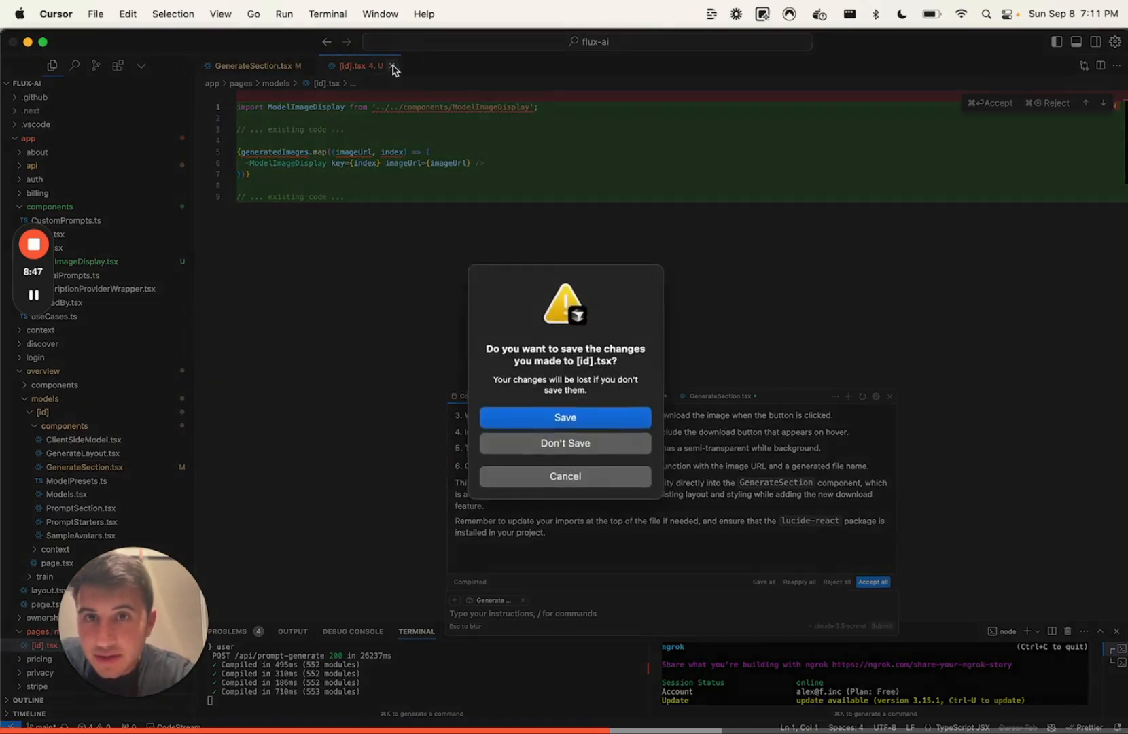
click(565, 443)
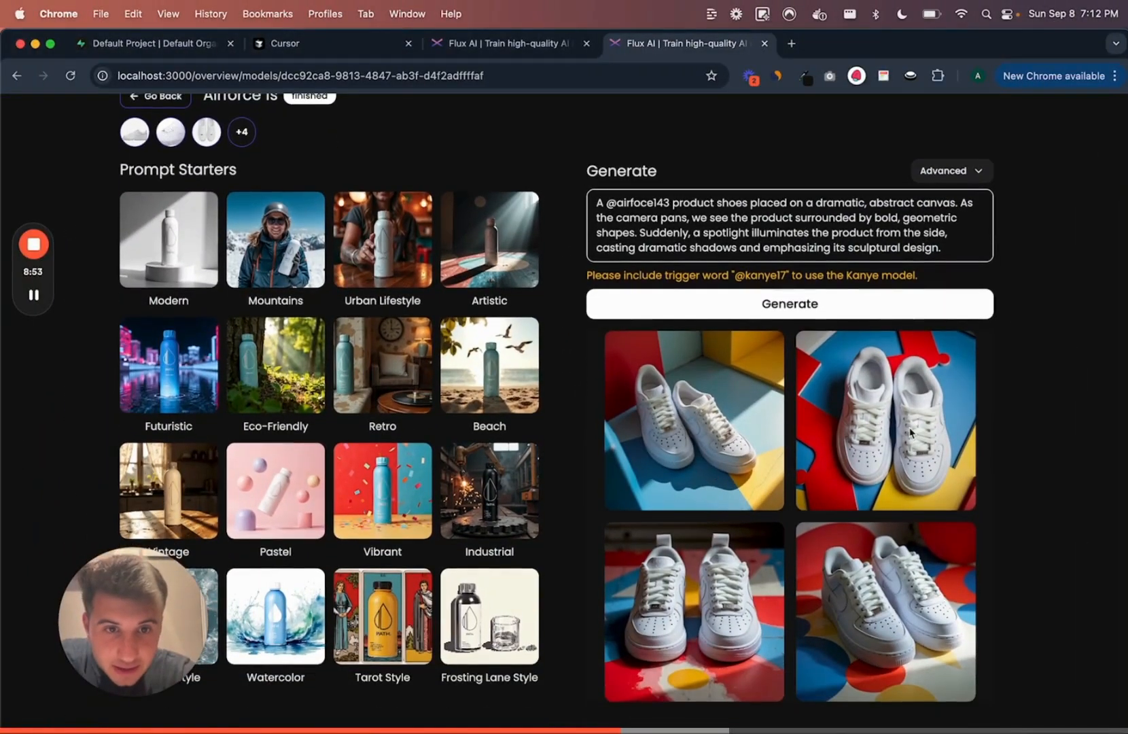
- Reload the Flux model page, download the first generated shoe image, and reopen a recent page from History
click(788, 303)
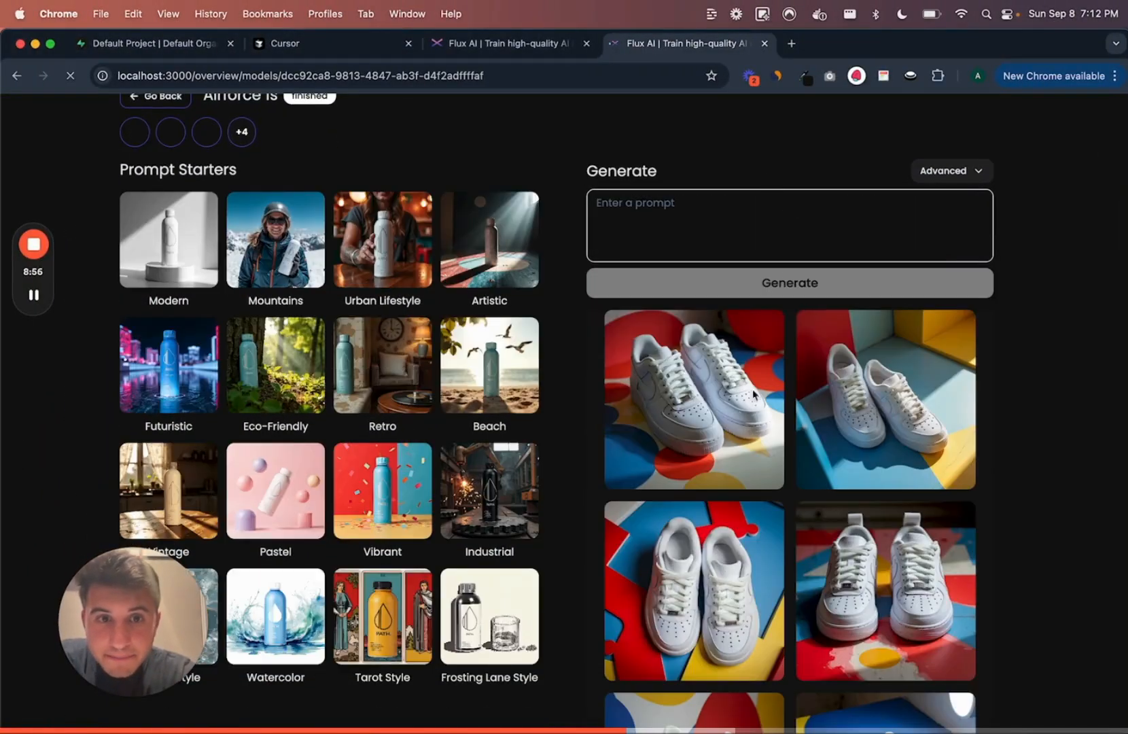
scroll(down, 3)
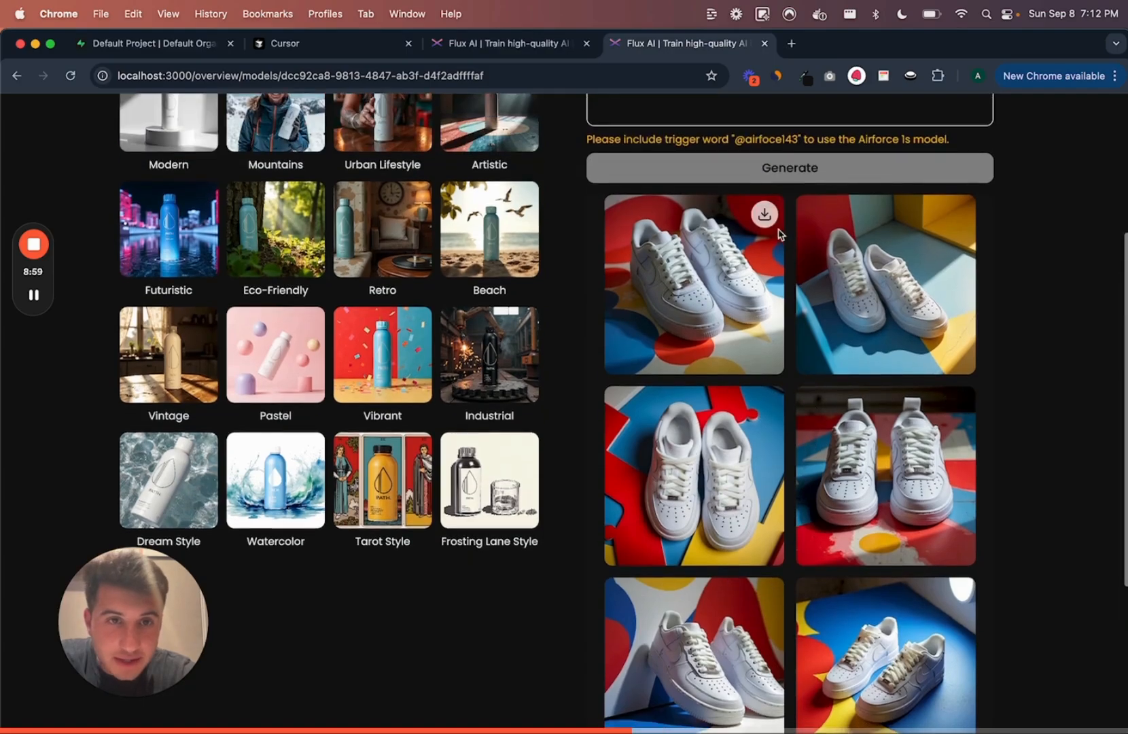
click(763, 213)
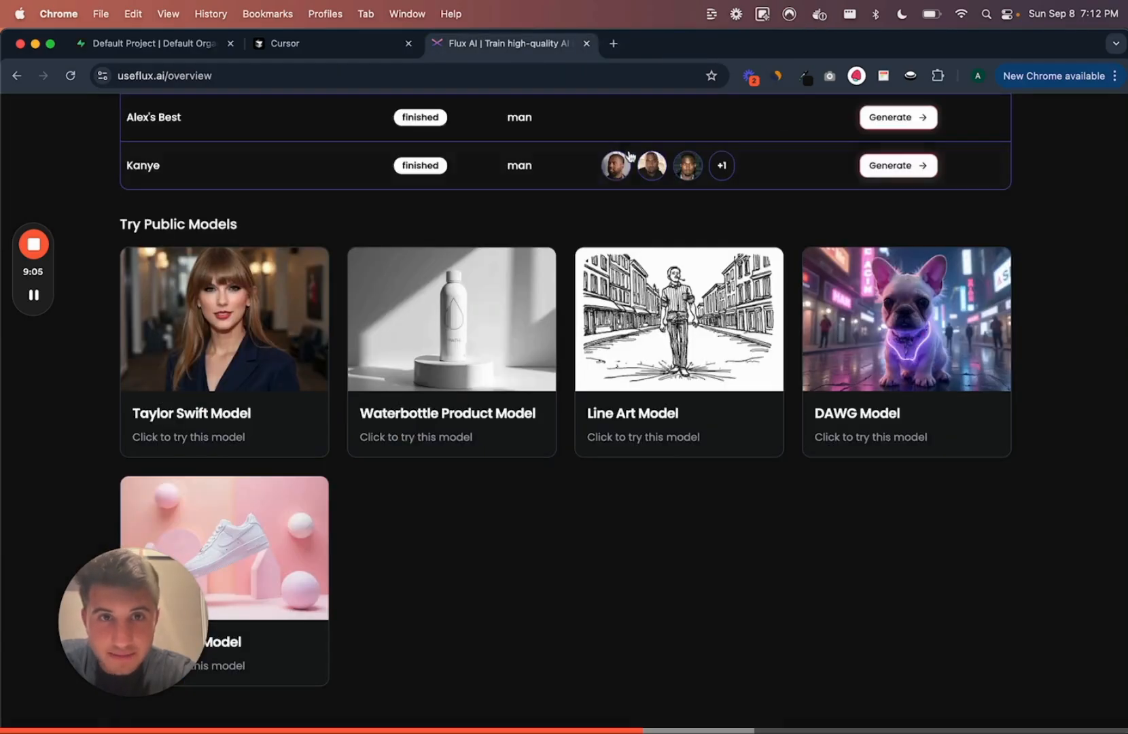
click(211, 13)
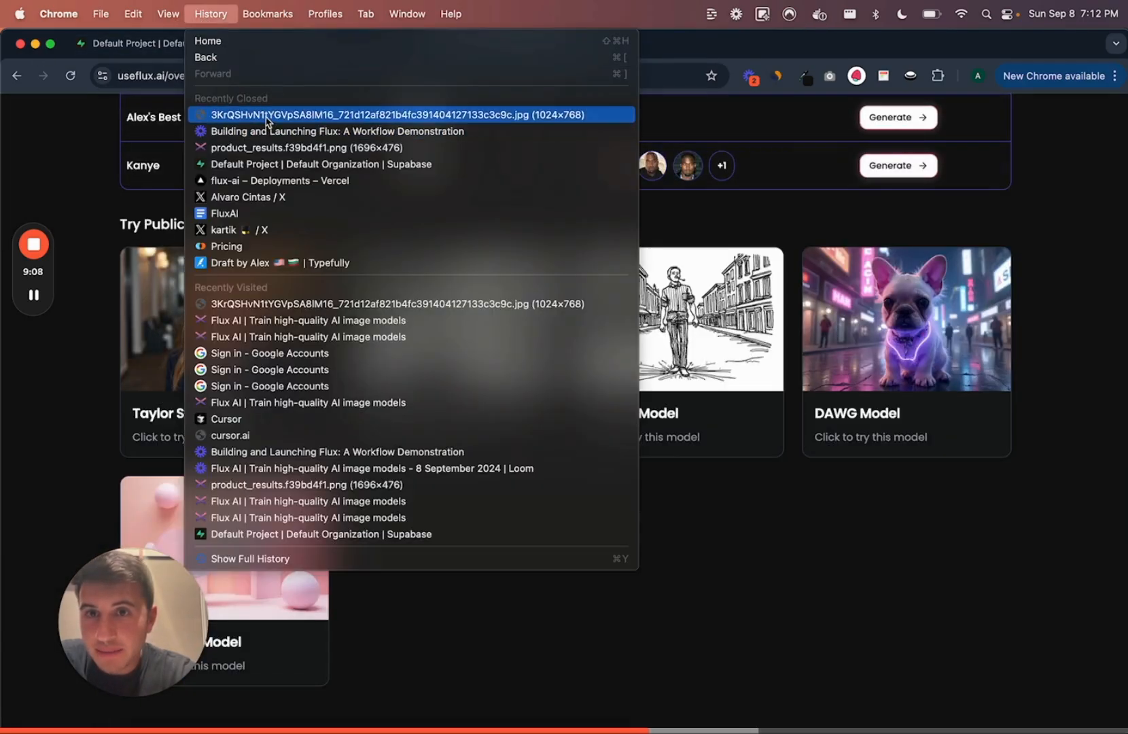
click(307, 321)
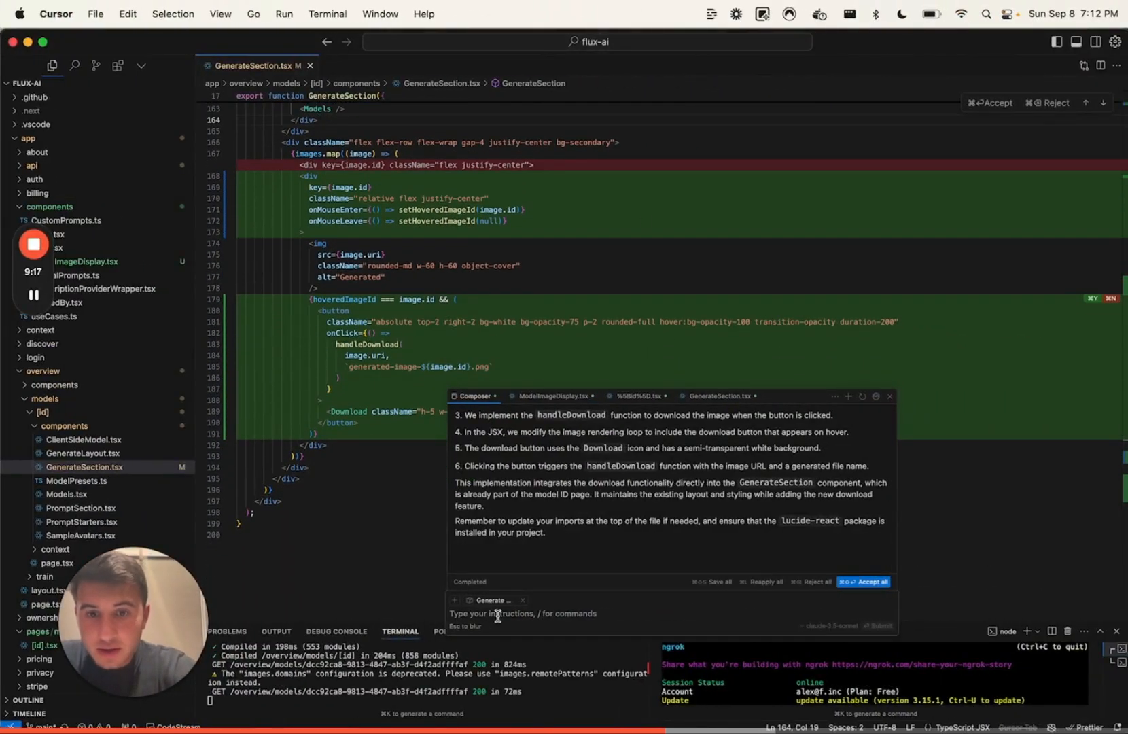
- Ask the composer to make the hover button actually download the image
text(i want it to actia)
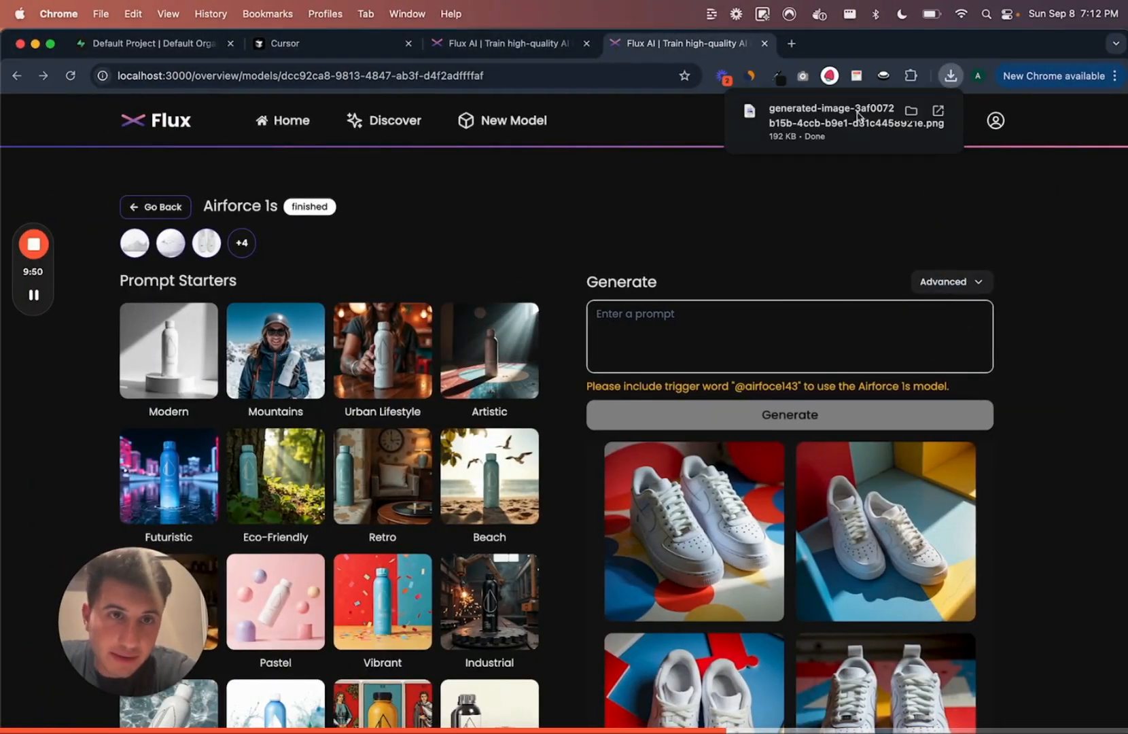
- Dismiss the finished PNG download notice and scroll to the other generated images
click(829, 108)
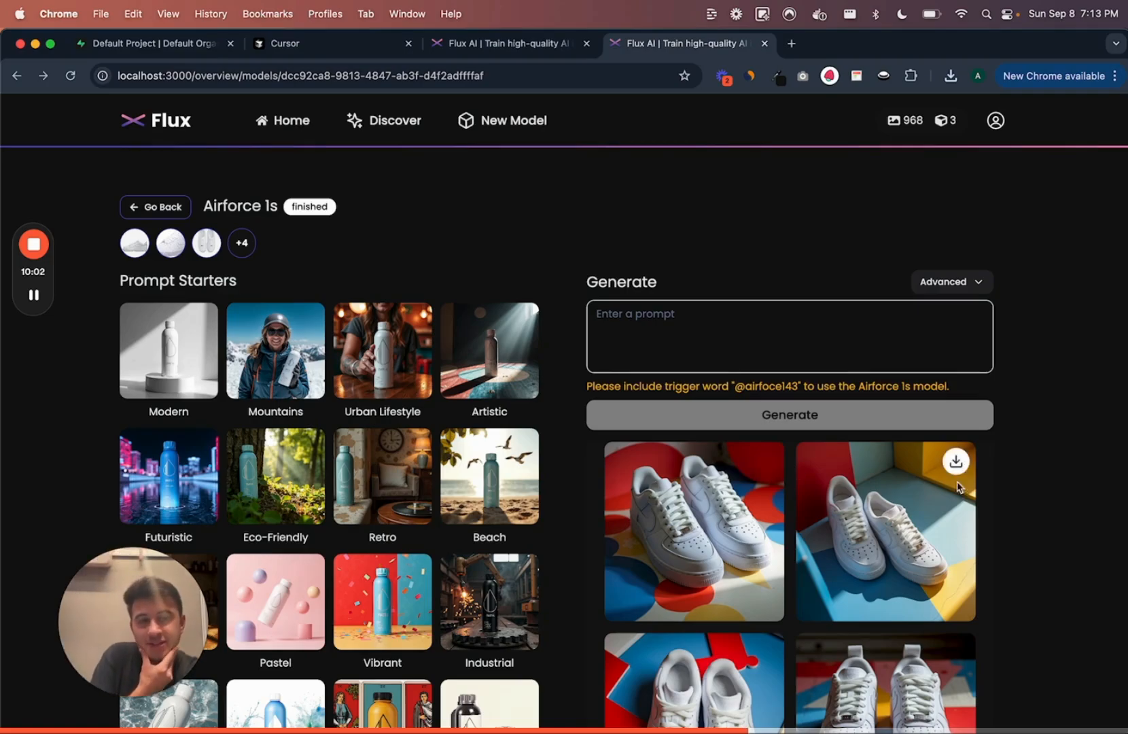
scroll(down, 3)
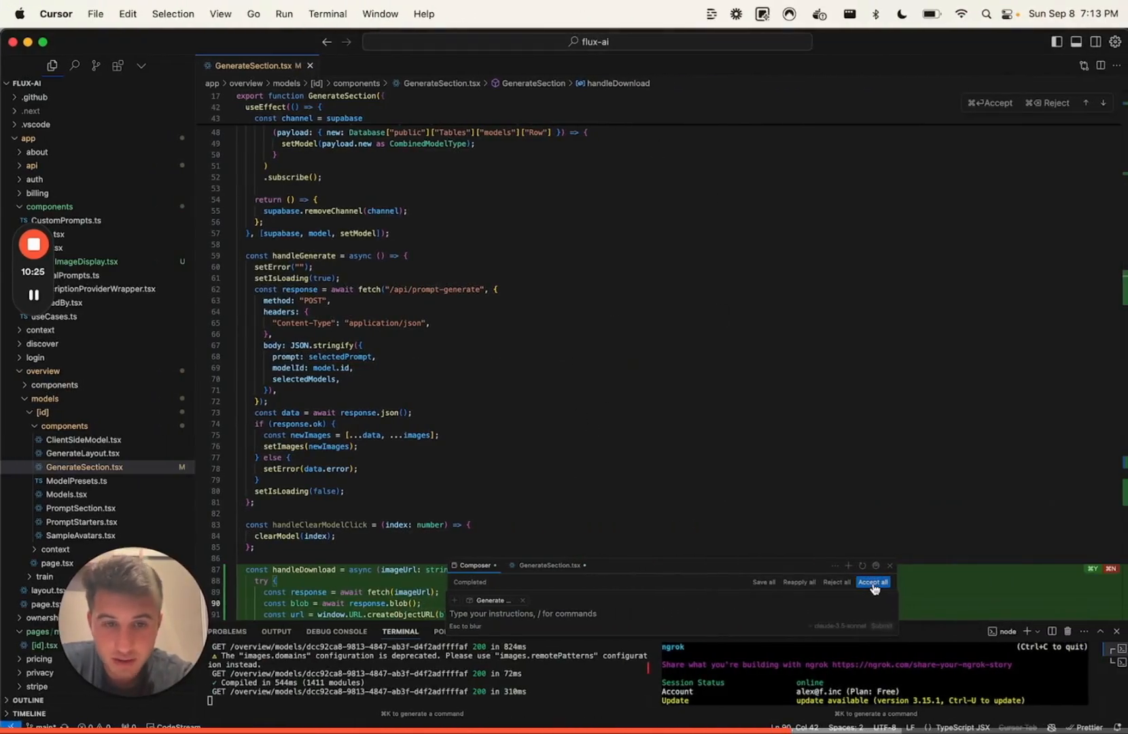
- Accept the download changes and request a new TSX component that opens a clicked image with its details
click(872, 582)
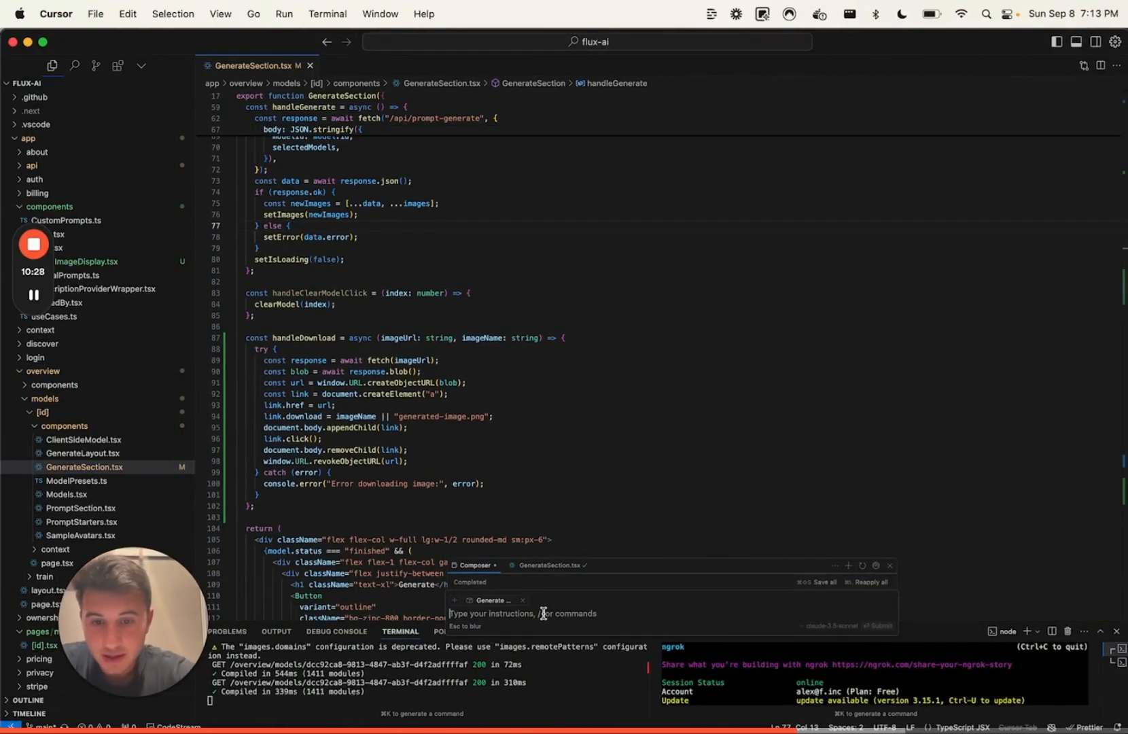
text(cool now)
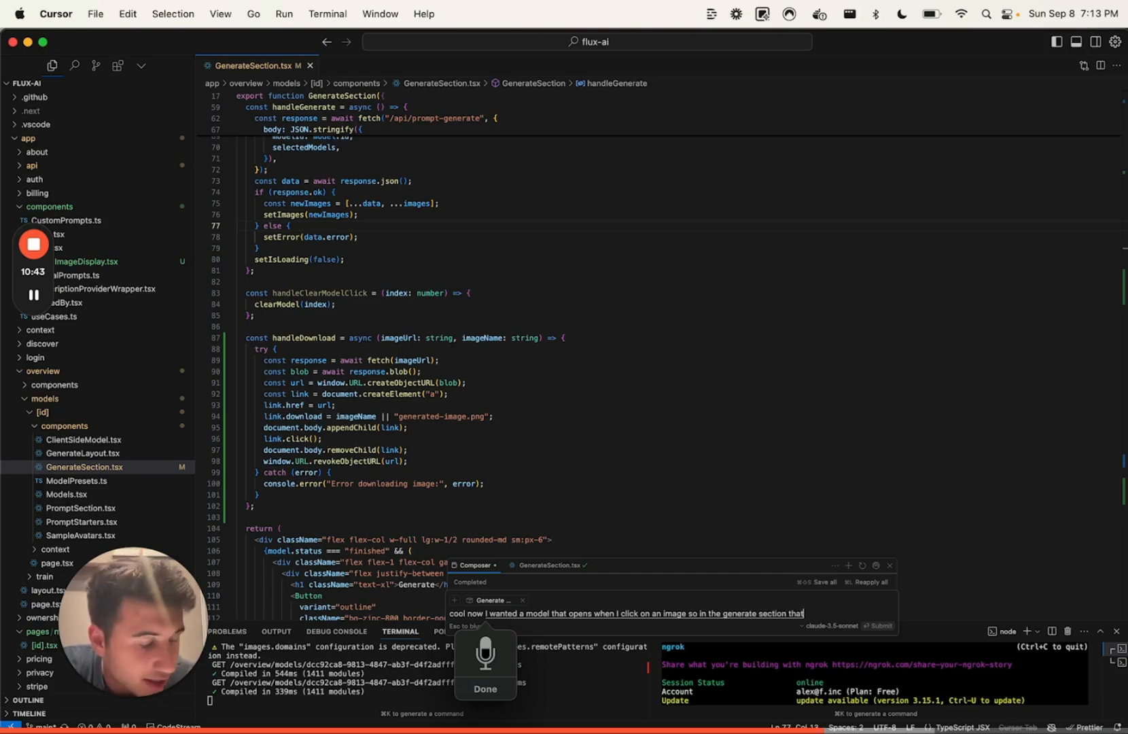
text(TSX create a new)
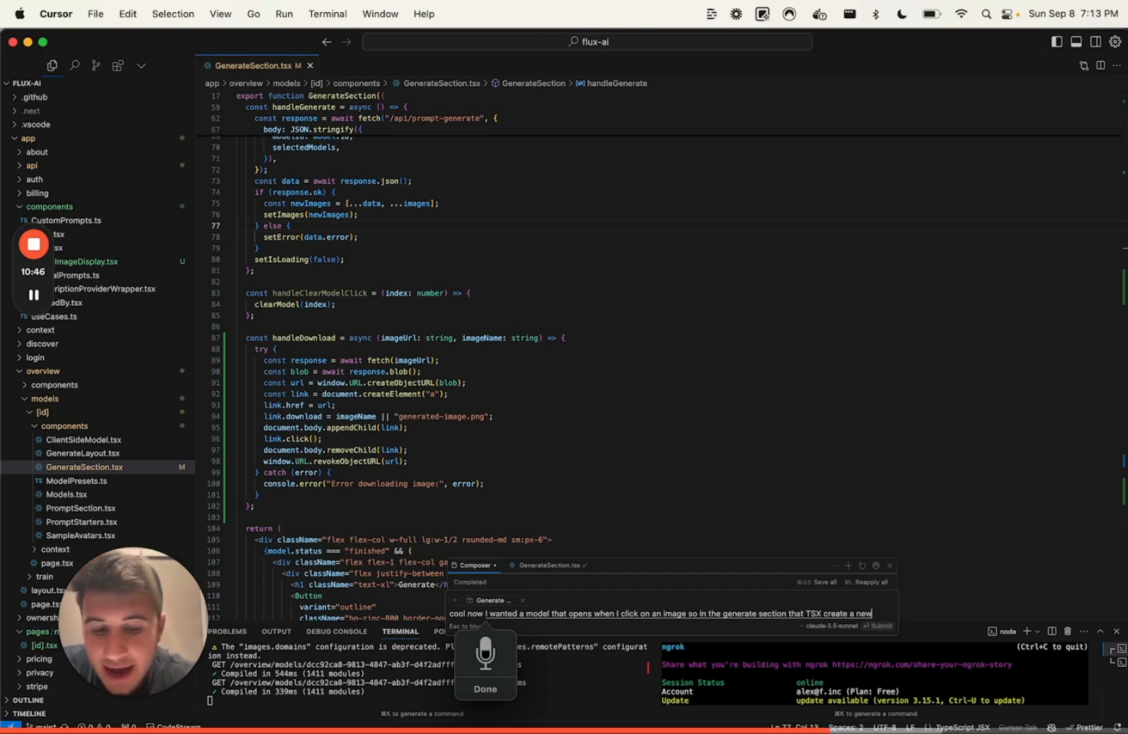
text(component that opens the model with the image selected that is larger)
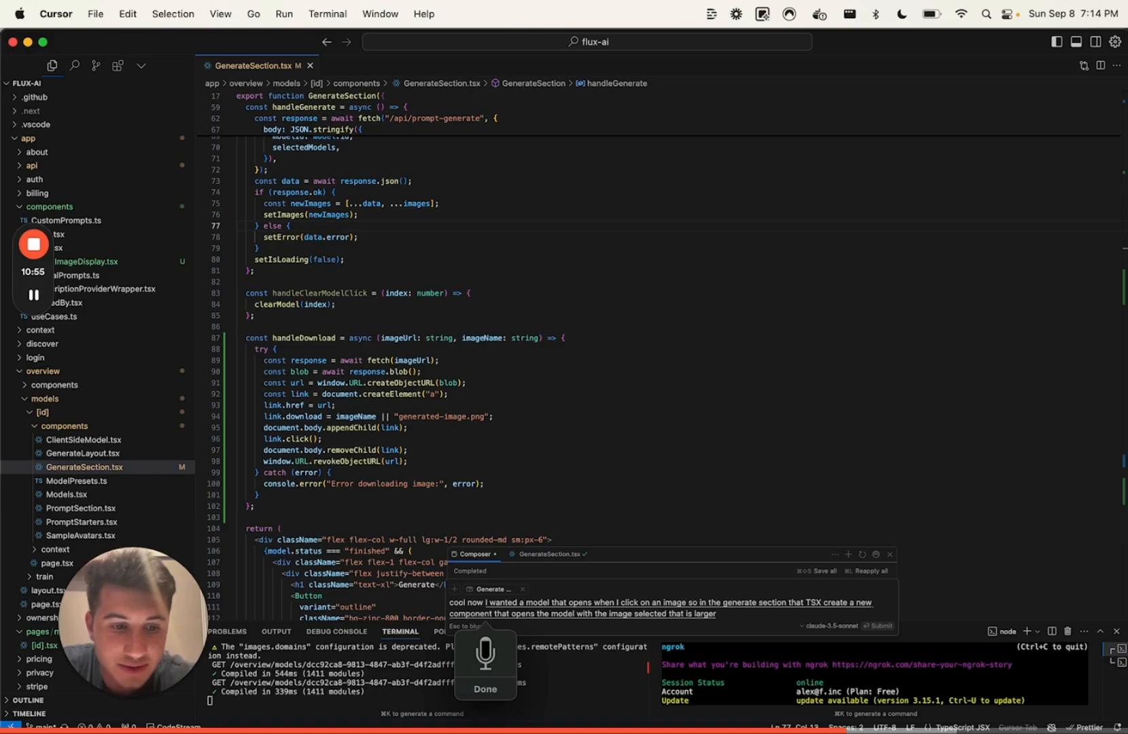
text(and shows the details of the)
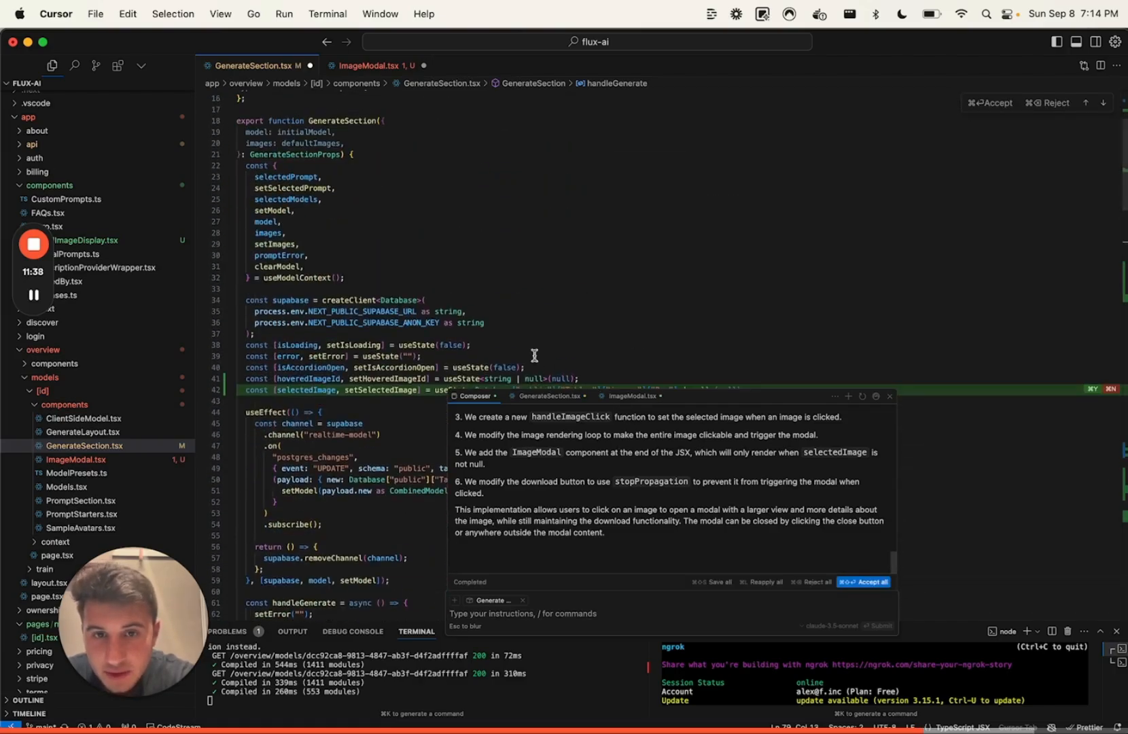
- Review the GenerateSection and ImageModal diffs and accept all proposed changes
scroll(down, 3)
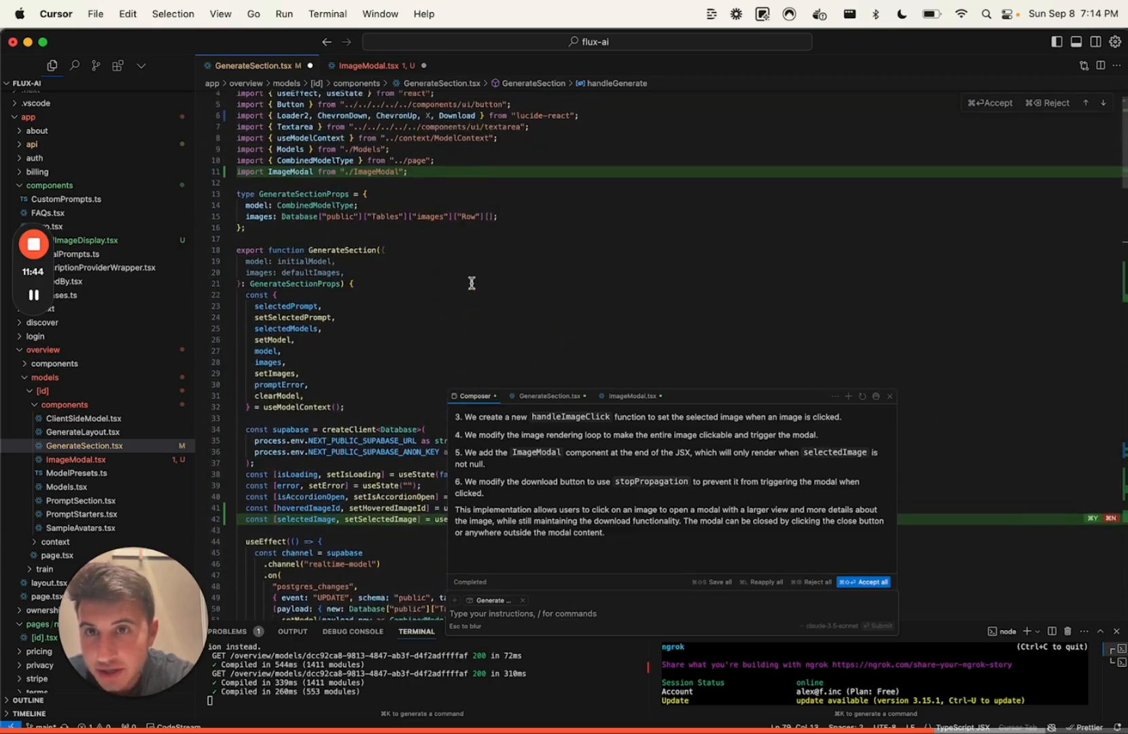
scroll(down, 3)
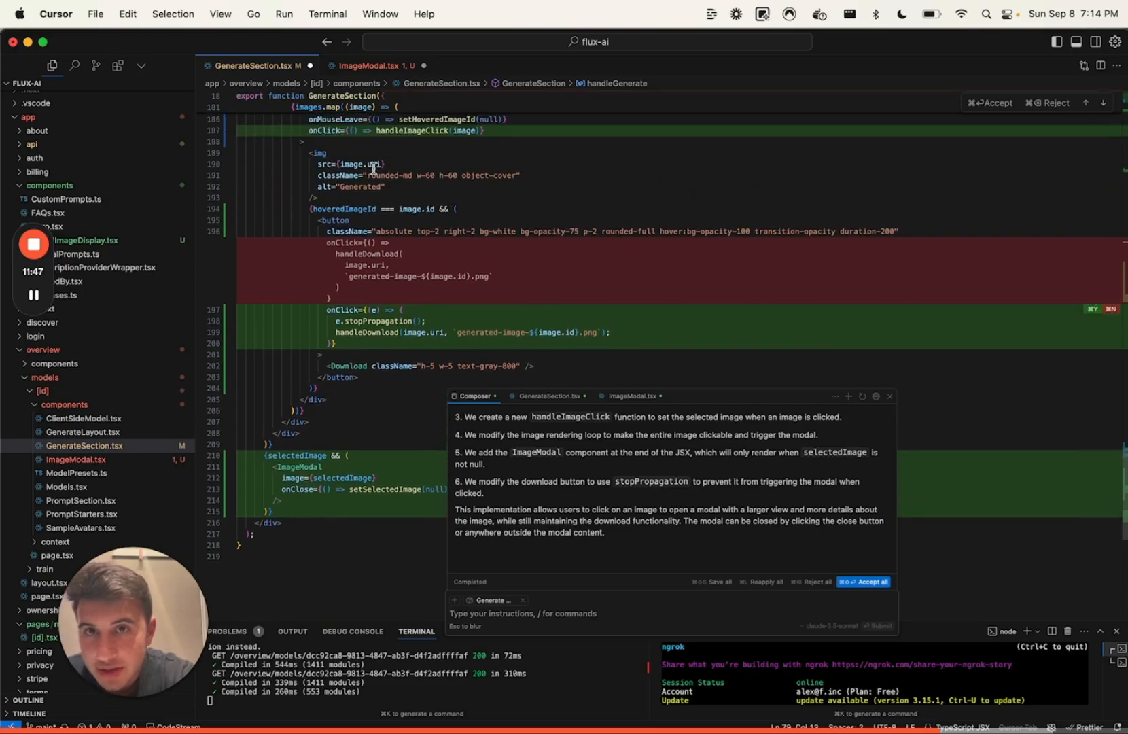
click(370, 65)
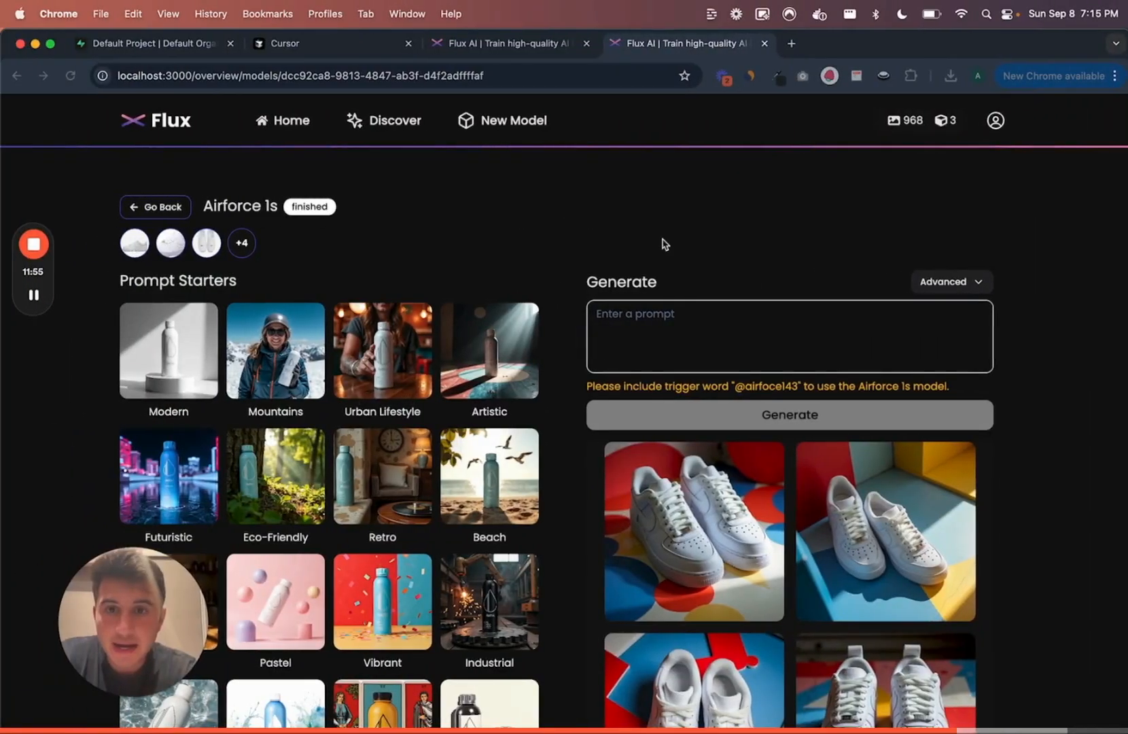
- Open a generated sneaker image's Image Details modal and close it again
click(693, 530)
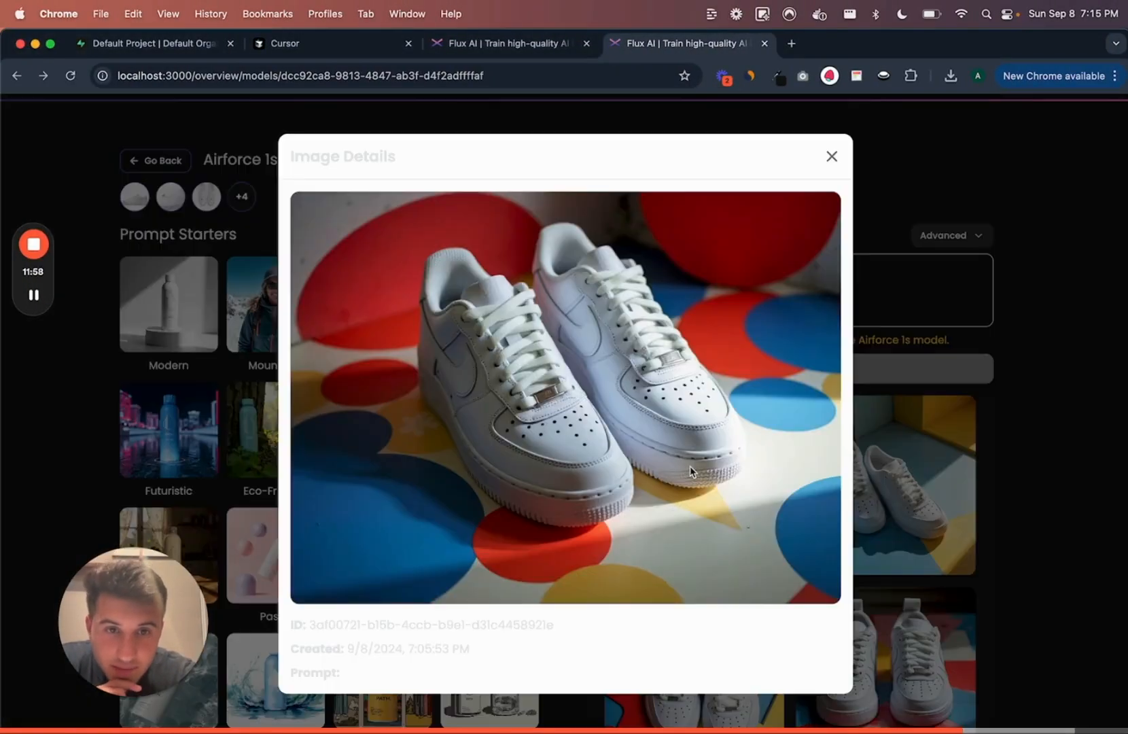
click(830, 156)
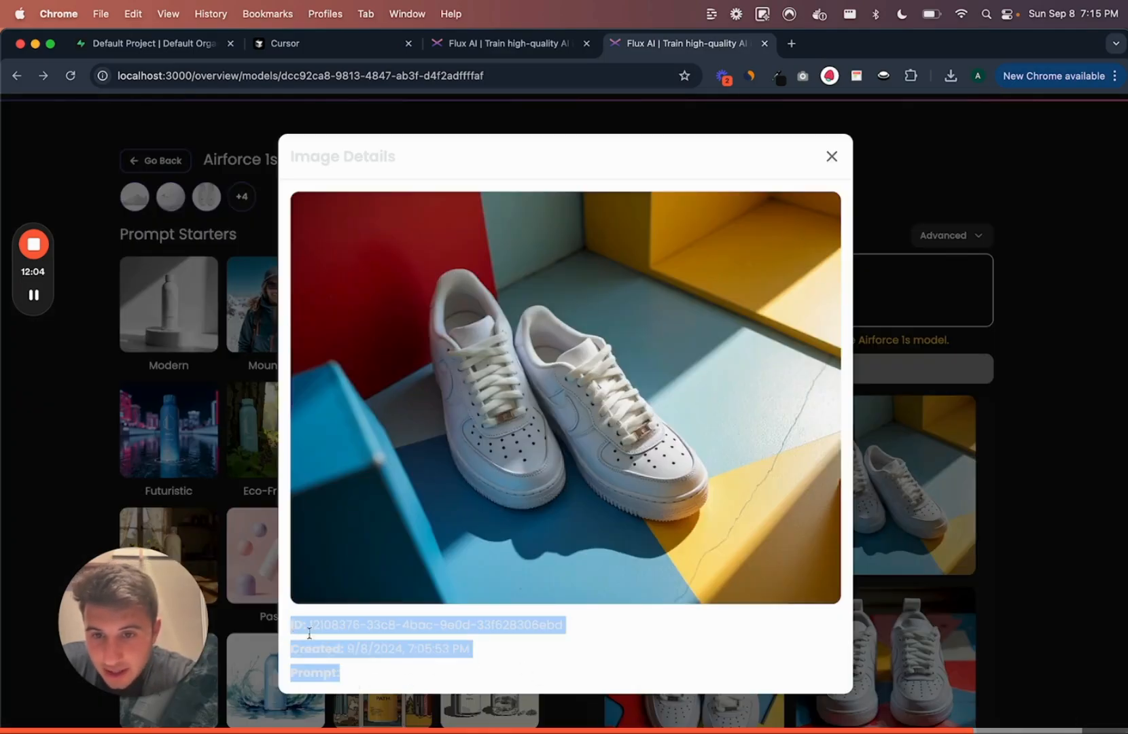
click(830, 156)
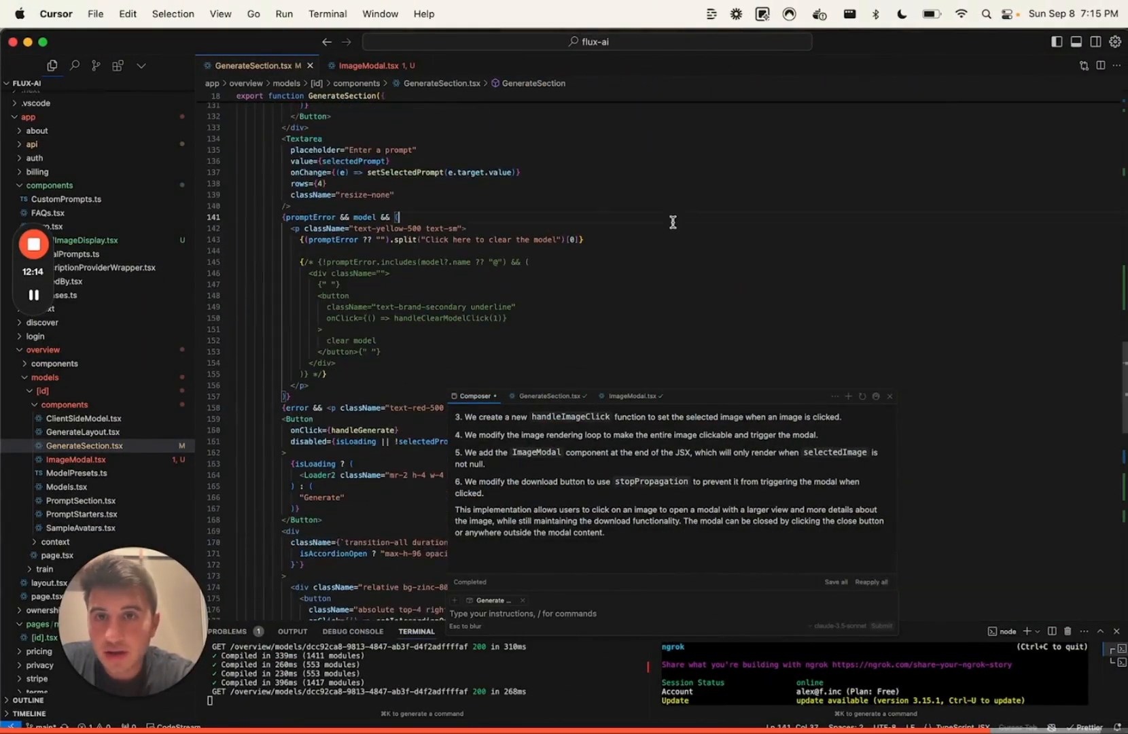
- With ImageModal.tsx as context, ask the composer to style the modal in dark mode
click(374, 65)
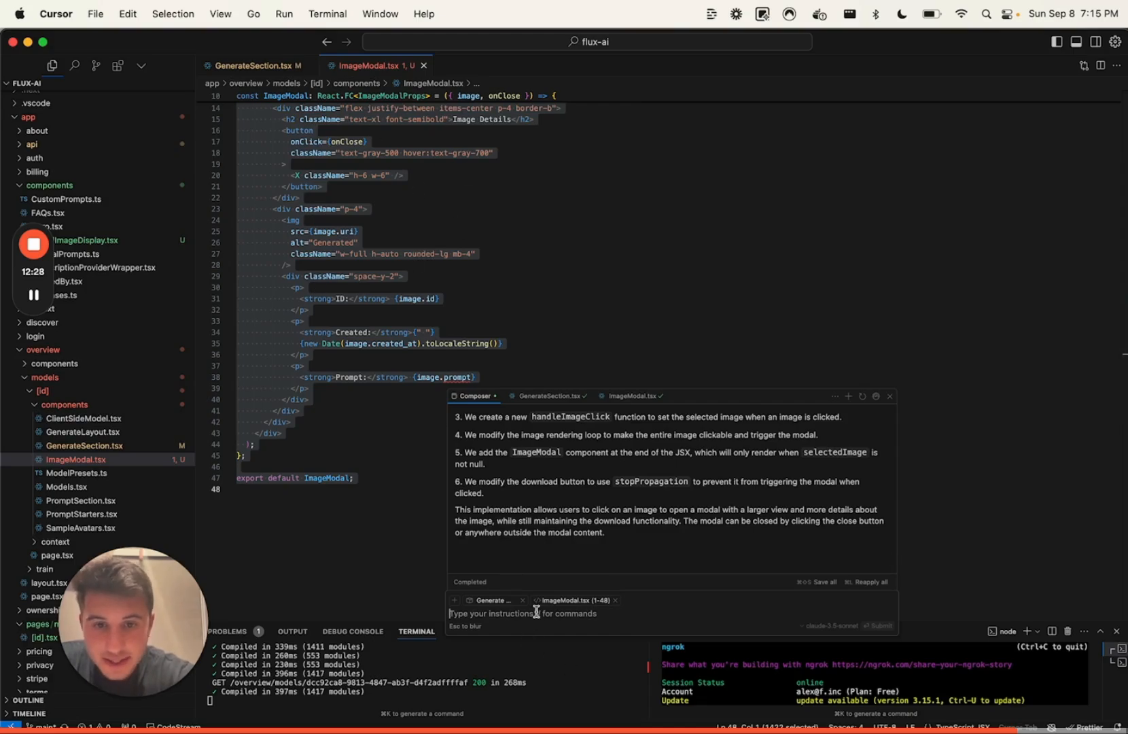
text(make sure this)
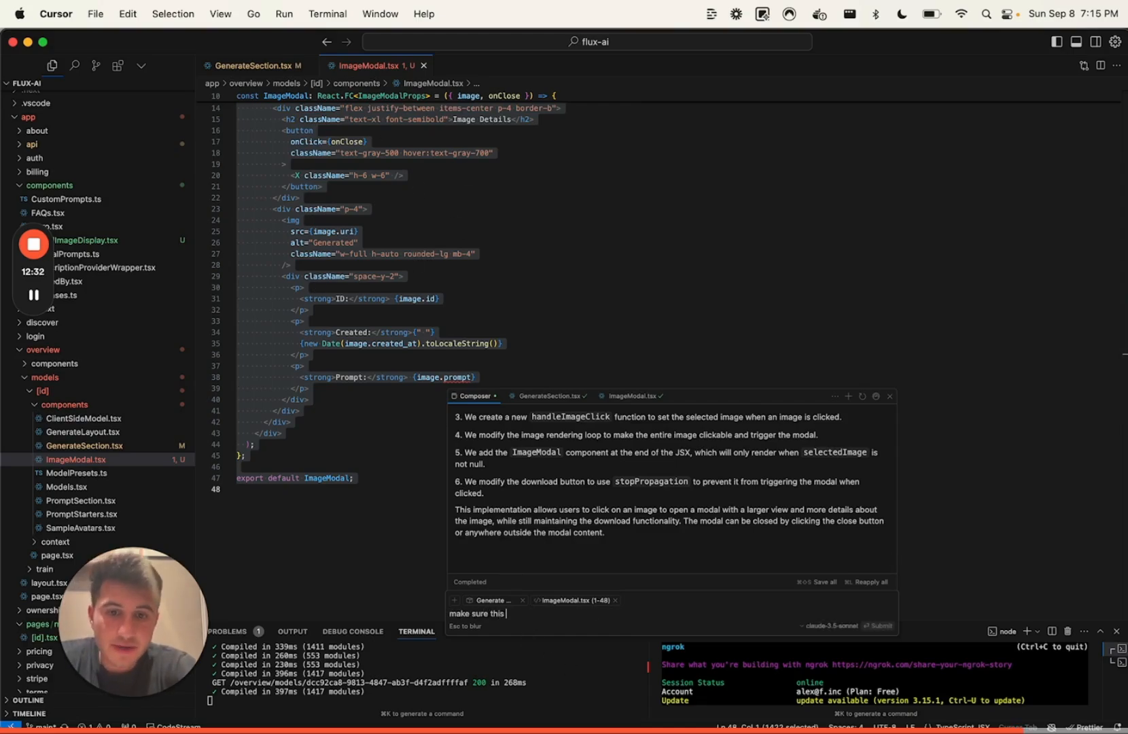
text(is styled in dark mode ac)
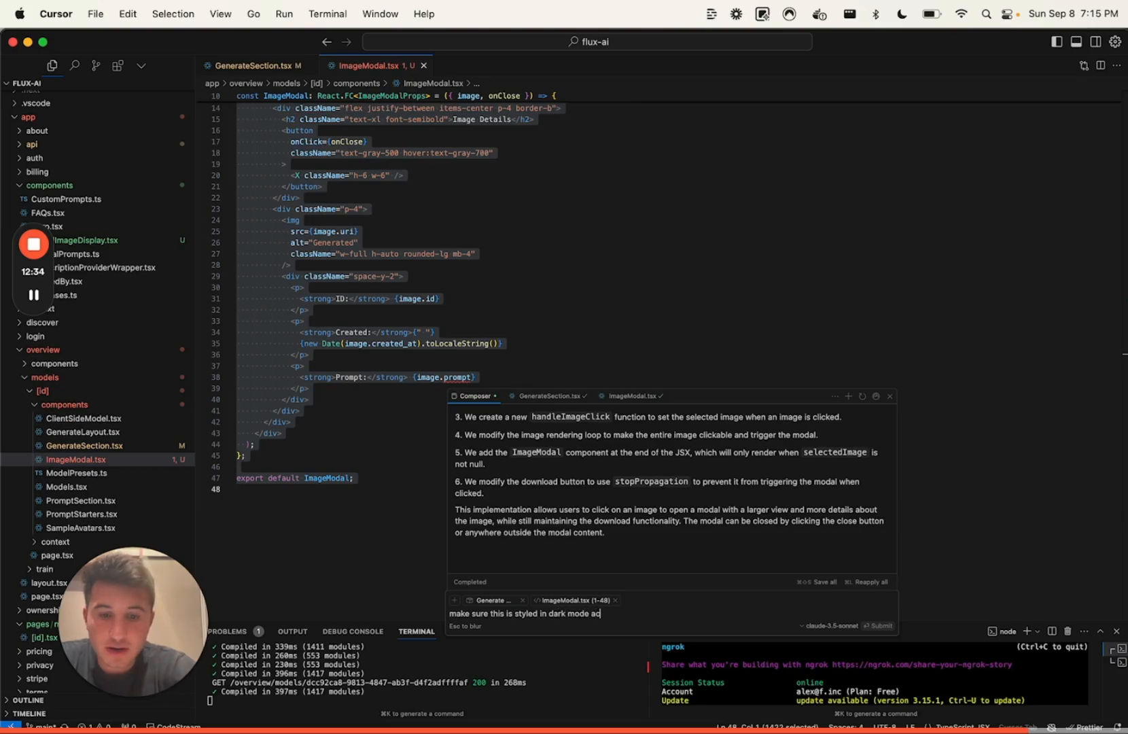
text(nd)
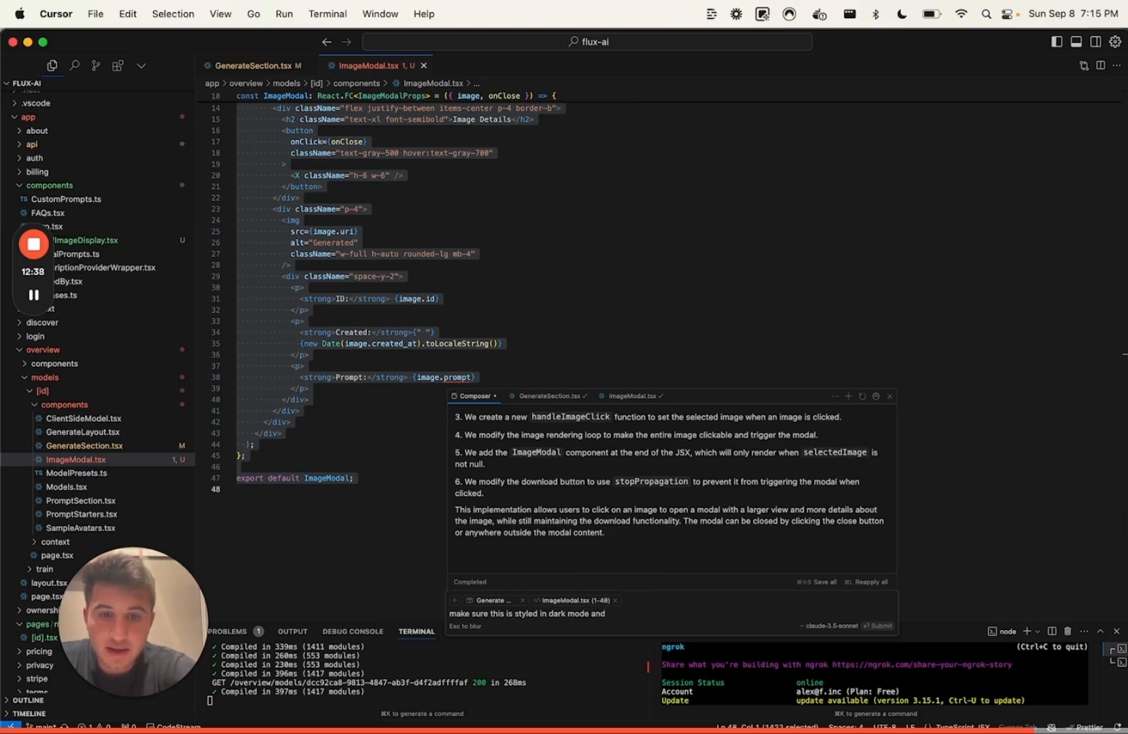
text(@)
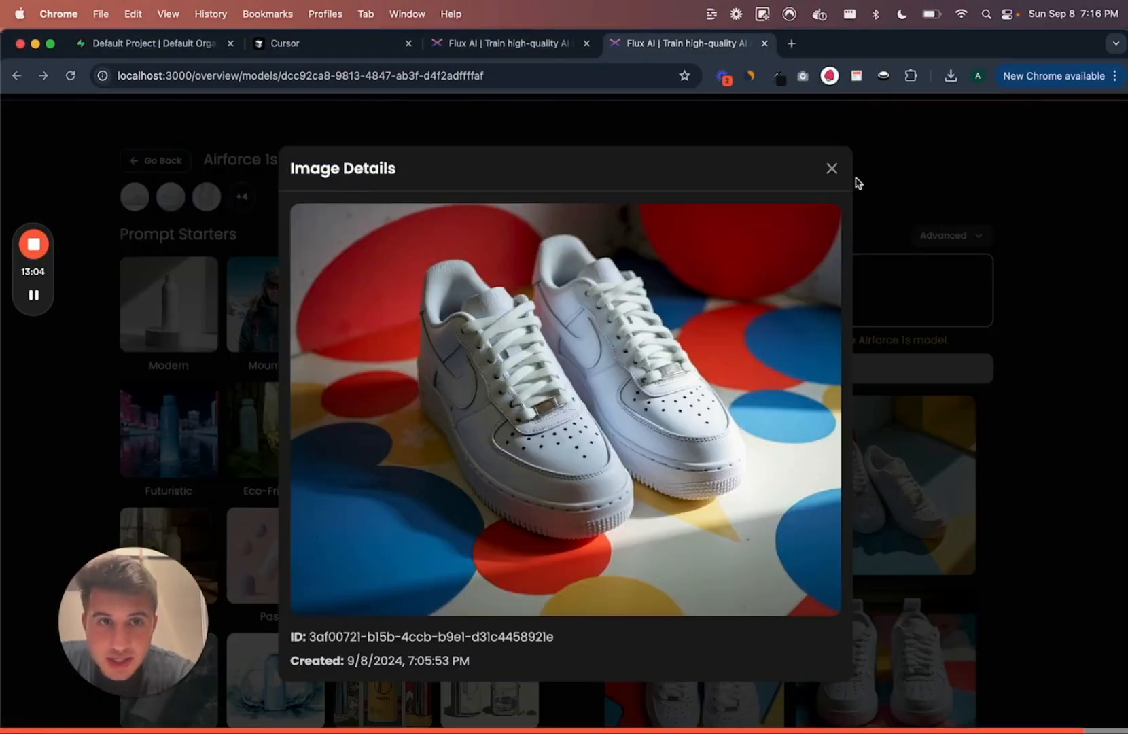
- Inspect the dark-mode Image Details modal on a sneaker image and close it
drag(295, 636, 468, 661)
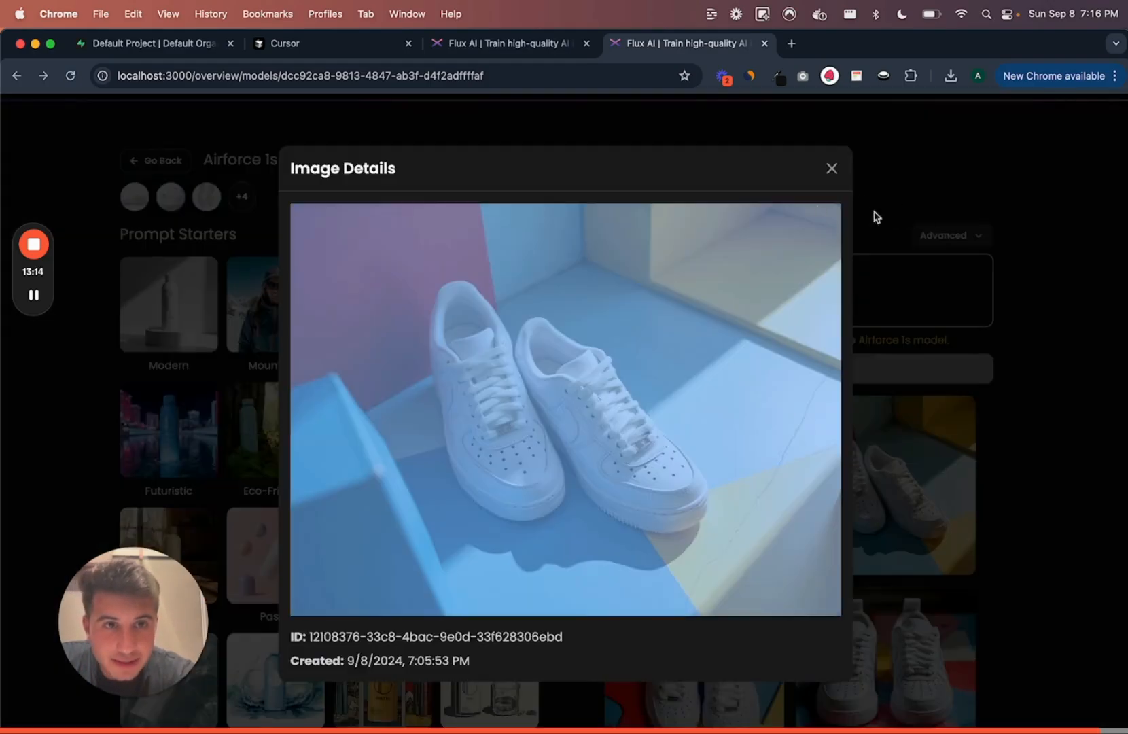
click(830, 168)
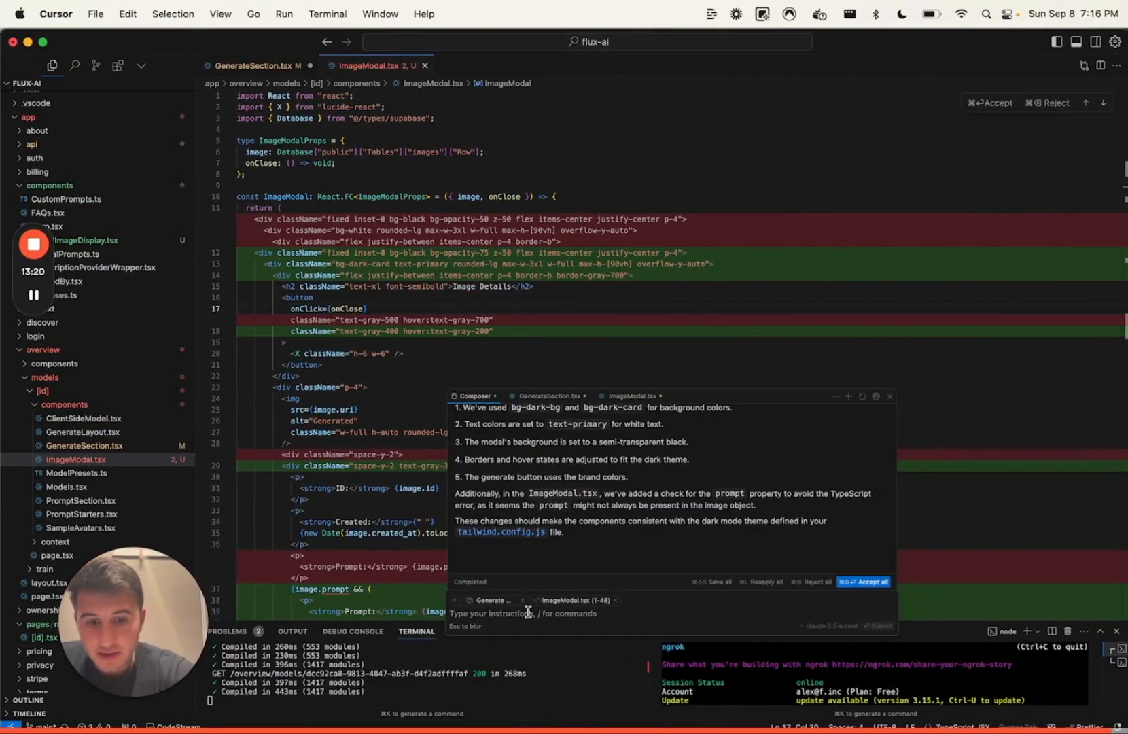
- Ask the composer to give the ImageModal a little more padding
text(give it a little more p)
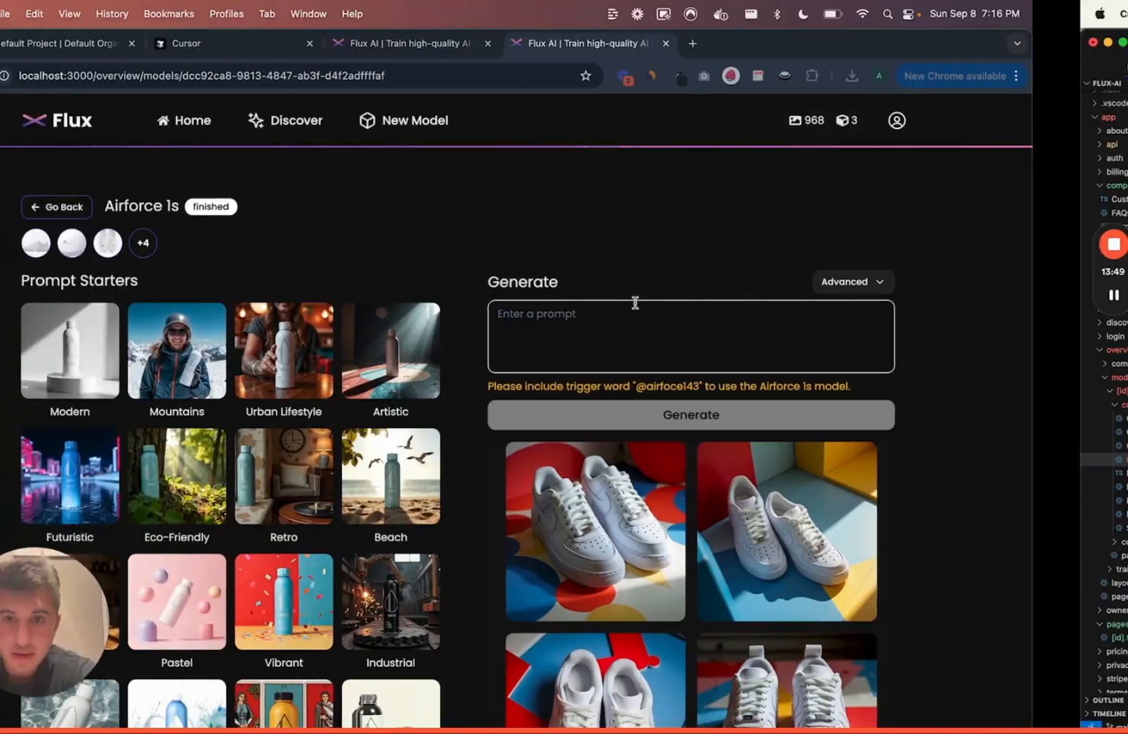
- Open another sneaker image's roomier Image Details modal and close it
click(595, 531)
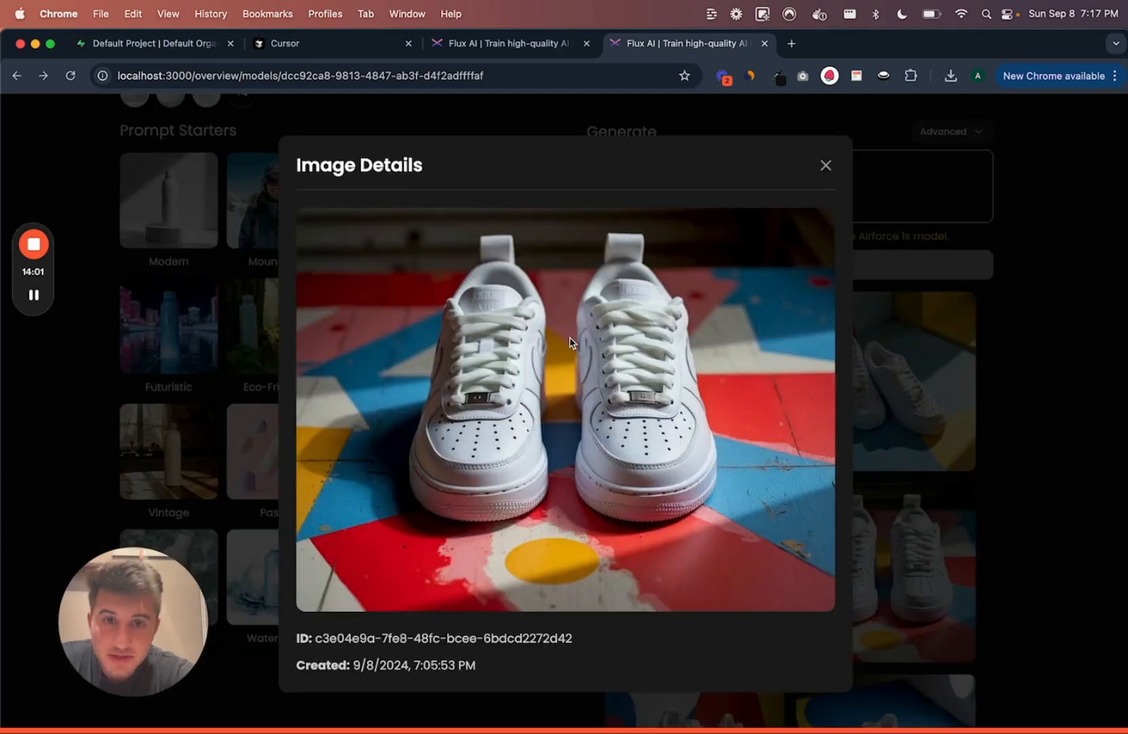
click(825, 164)
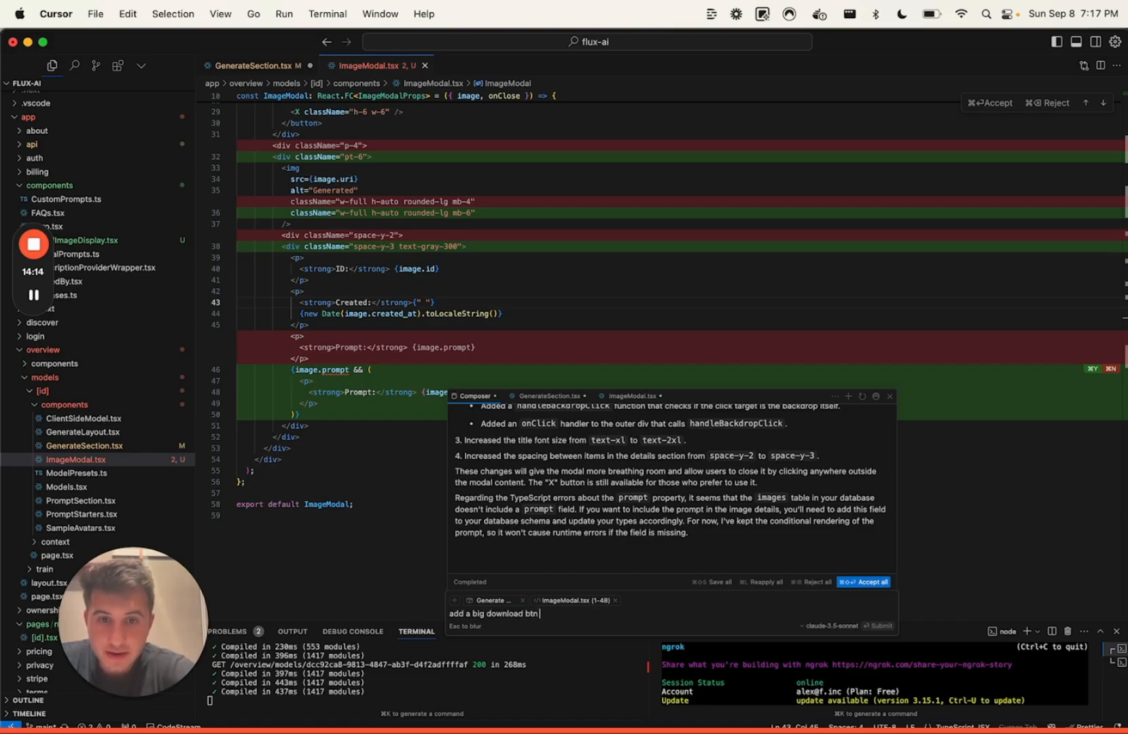
text(like in @gene)
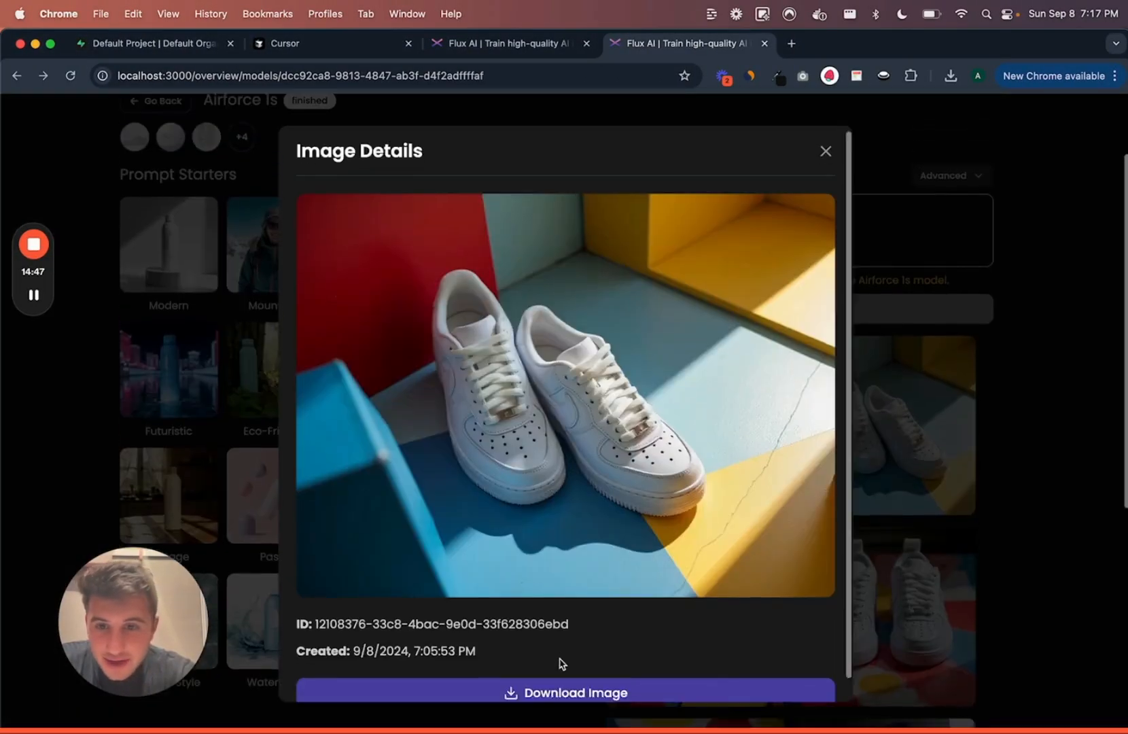
click(825, 151)
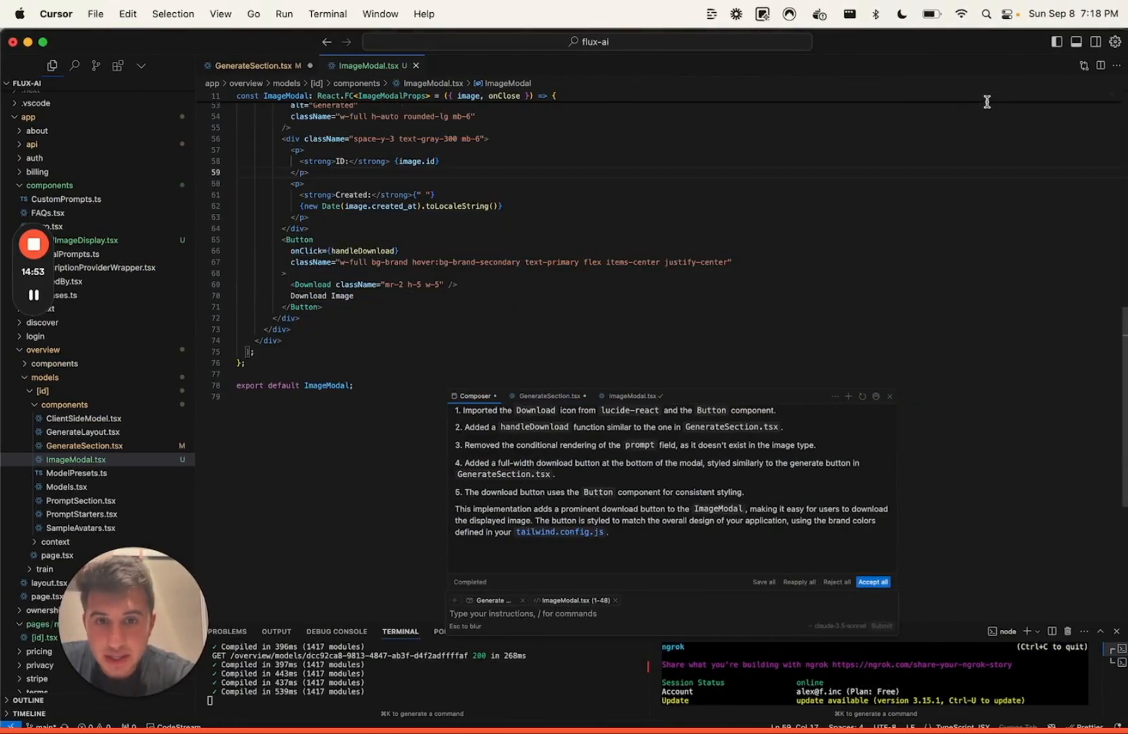
- Review the proposed dark-card diffs in GenerateSection.tsx and reject all of them
click(249, 65)
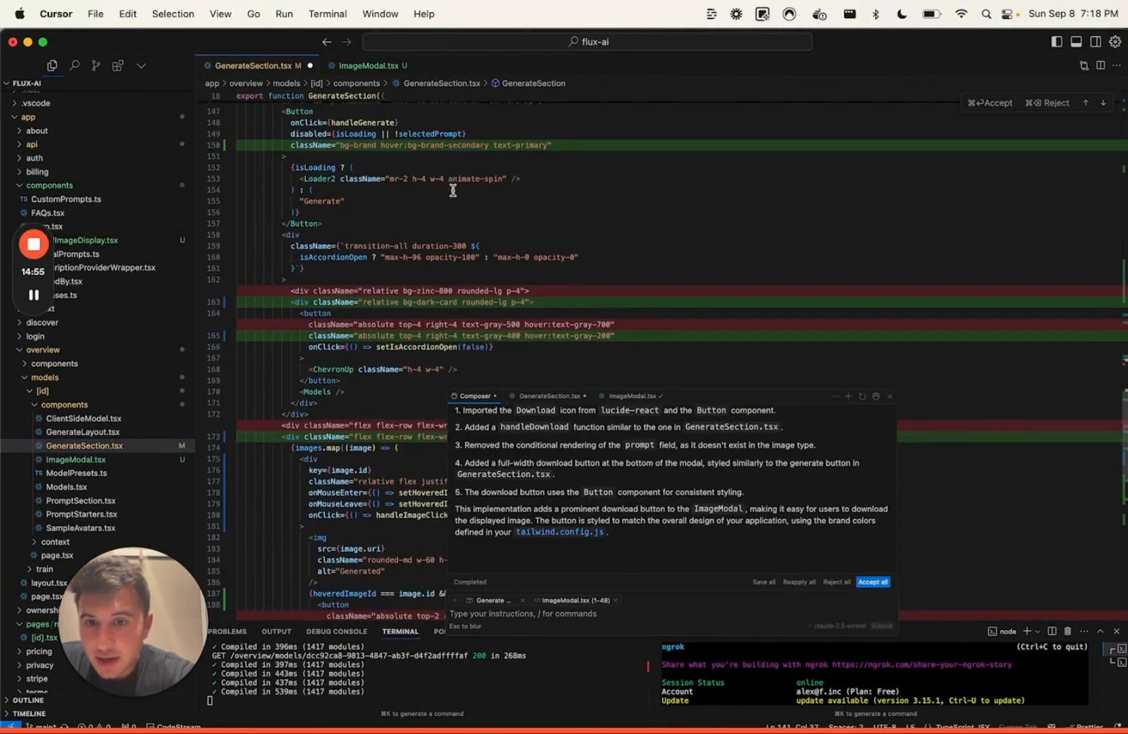
scroll(down, 3)
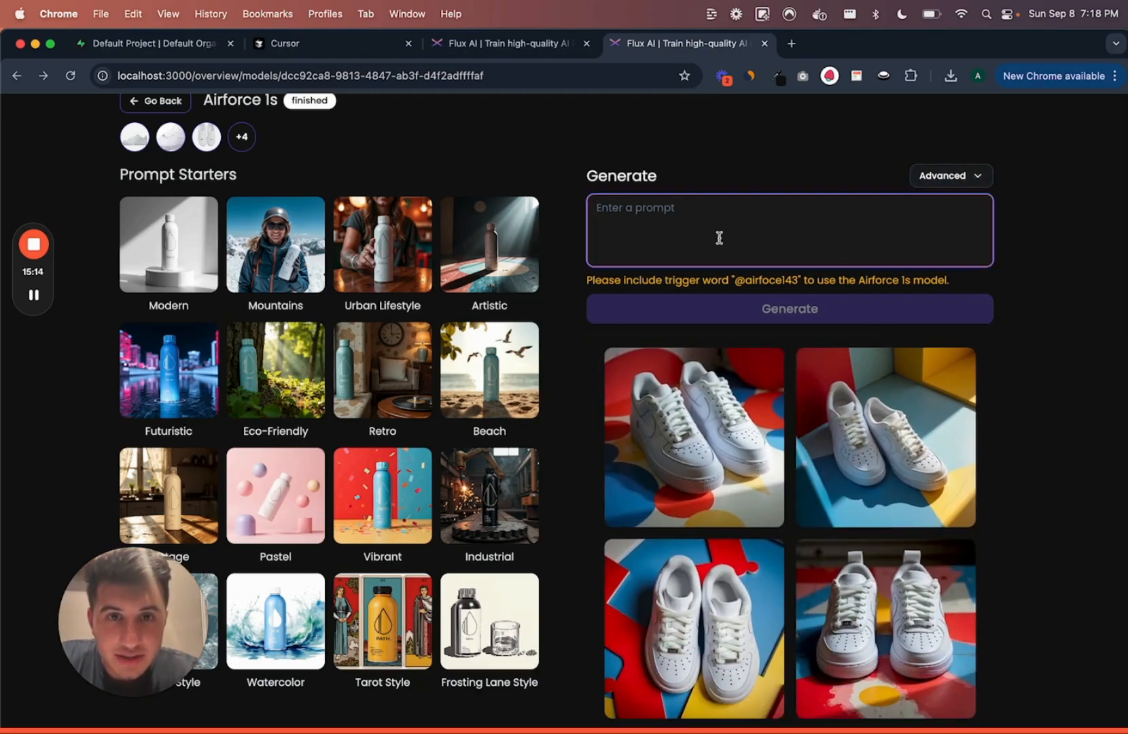
text(ad)
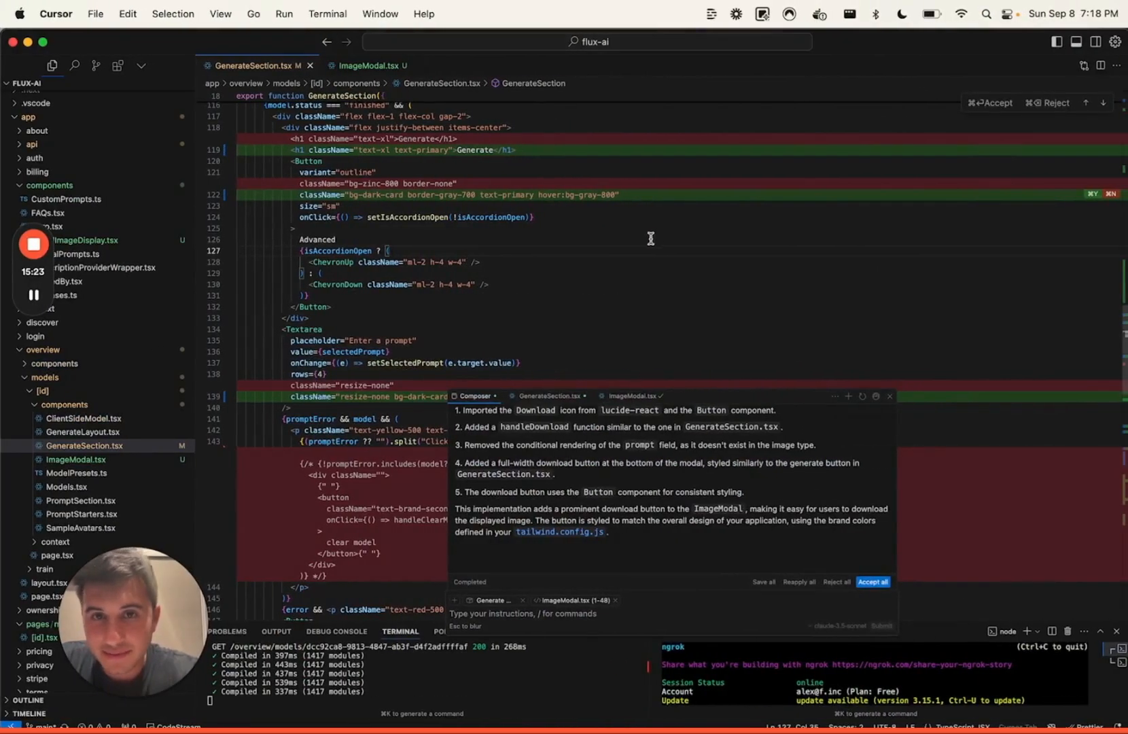
click(871, 582)
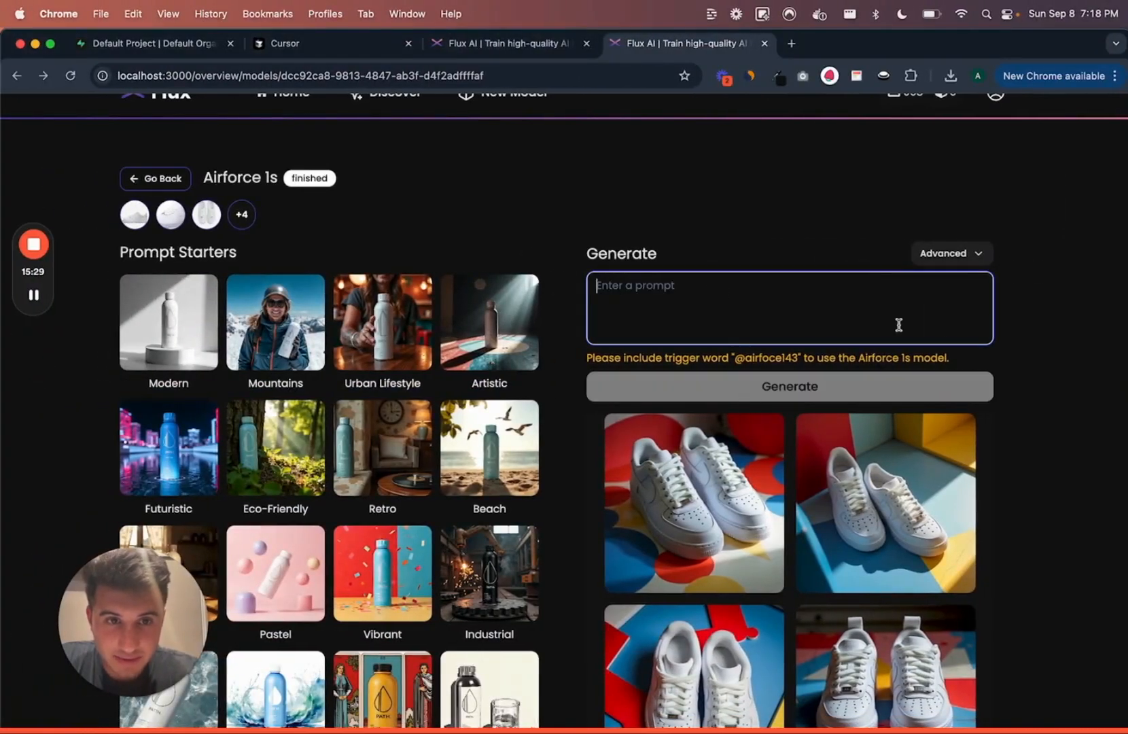
scroll(down, 3)
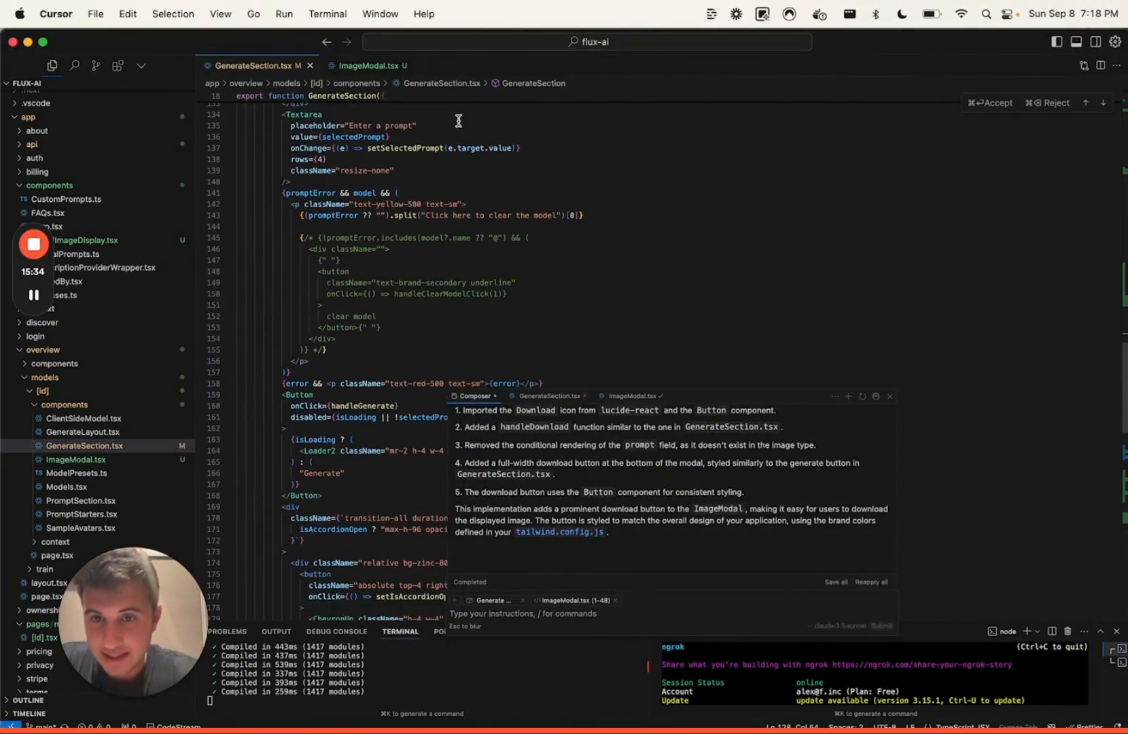
click(368, 65)
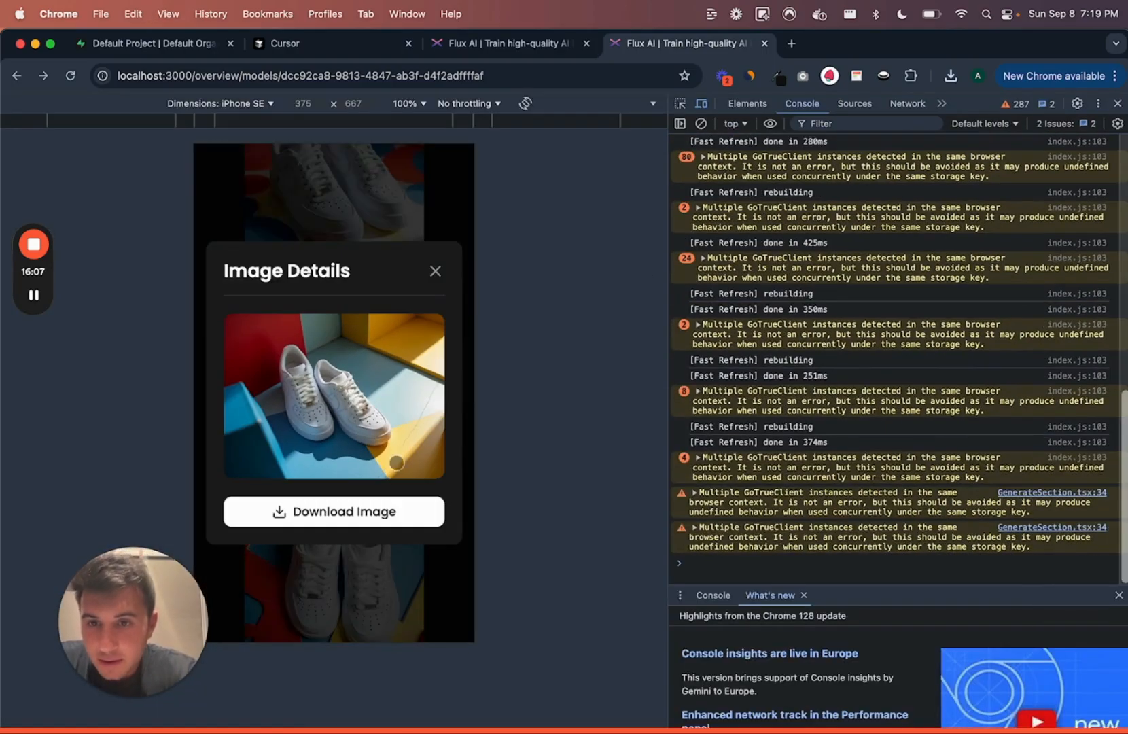
- Leave the iPhone SE preview for desktop width, then close the Image Details modal
click(435, 272)
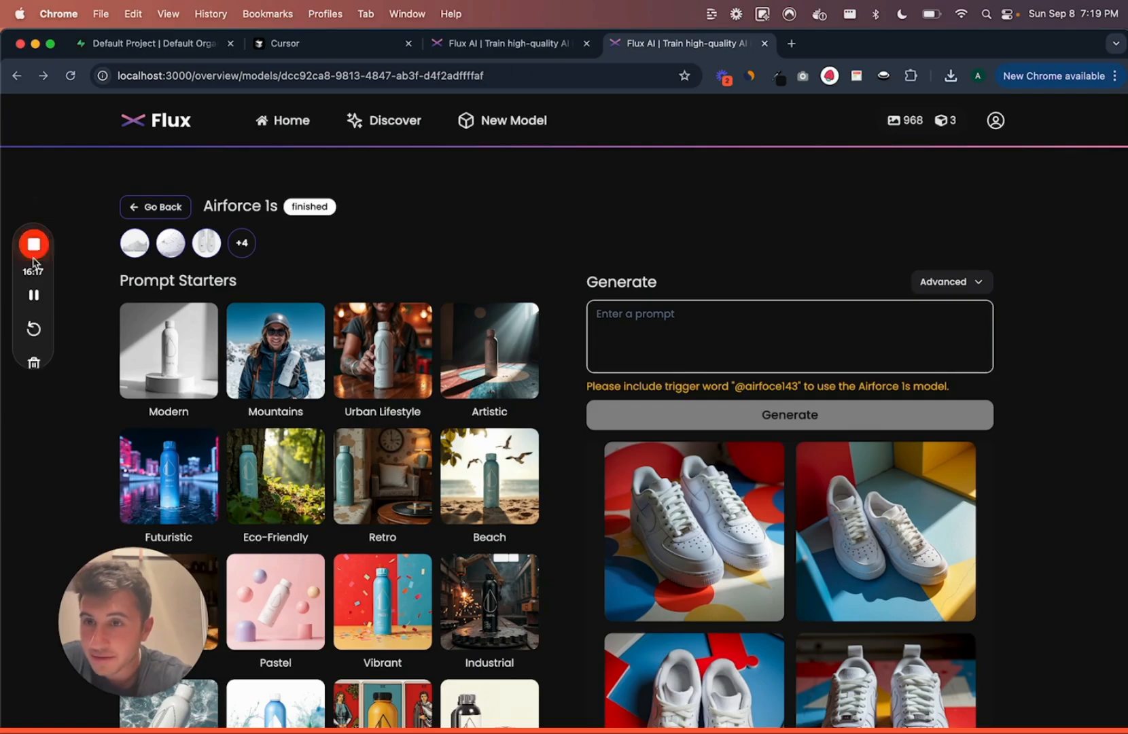
scroll(down, 3)
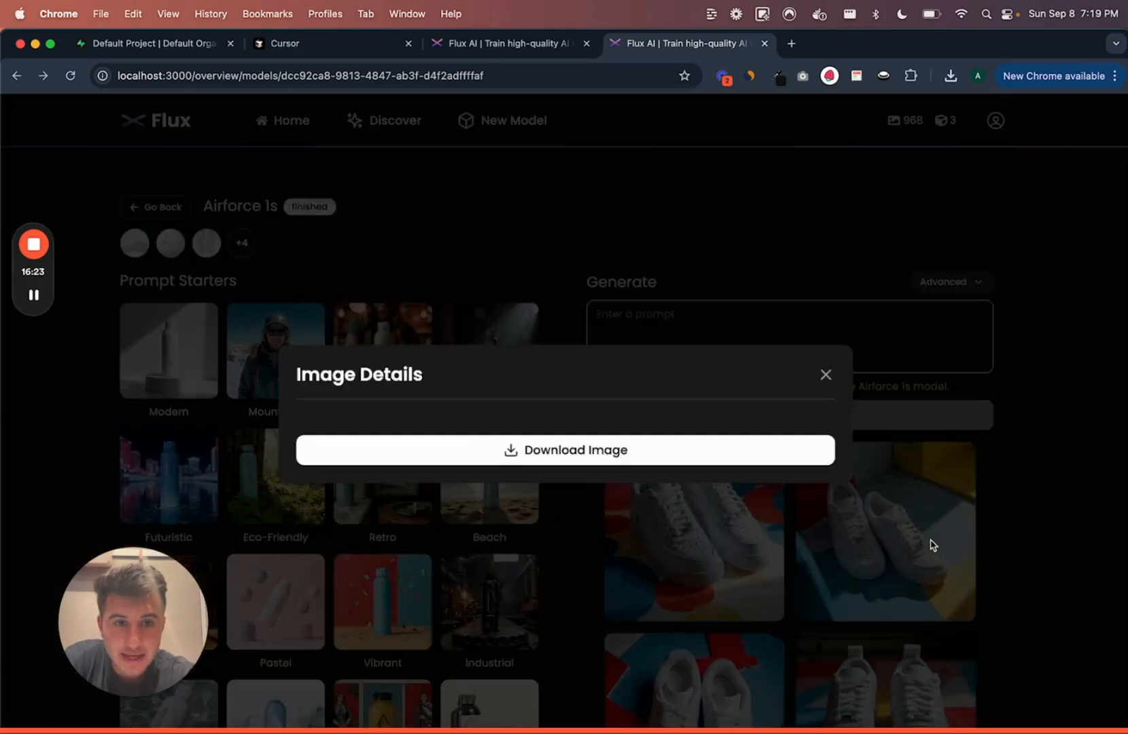
click(824, 373)
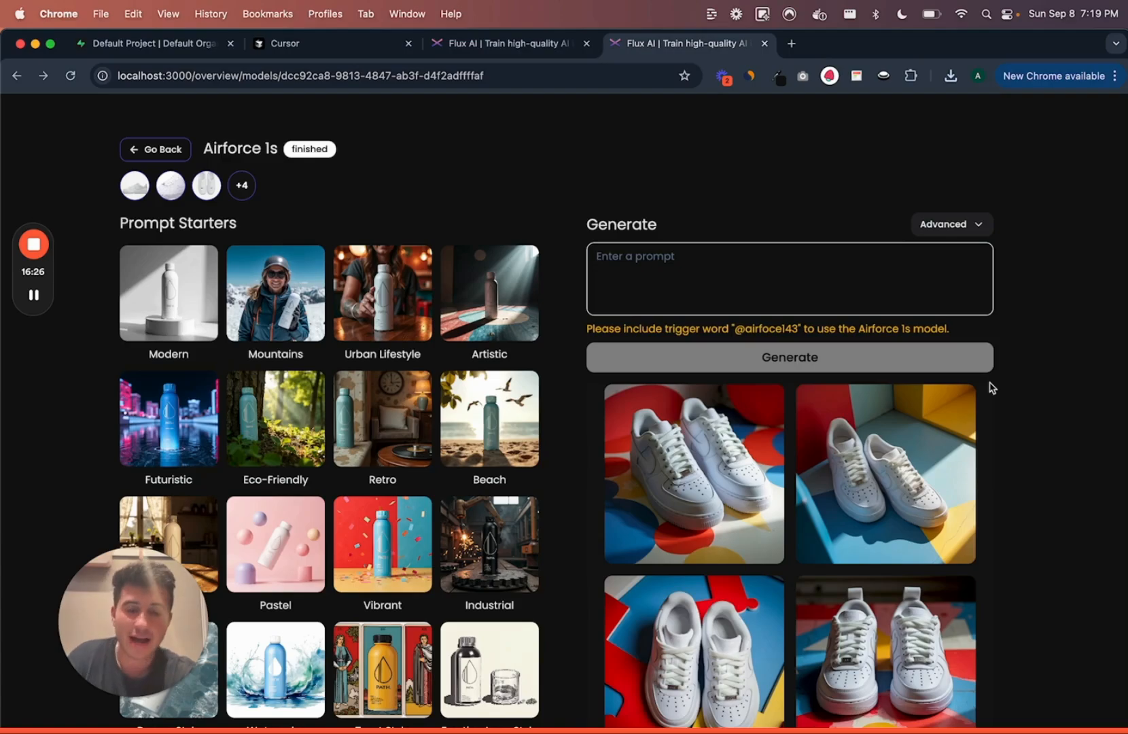
mouse_move(998, 401)
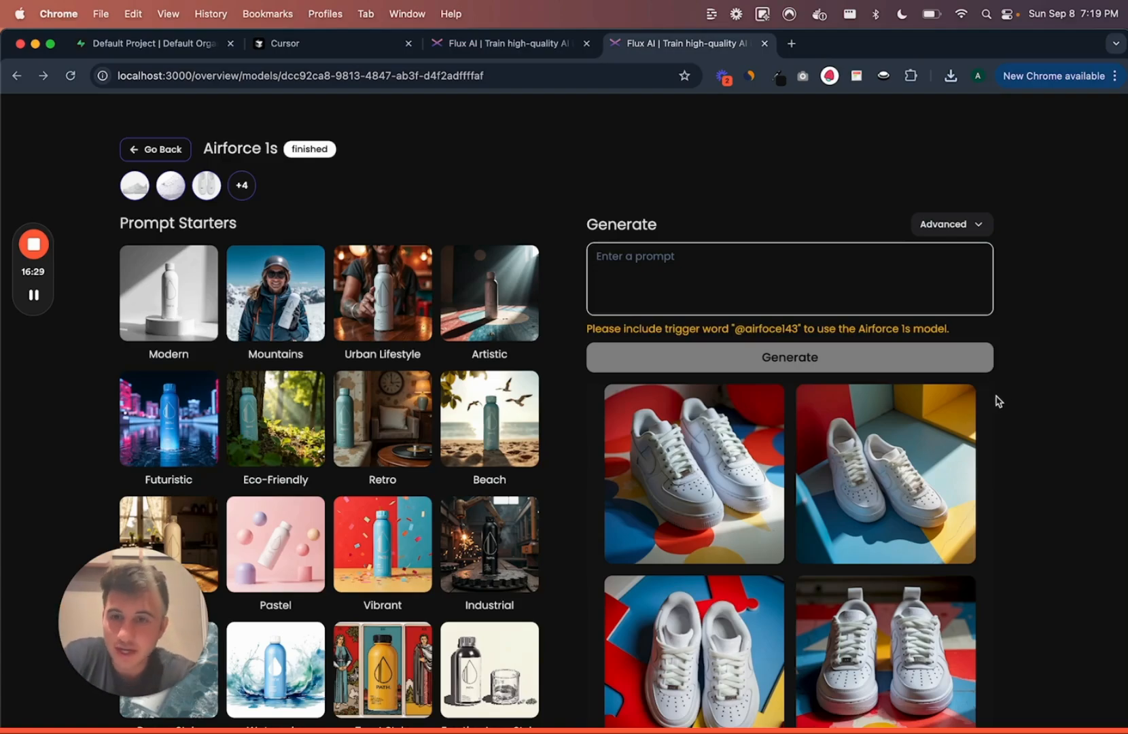